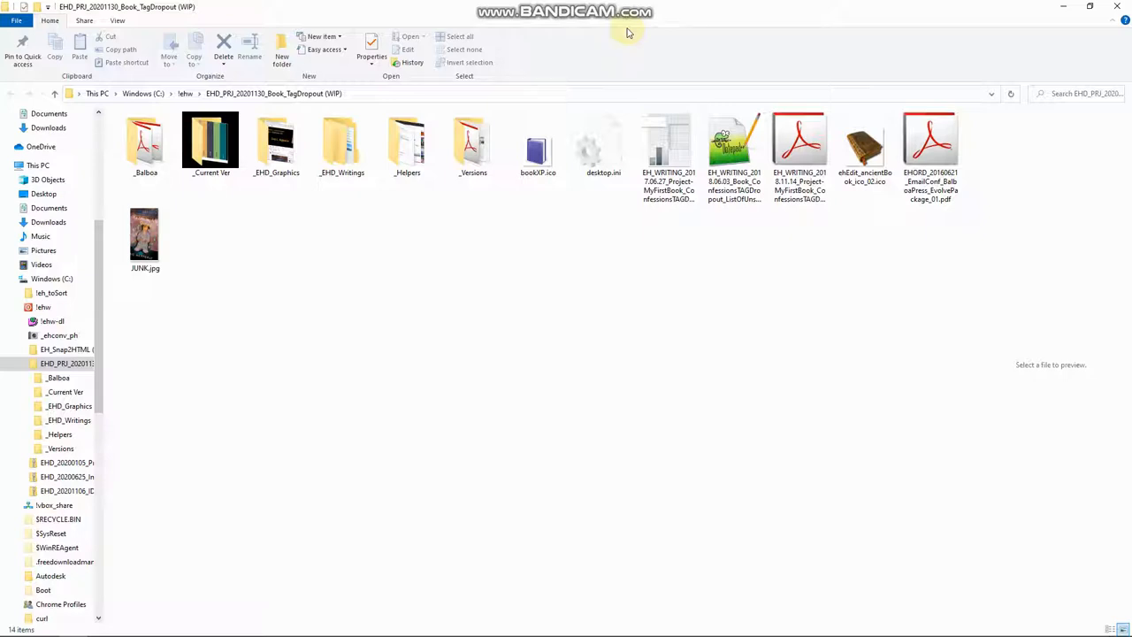
{"action": "mouse_move", "coordinate": [665, 12]}
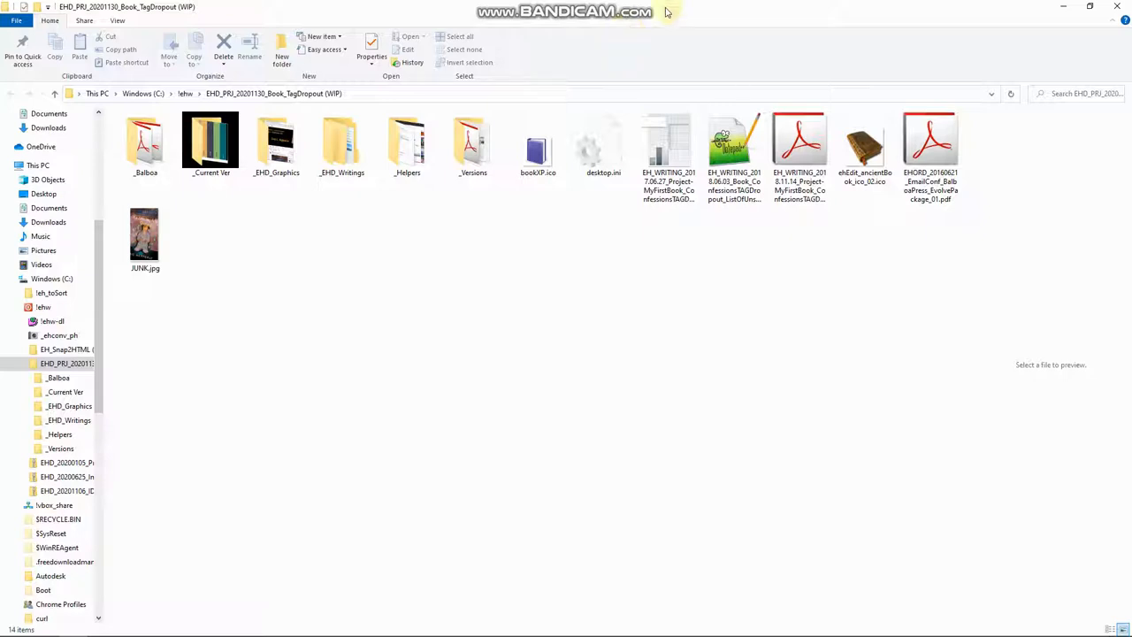
{"action": "mouse_move", "coordinate": [417, 308]}
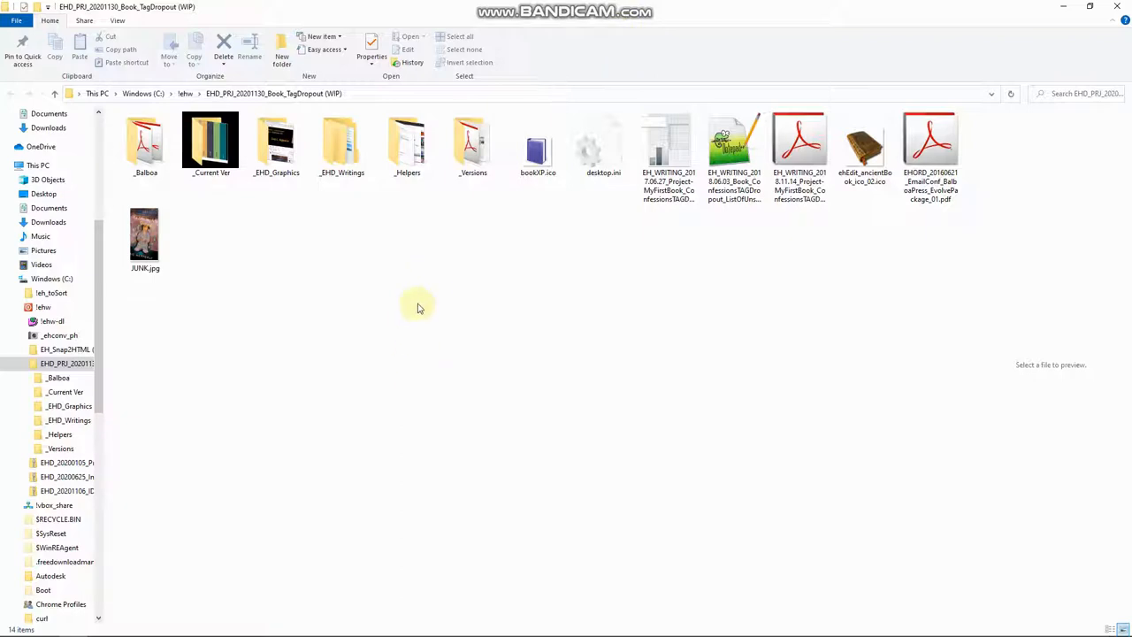
{"action": "mouse_move", "coordinate": [371, 301]}
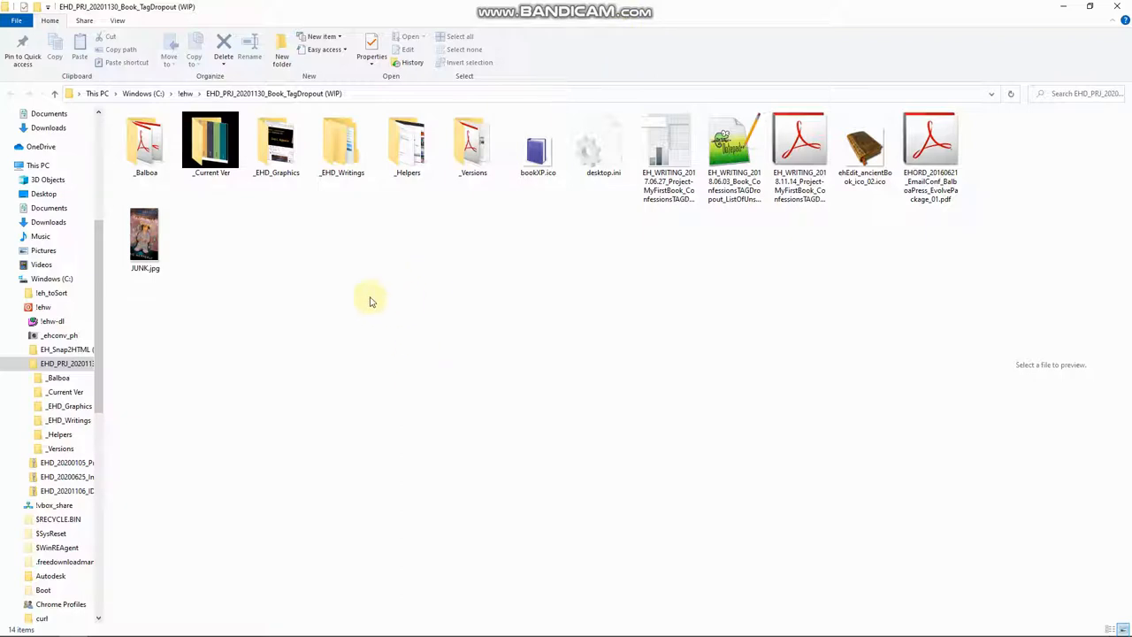
Navigate up to the parent Who folder listing the book project folder among other files
{"action": "left_click", "coordinate": [211, 142]}
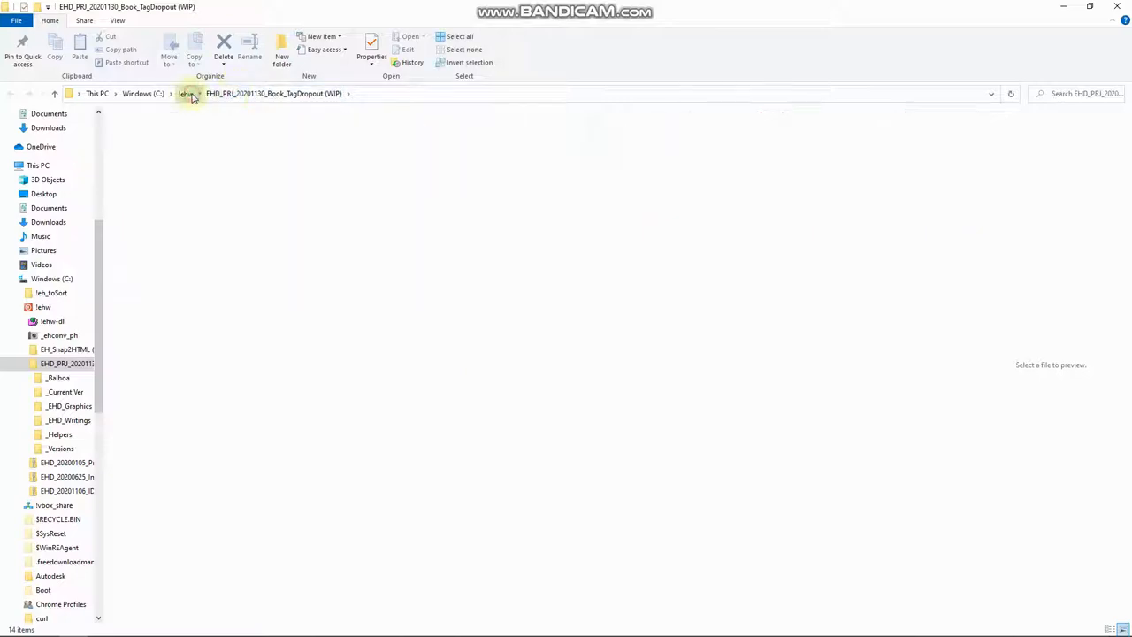
{"action": "left_click", "coordinate": [185, 92]}
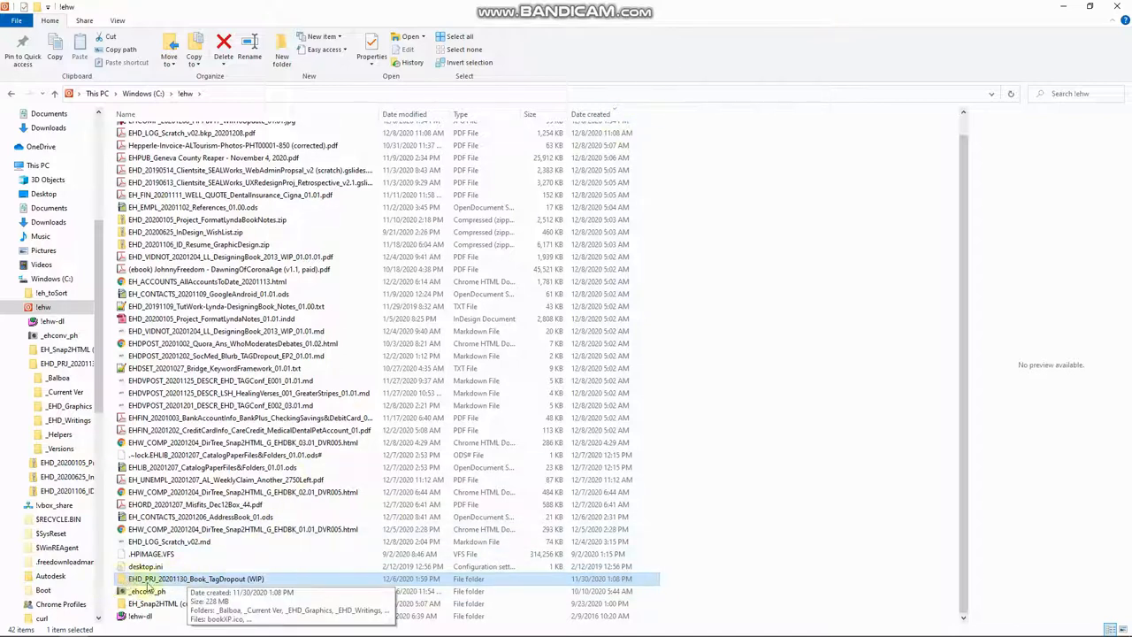
{"action": "mouse_move", "coordinate": [641, 62]}
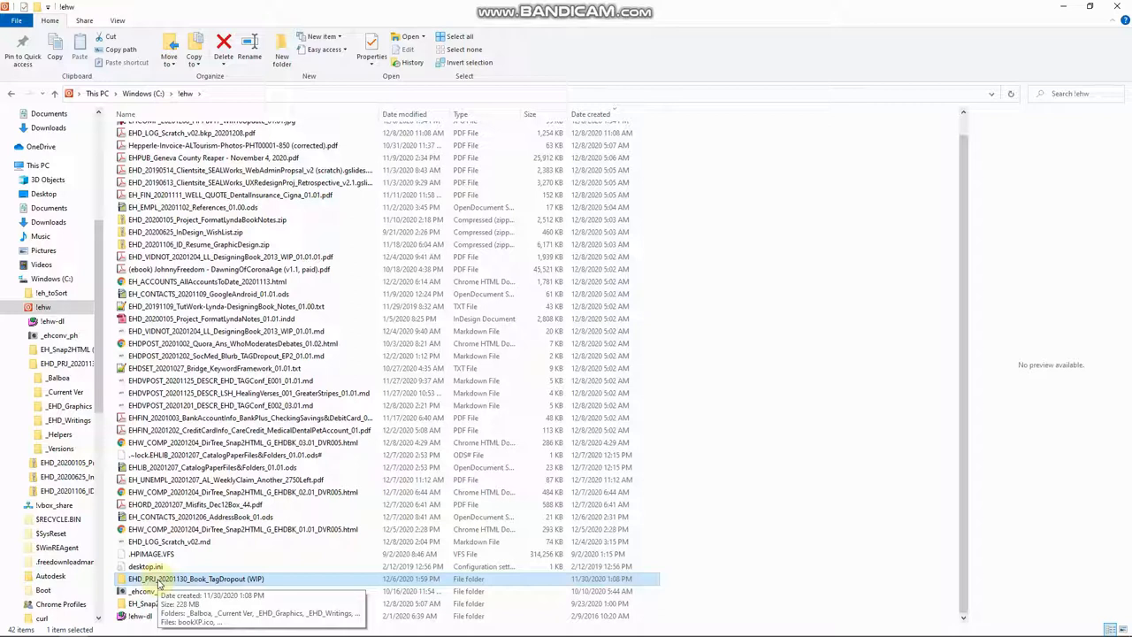
{"action": "mouse_move", "coordinate": [934, 88]}
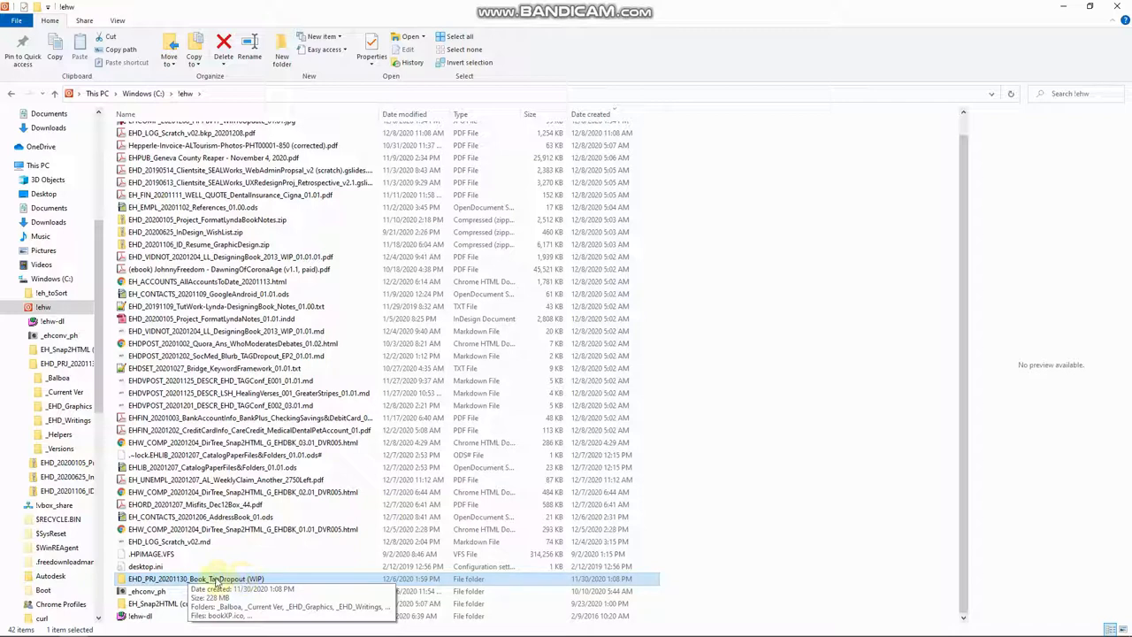
{"action": "mouse_move", "coordinate": [248, 584]}
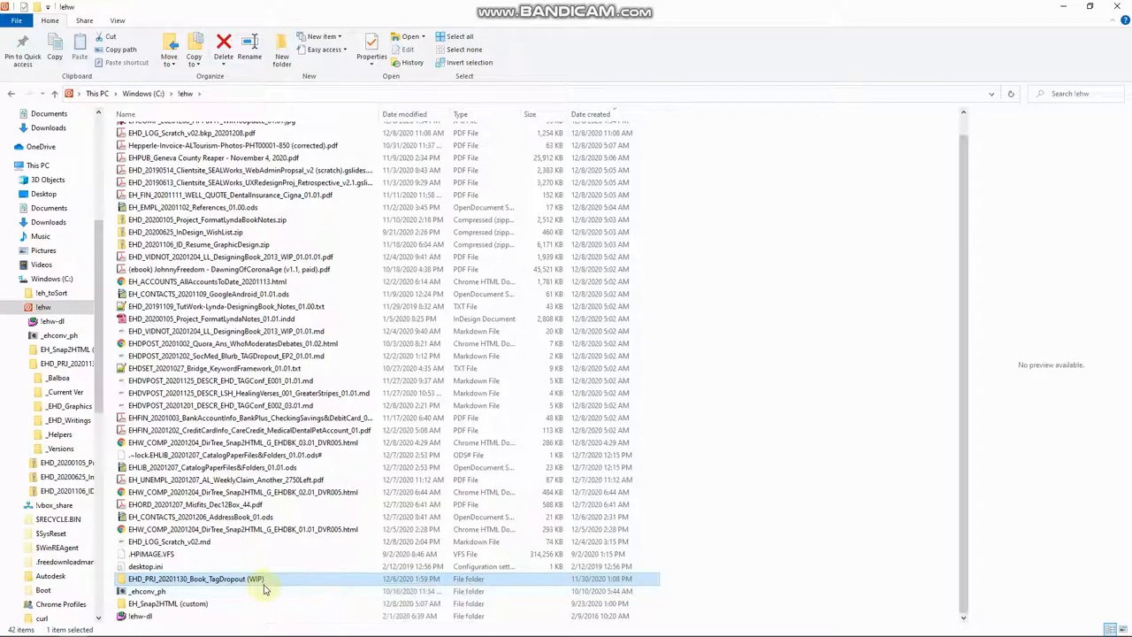
{"action": "mouse_move", "coordinate": [247, 591]}
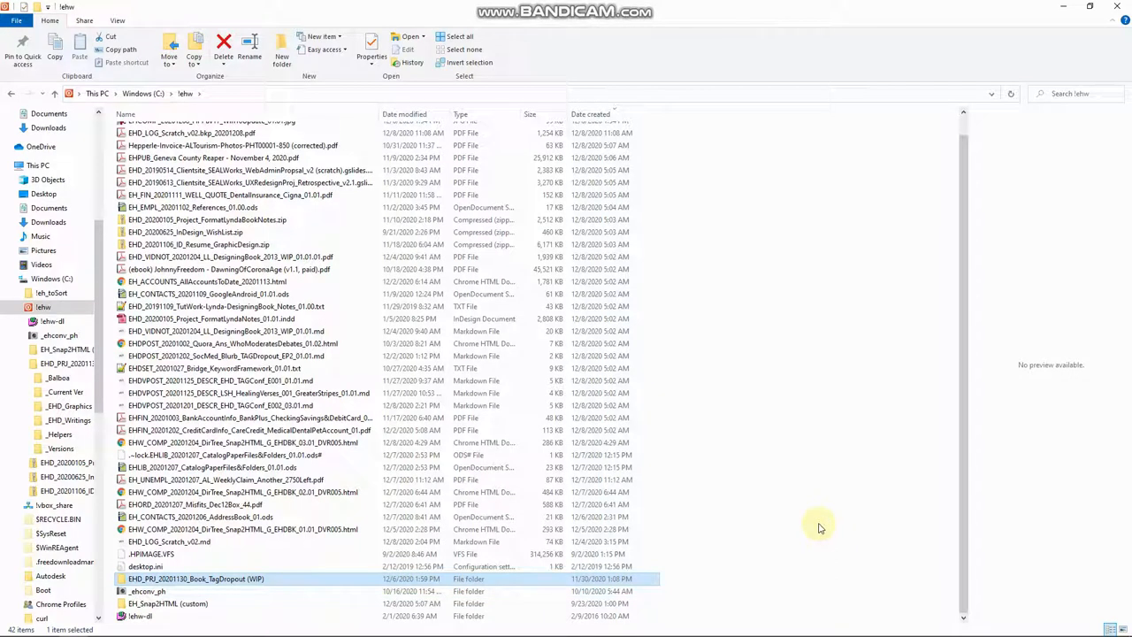
{"action": "mouse_move", "coordinate": [789, 541]}
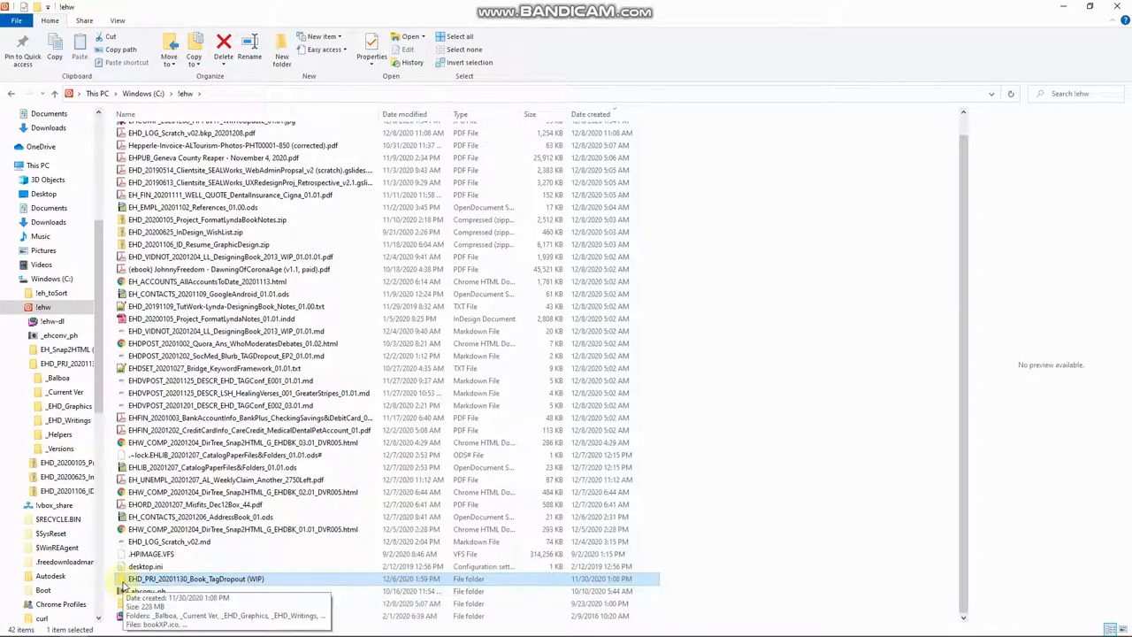
Enter the EHD_PRJ_20201130_Book_TagDropout (WIP) folder, preview the IUNK.jpg cover, then deselect it
{"action": "double_click", "coordinate": [196, 598]}
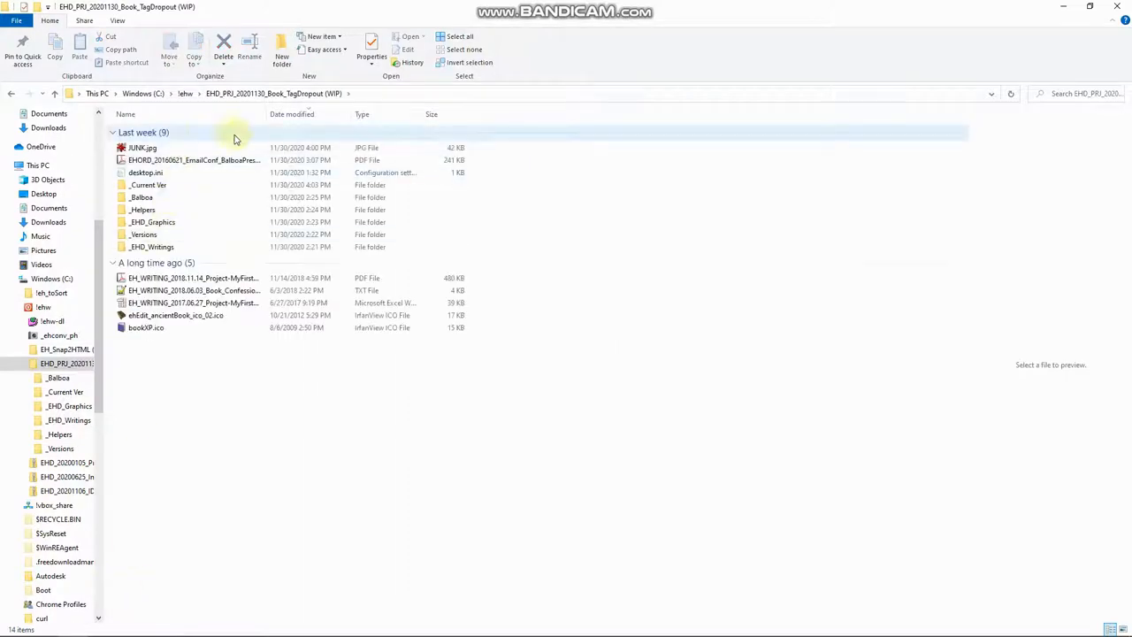
{"action": "left_click", "coordinate": [141, 148]}
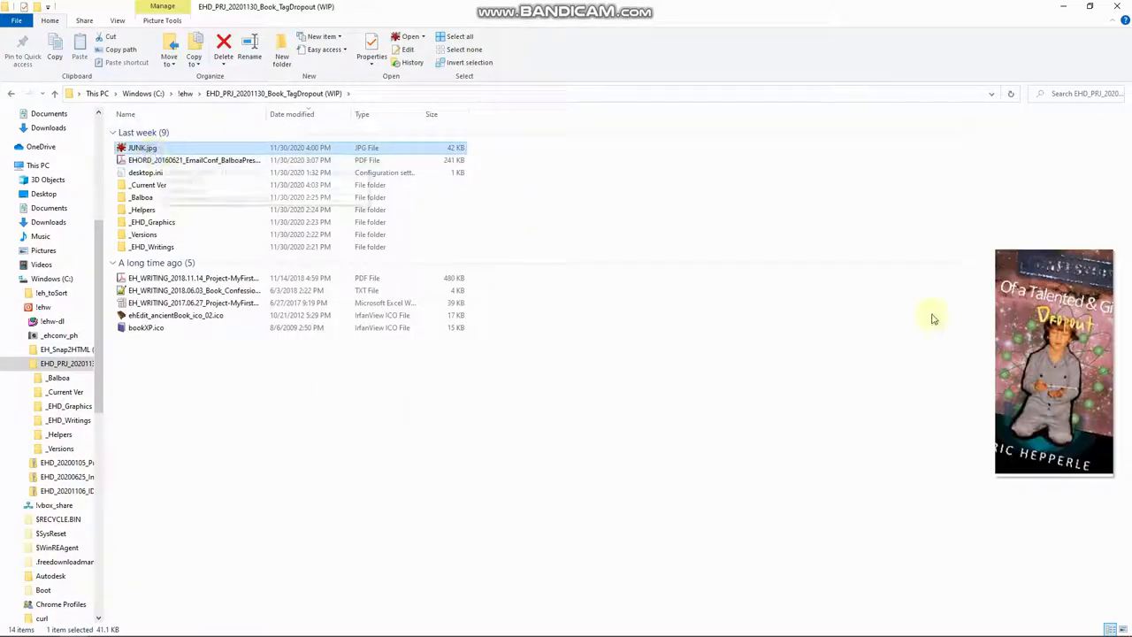
{"action": "mouse_move", "coordinate": [1104, 259]}
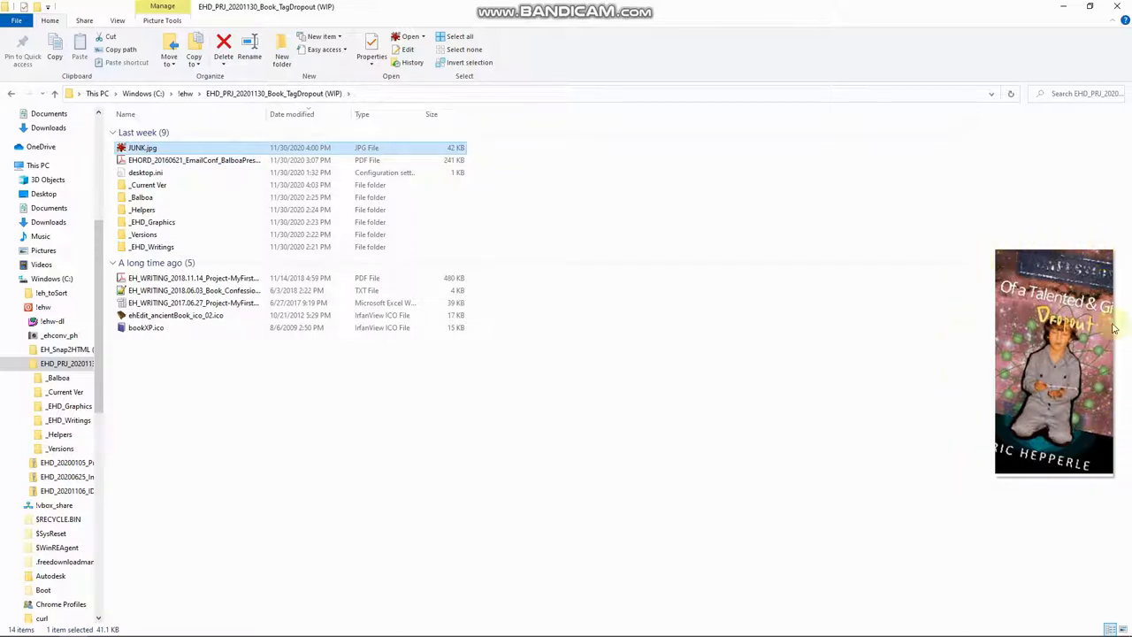
{"action": "mouse_move", "coordinate": [1041, 442]}
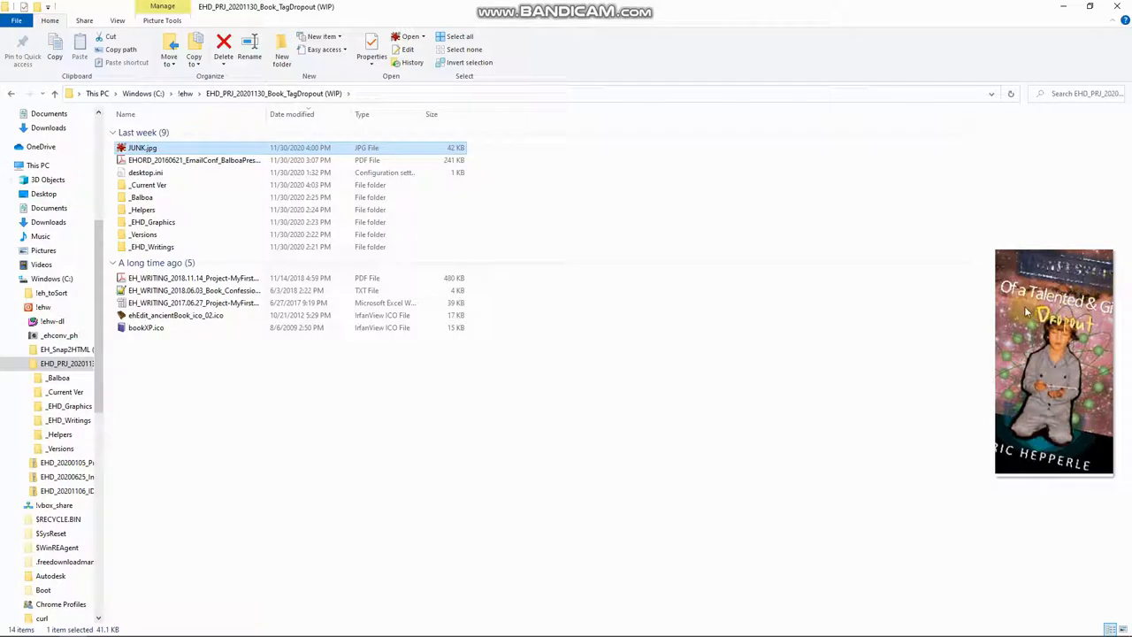
{"action": "mouse_move", "coordinate": [1030, 307]}
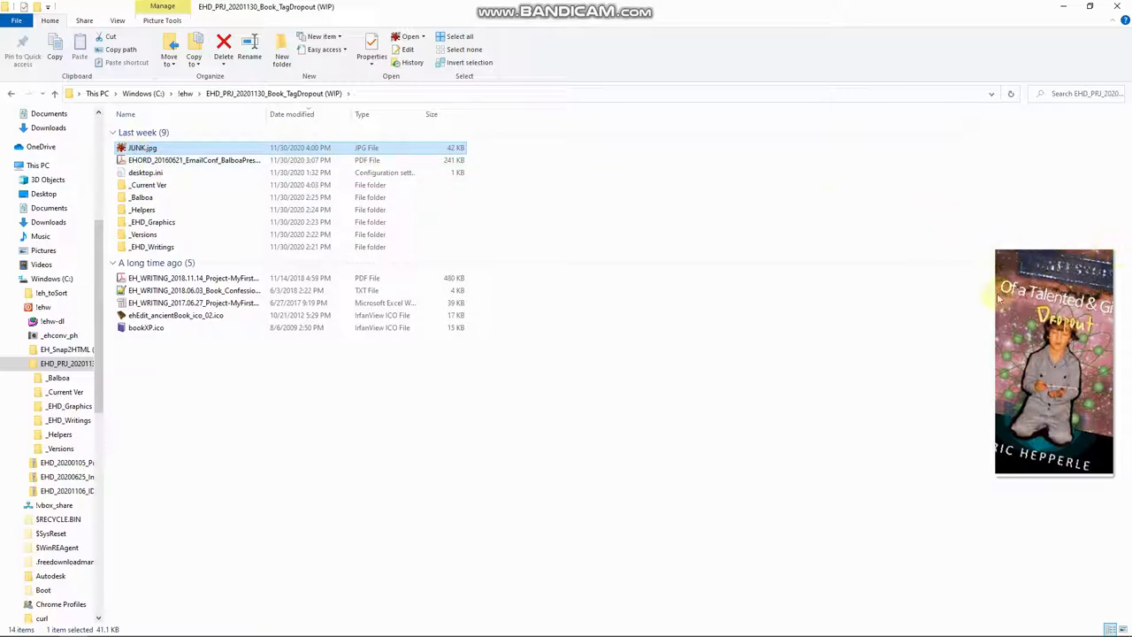
{"action": "mouse_move", "coordinate": [1012, 460]}
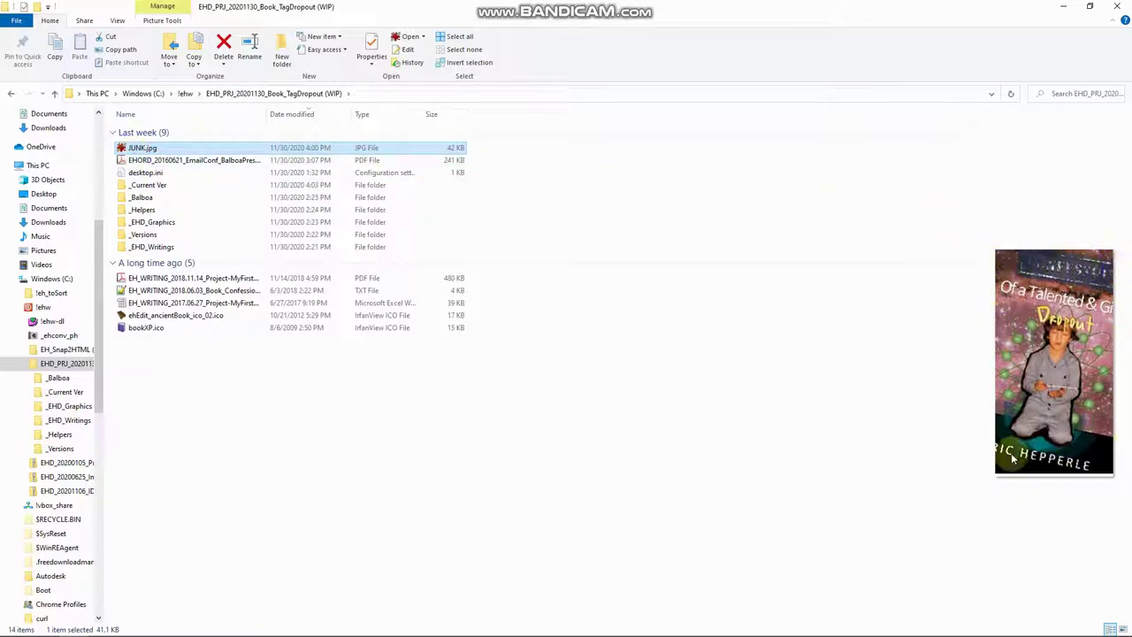
{"action": "mouse_move", "coordinate": [948, 32]}
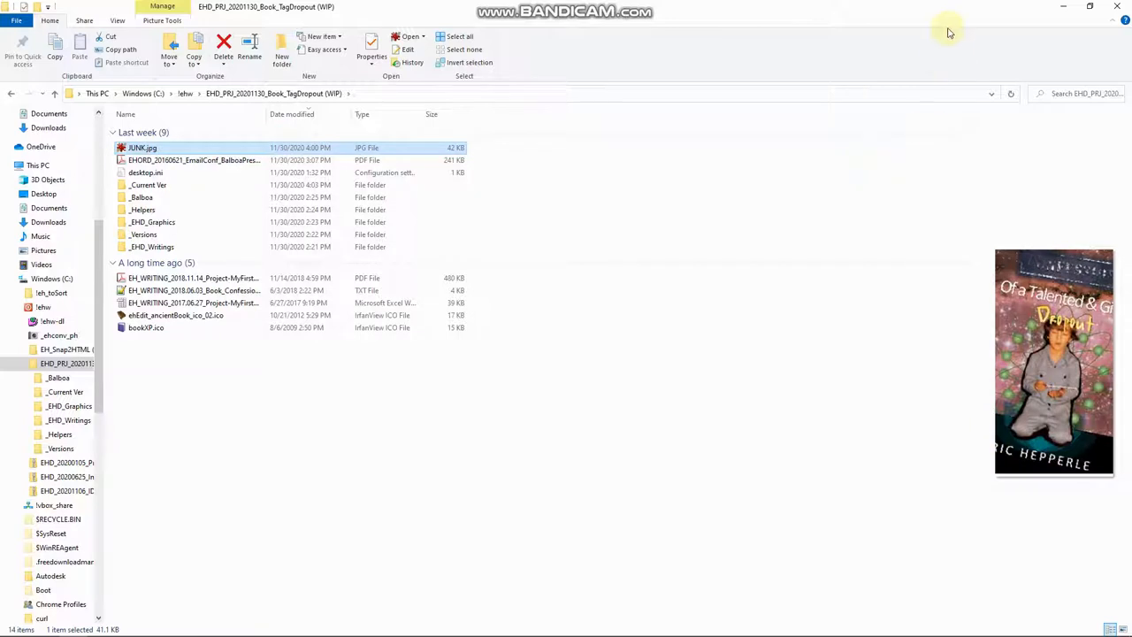
{"action": "mouse_move", "coordinate": [1047, 333]}
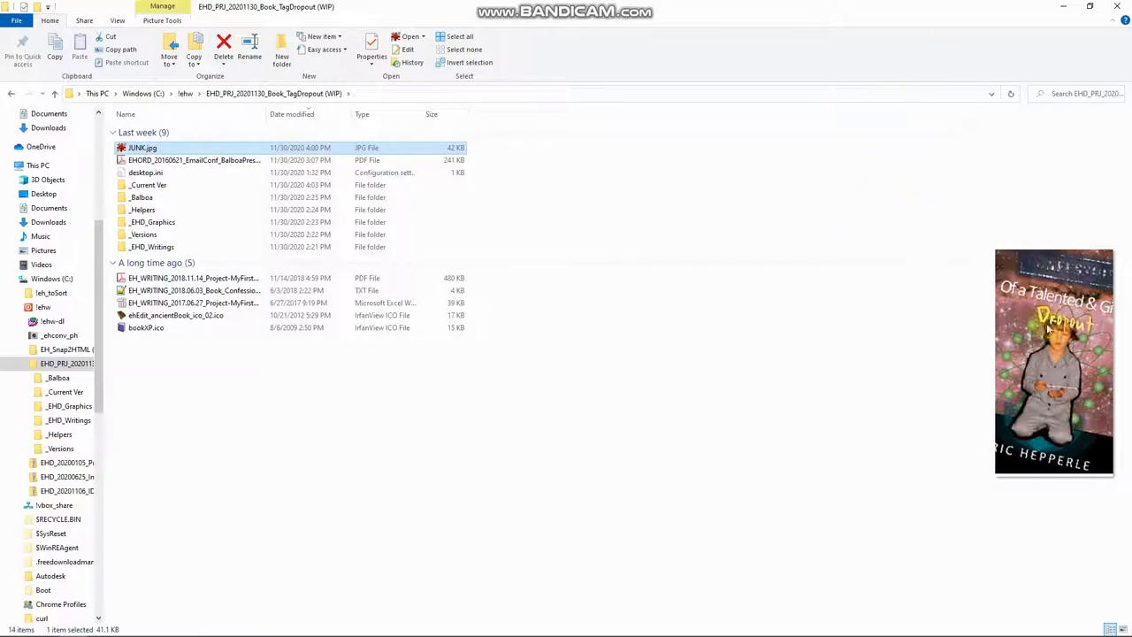
{"action": "mouse_move", "coordinate": [1037, 280]}
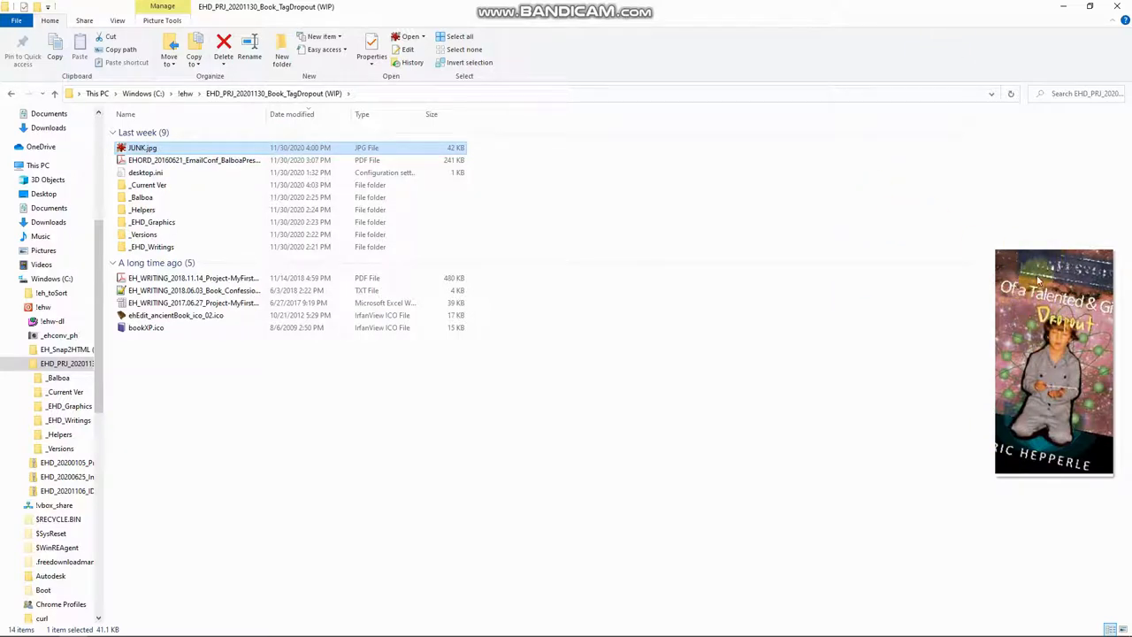
{"action": "mouse_move", "coordinate": [176, 163]}
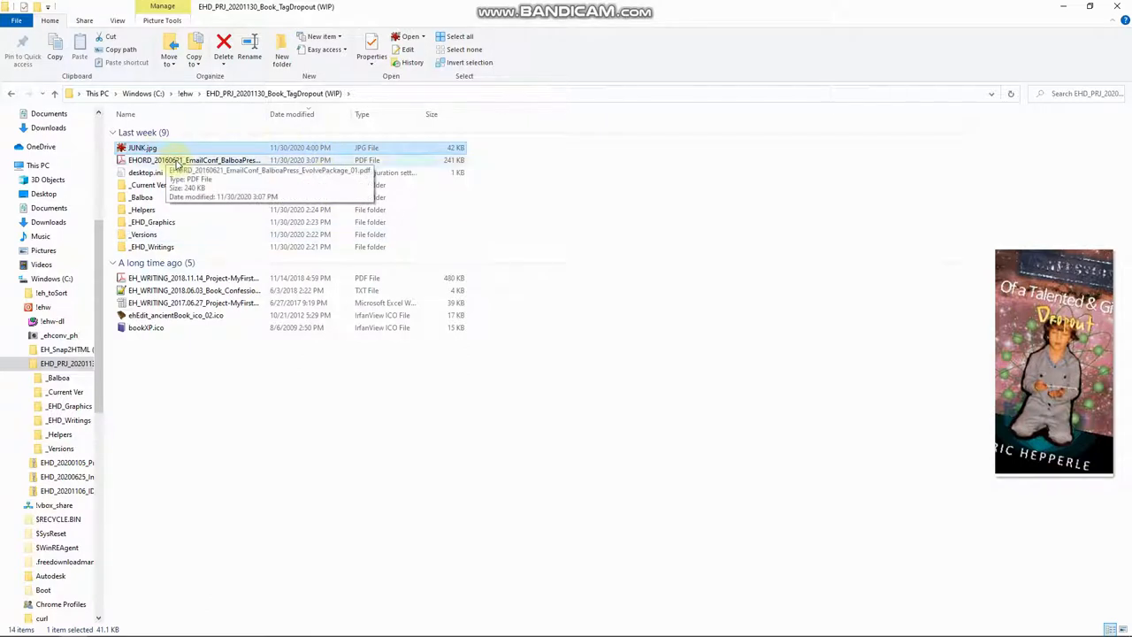
{"action": "mouse_move", "coordinate": [679, 396]}
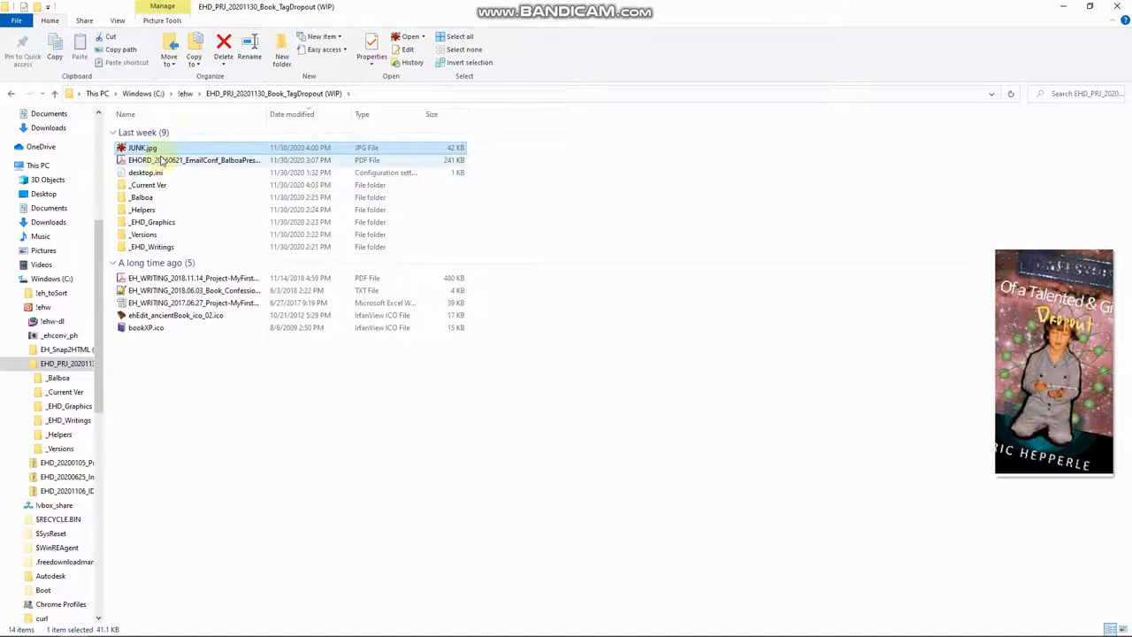
{"action": "left_click", "coordinate": [195, 159]}
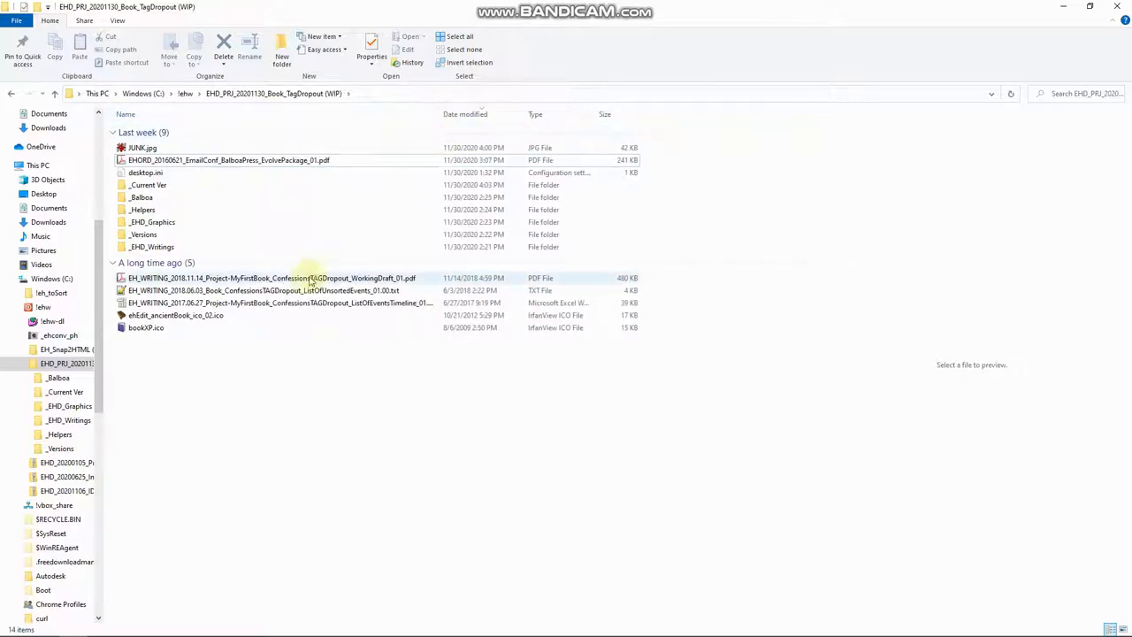
{"action": "left_click", "coordinate": [268, 278]}
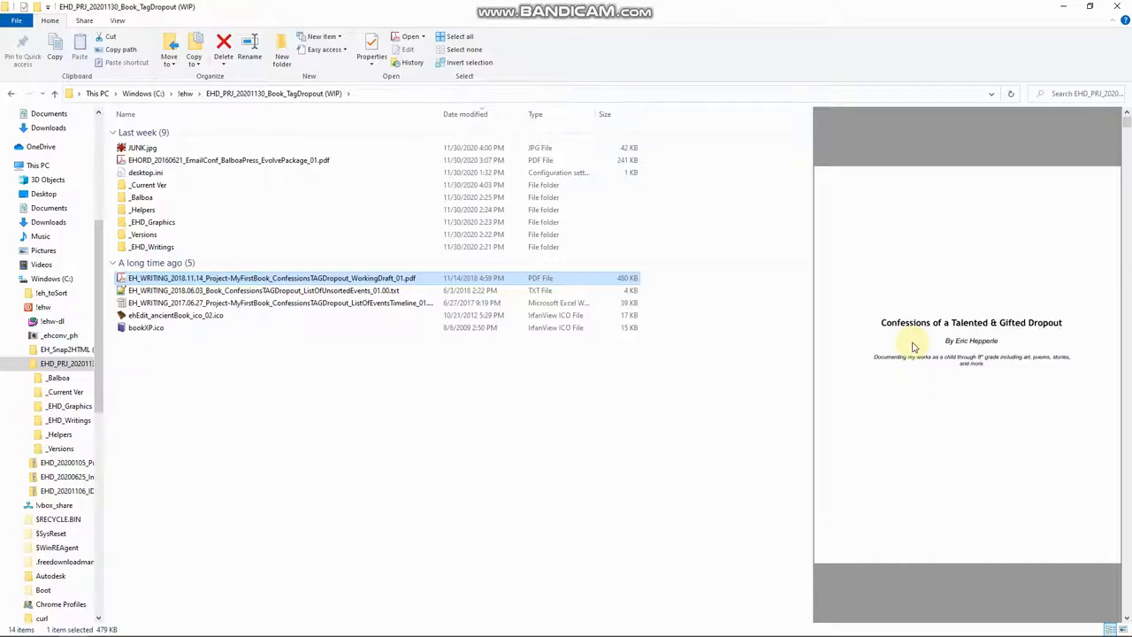
{"action": "scroll", "scroll_direction": "down", "scroll_amount": 3}
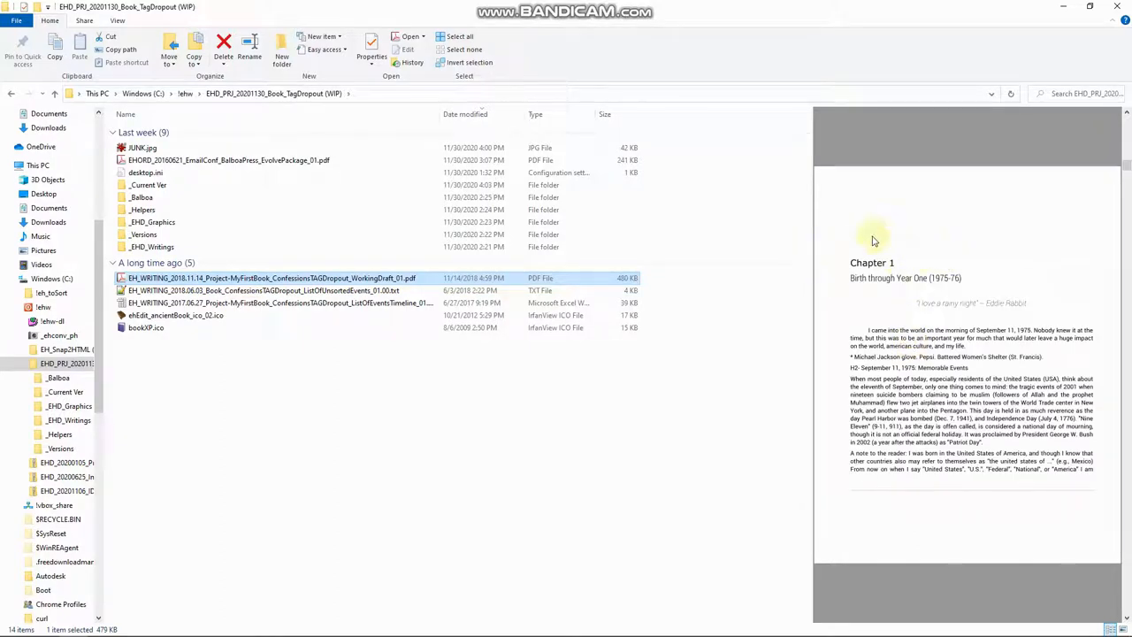
{"action": "mouse_move", "coordinate": [930, 368]}
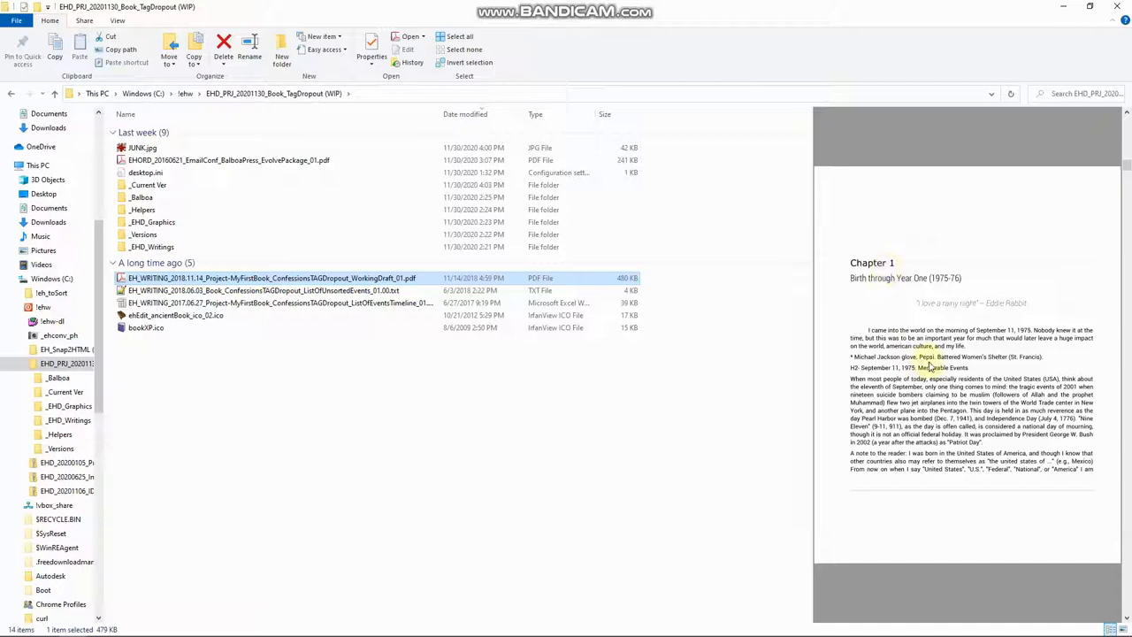
{"action": "scroll", "scroll_direction": "down", "scroll_amount": 3}
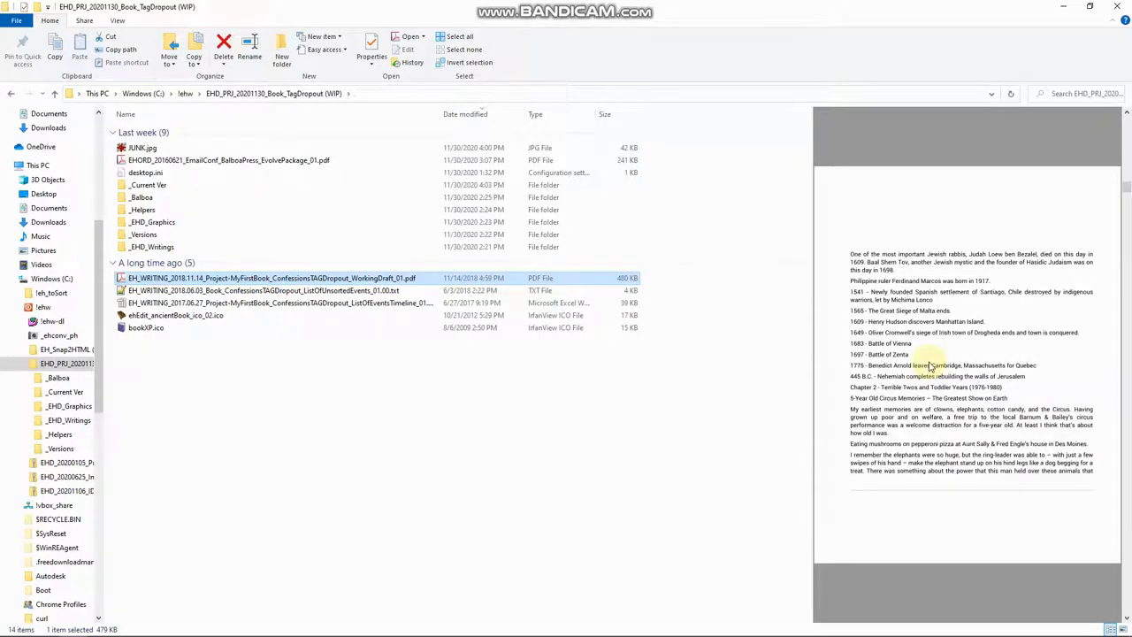
{"action": "mouse_move", "coordinate": [1008, 333]}
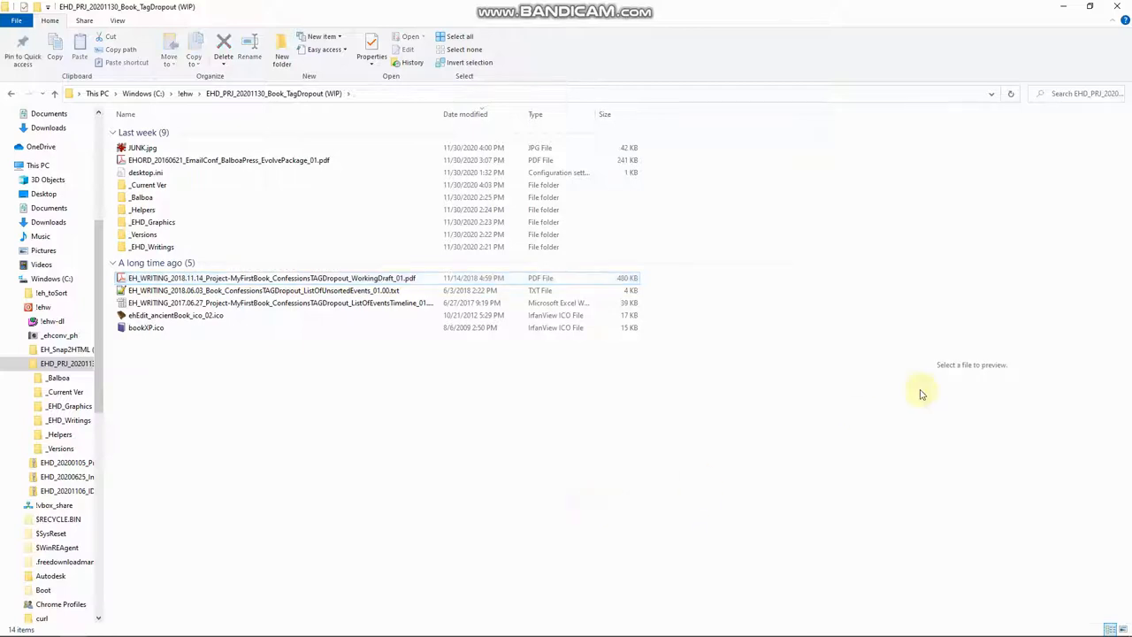
Scroll through the unrecounted-events text preview, then select the ListOfEventsTimeline .xlsx file
{"action": "left_click", "coordinate": [262, 290]}
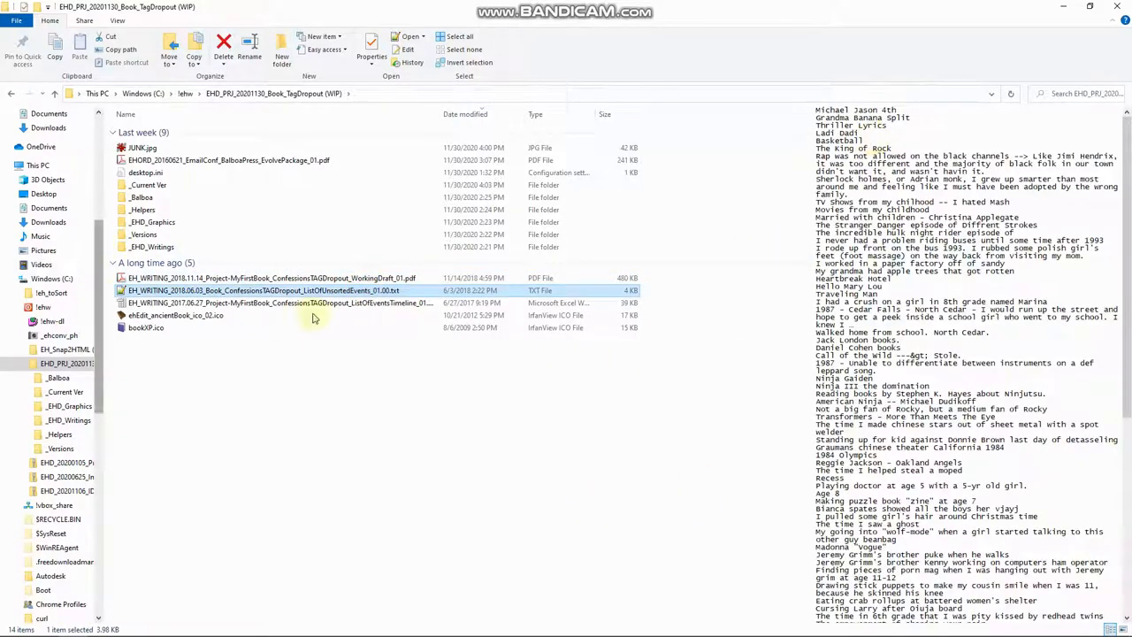
{"action": "scroll", "scroll_direction": "down", "scroll_amount": 3}
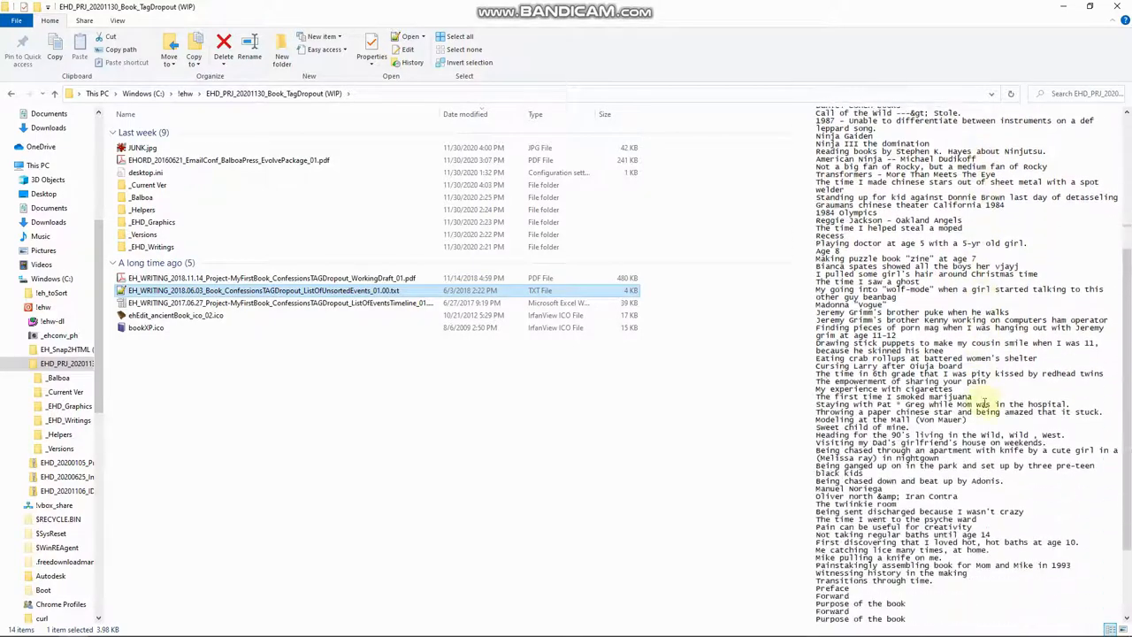
{"action": "scroll", "scroll_direction": "down", "scroll_amount": 3}
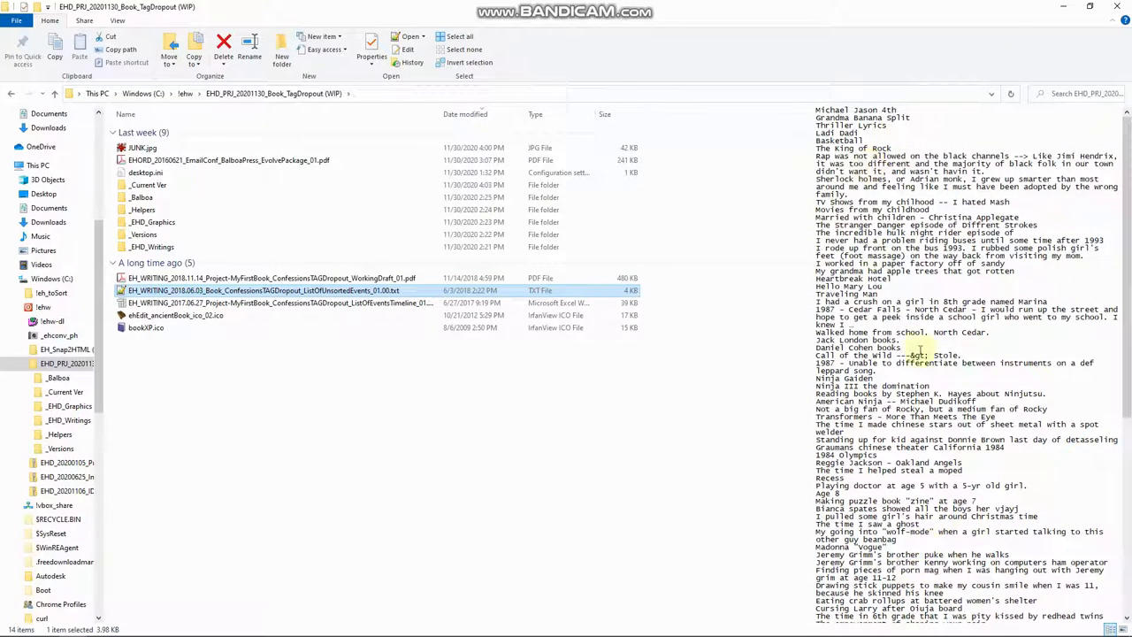
{"action": "left_click", "coordinate": [265, 302]}
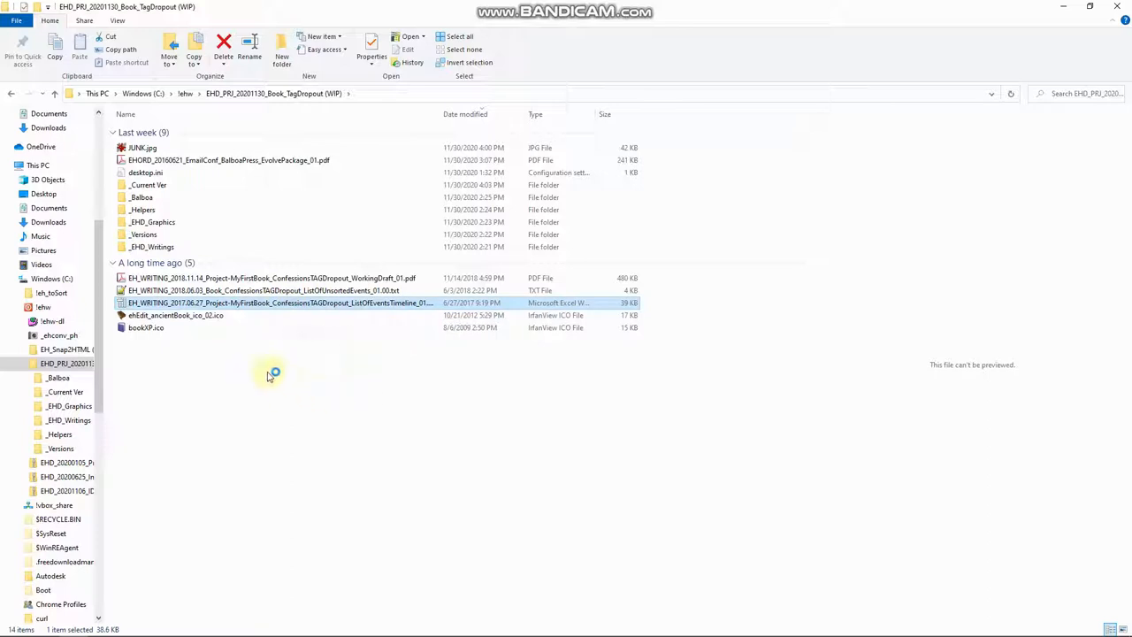
Launch ListOfEventsTimeline.xlsx in OpenOffice, cancelling and confirming abandonment of the old document recovery
{"action": "double_click", "coordinate": [265, 303]}
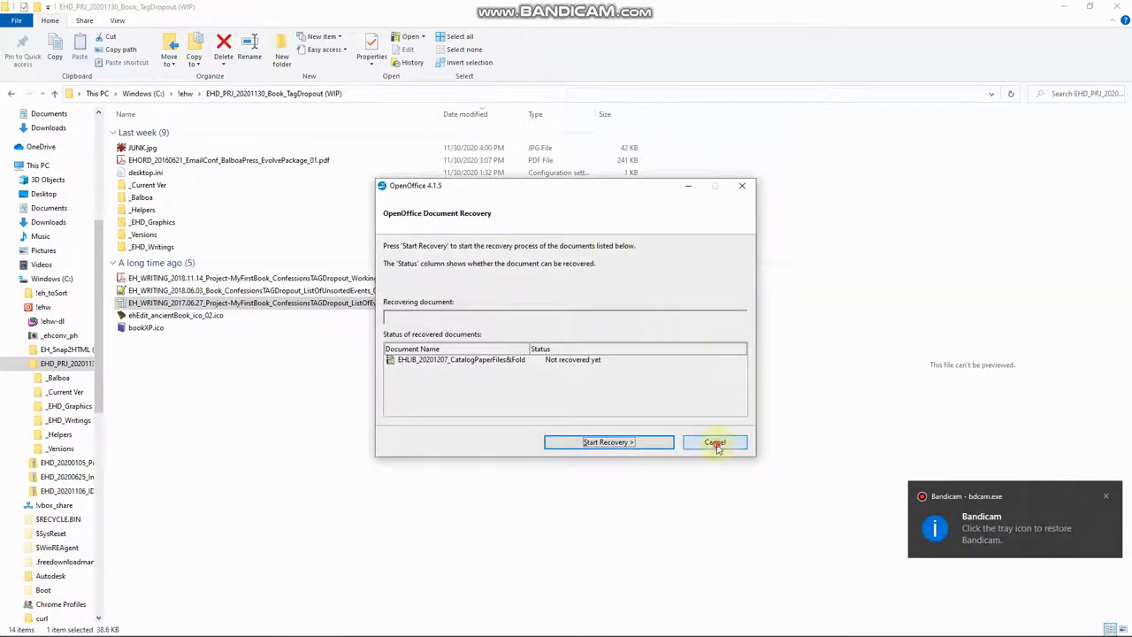
{"action": "left_click", "coordinate": [715, 442]}
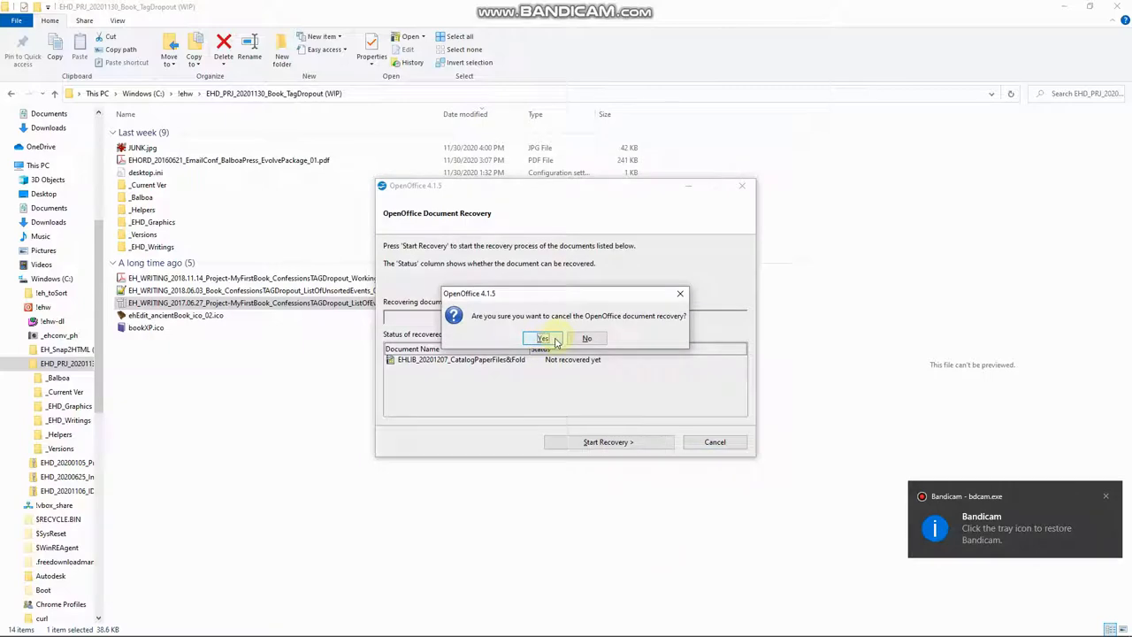
{"action": "left_click", "coordinate": [541, 338]}
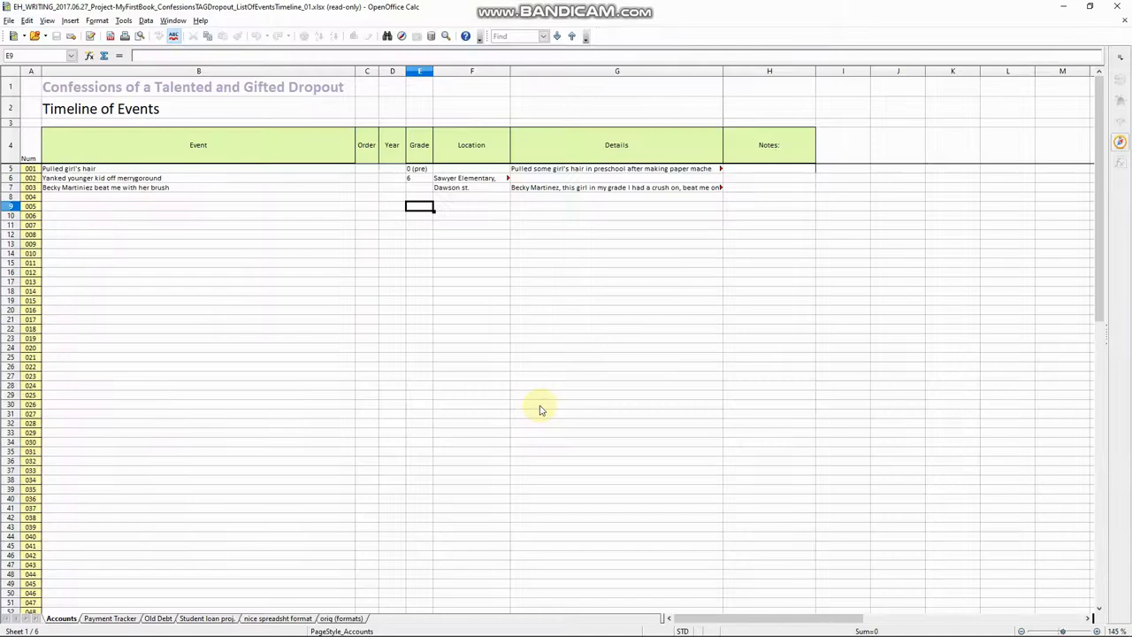
{"action": "mouse_move", "coordinate": [219, 340]}
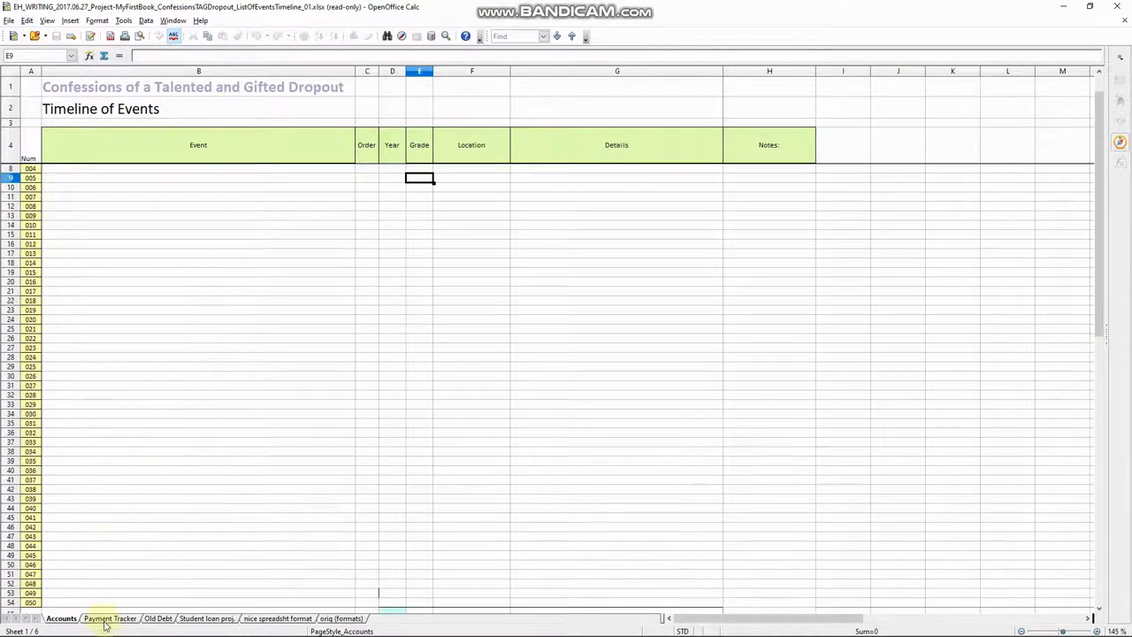
Browse the Old Debt and Payment Tracker sheets, inspect the Timeline's Location and Details columns, then close the workbook
{"action": "left_click", "coordinate": [154, 619]}
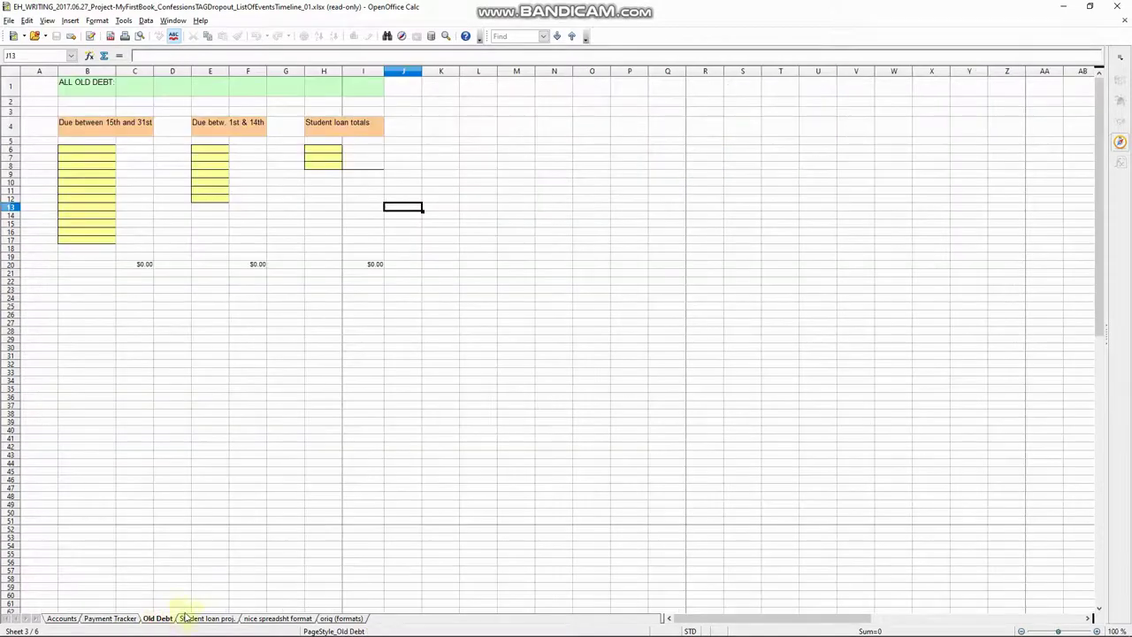
{"action": "left_click", "coordinate": [283, 619]}
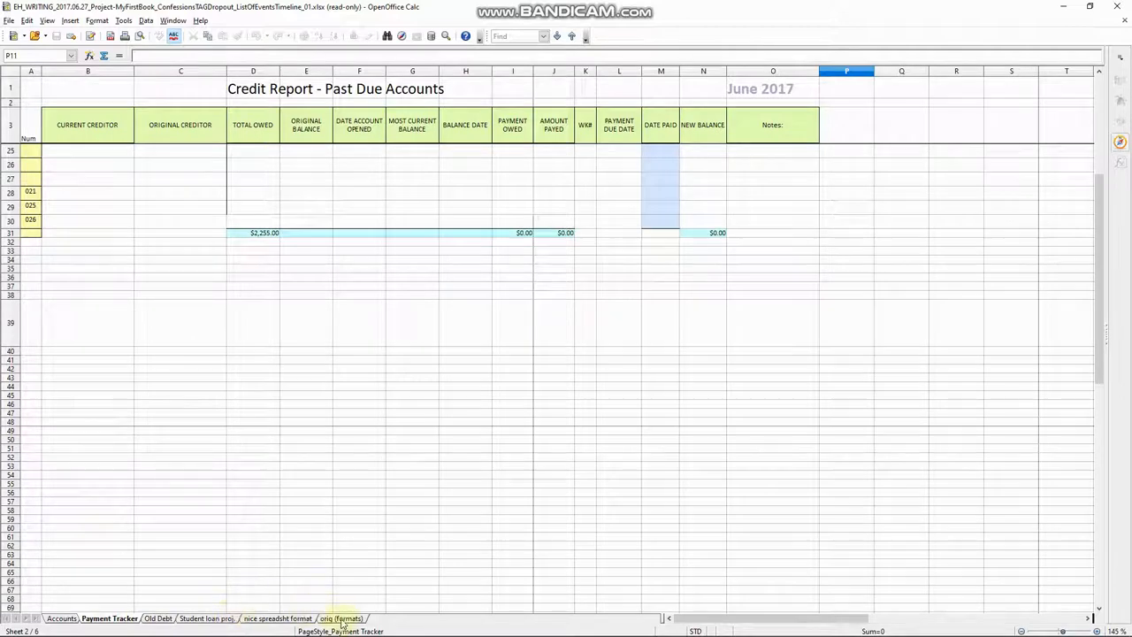
{"action": "left_click", "coordinate": [61, 620]}
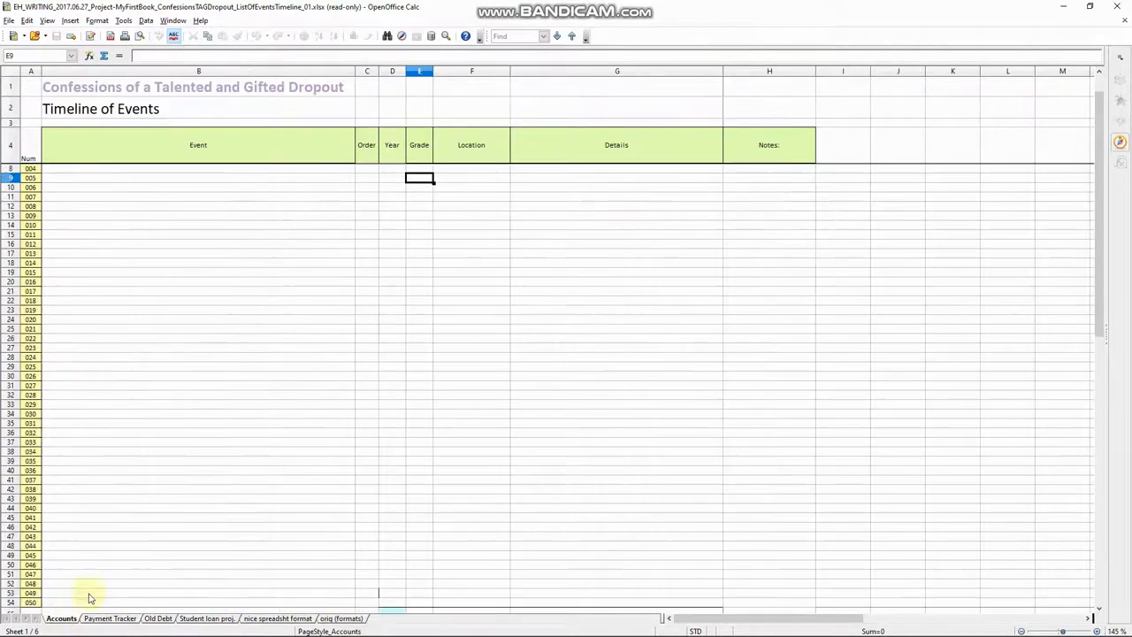
{"action": "mouse_move", "coordinate": [297, 127]}
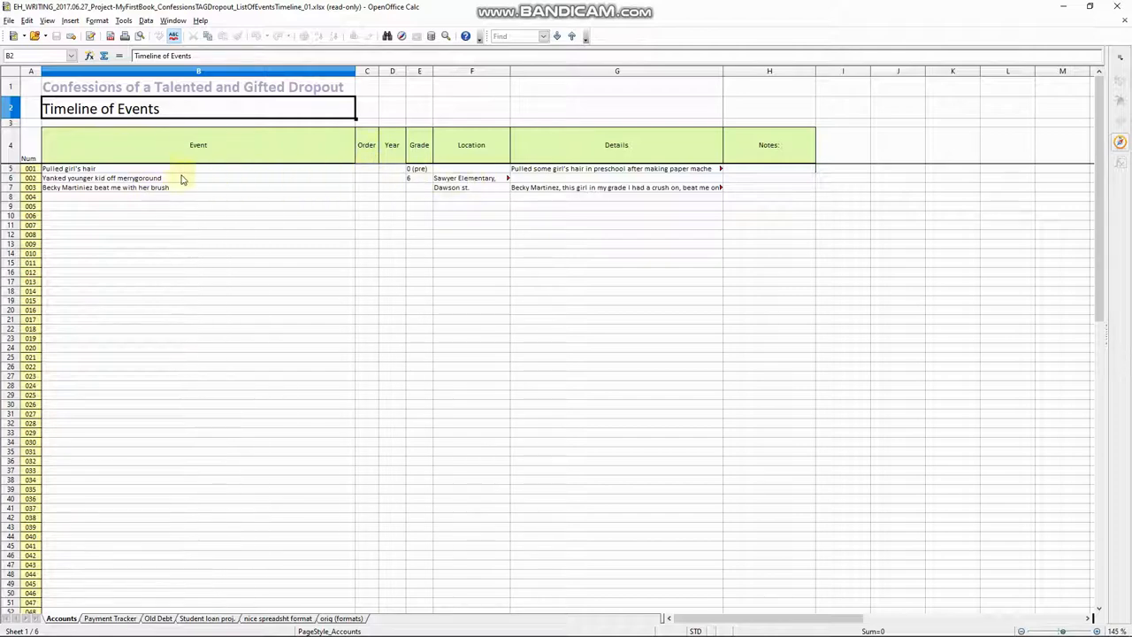
{"action": "mouse_move", "coordinate": [372, 175]}
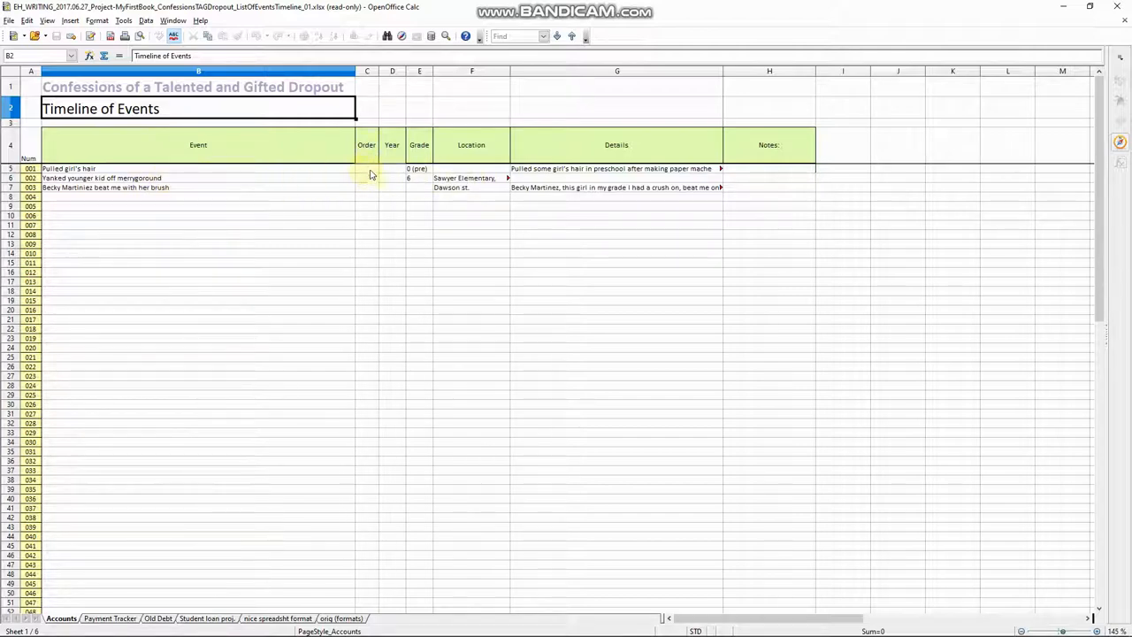
{"action": "mouse_move", "coordinate": [368, 191]}
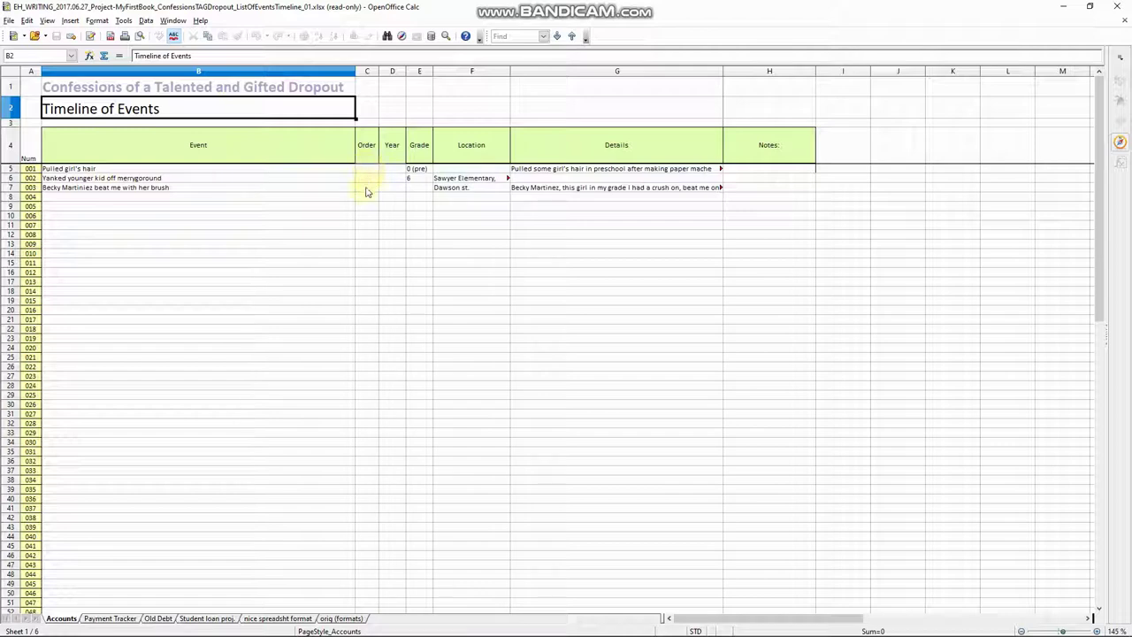
{"action": "mouse_move", "coordinate": [99, 187]}
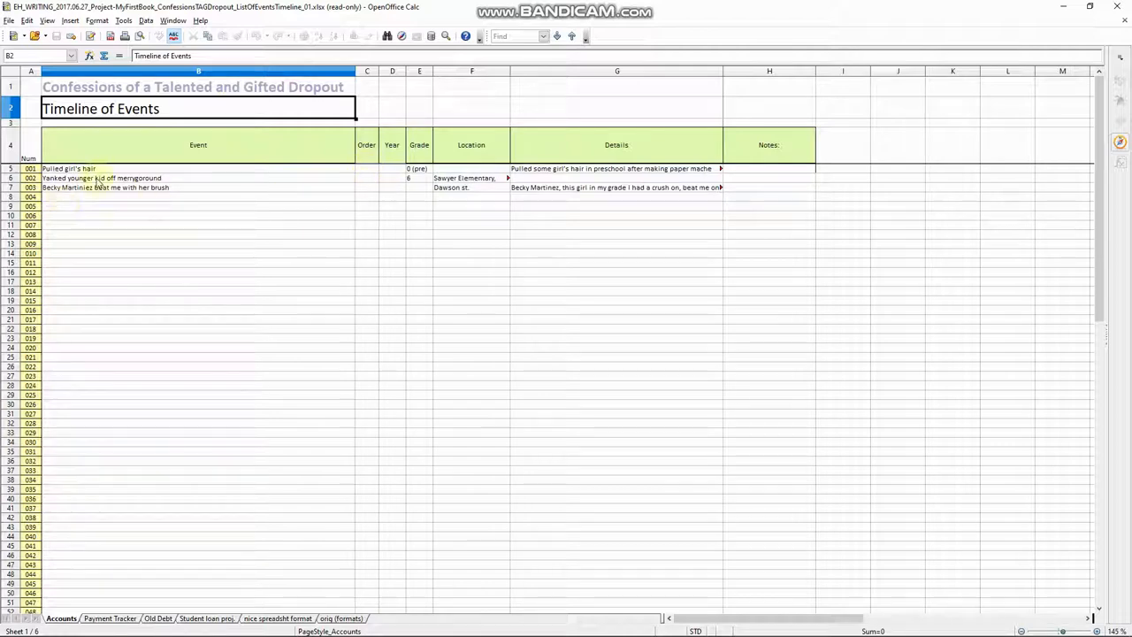
{"action": "mouse_move", "coordinate": [371, 174]}
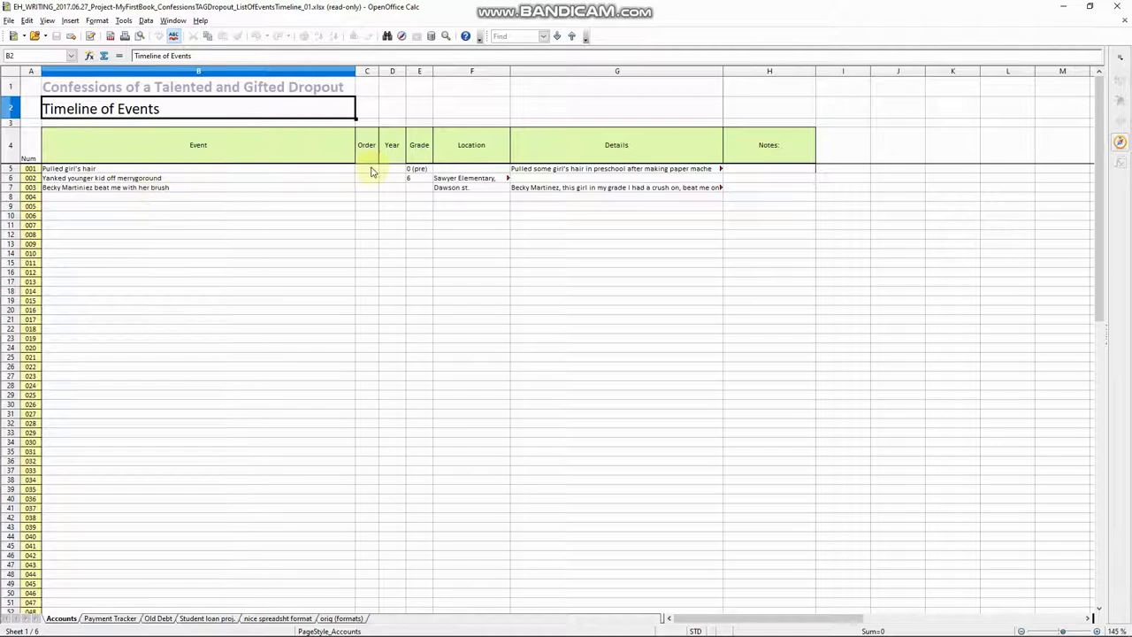
{"action": "mouse_move", "coordinate": [379, 175]}
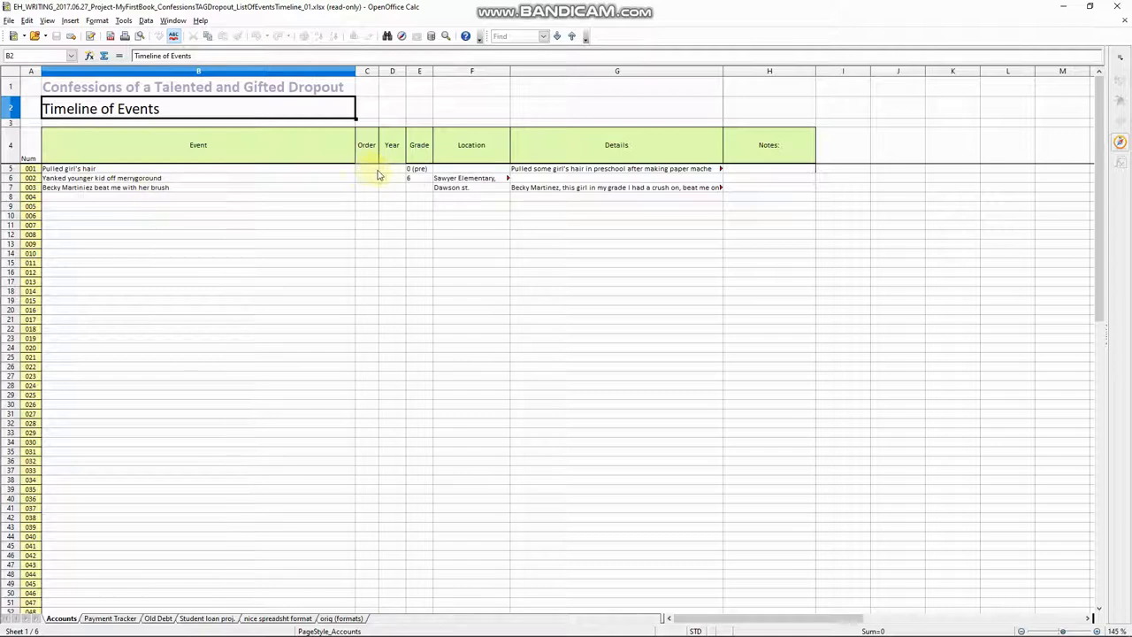
{"action": "mouse_move", "coordinate": [386, 184]}
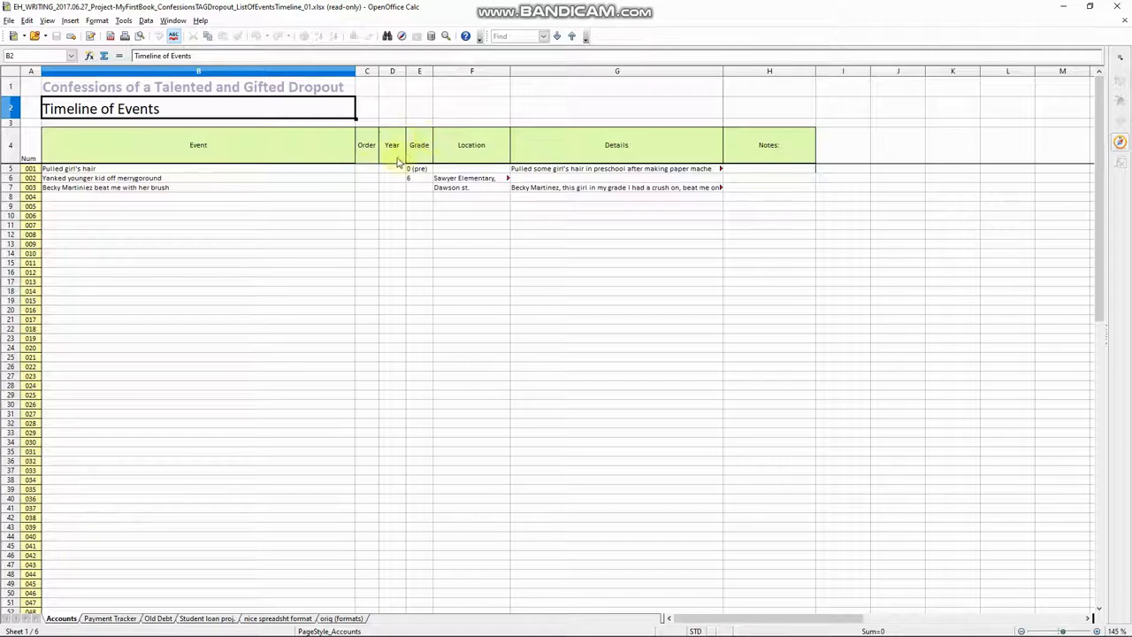
{"action": "mouse_move", "coordinate": [424, 153]}
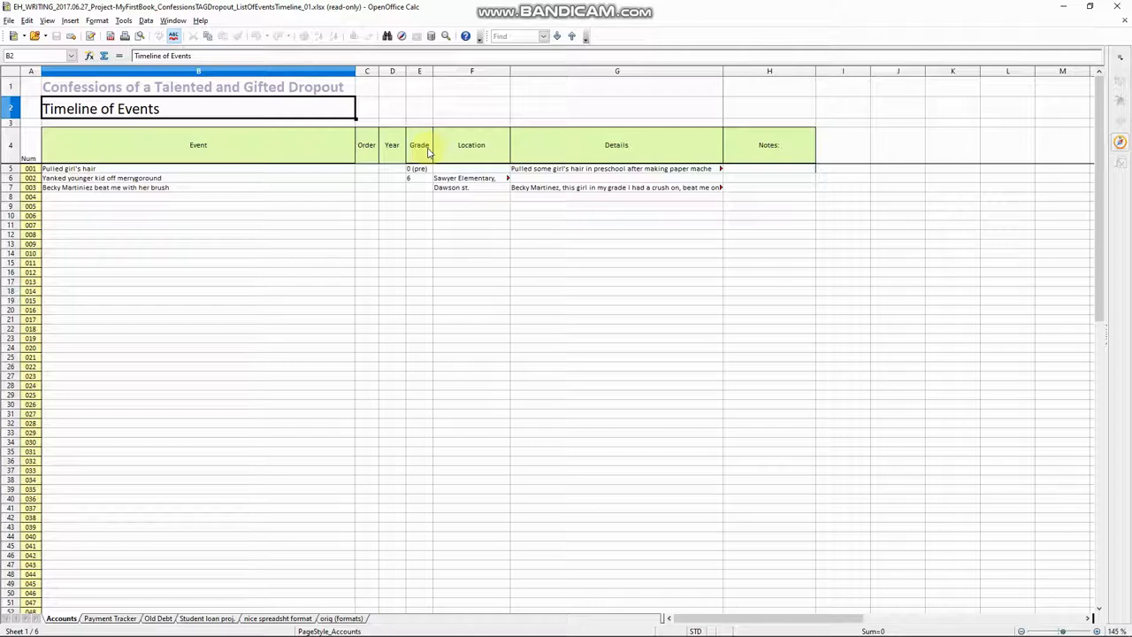
{"action": "mouse_move", "coordinate": [474, 153]}
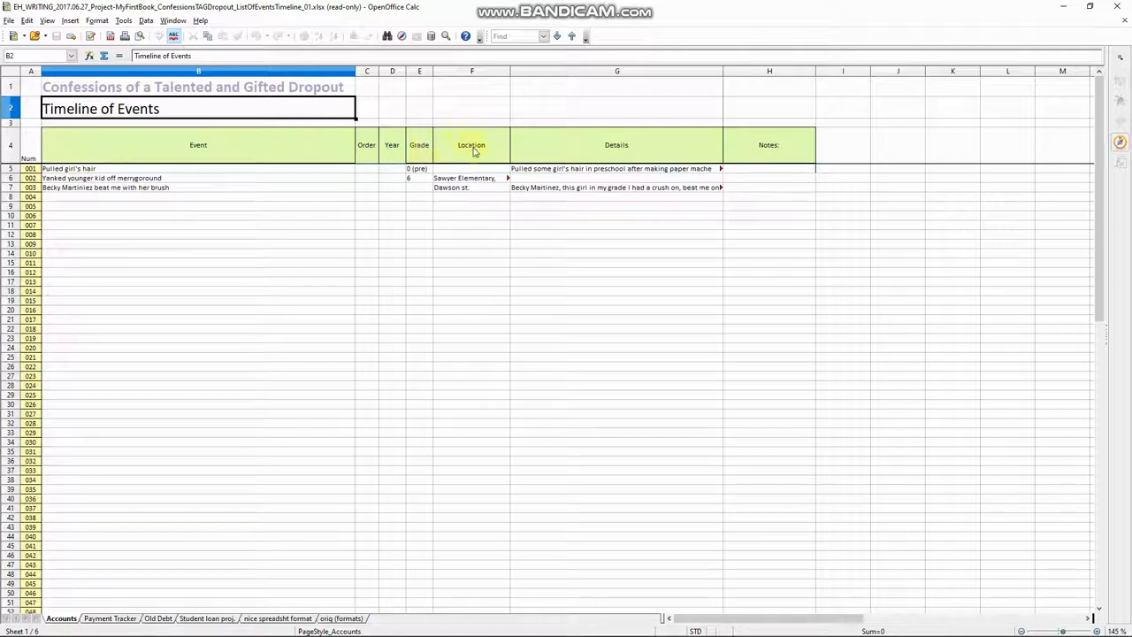
{"action": "left_click", "coordinate": [471, 145]}
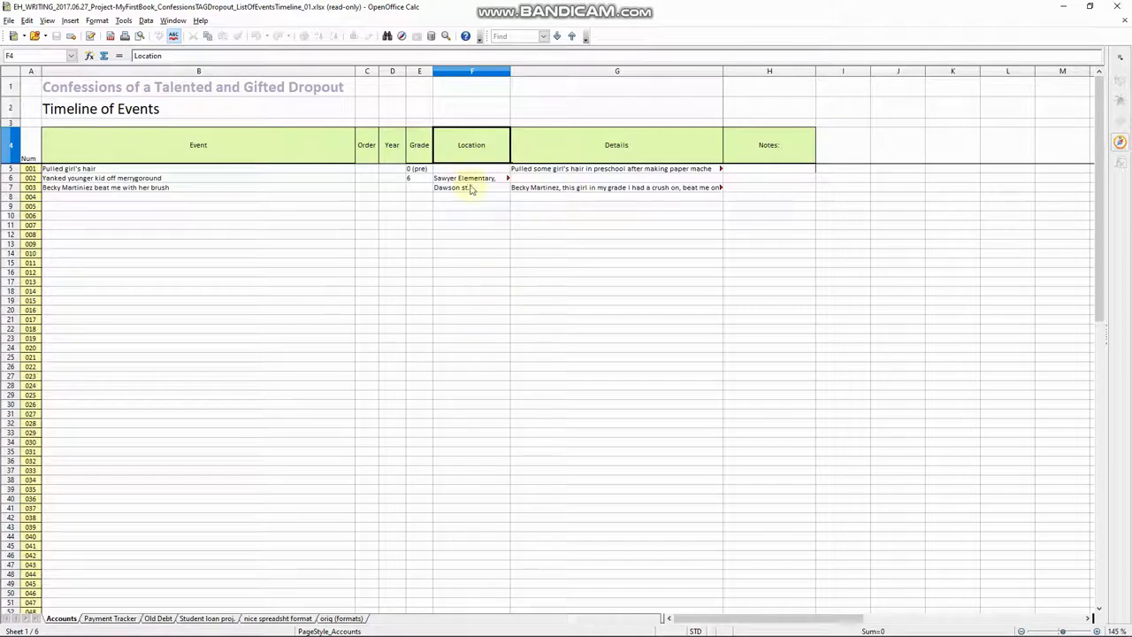
{"action": "left_click", "coordinate": [470, 272]}
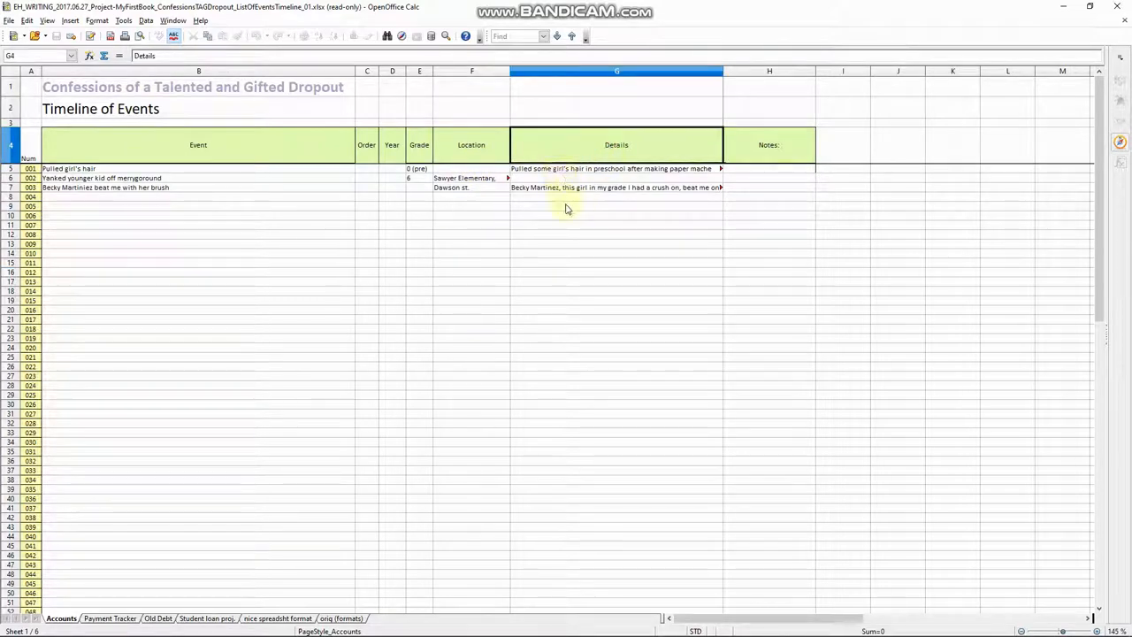
{"action": "mouse_move", "coordinate": [750, 174]}
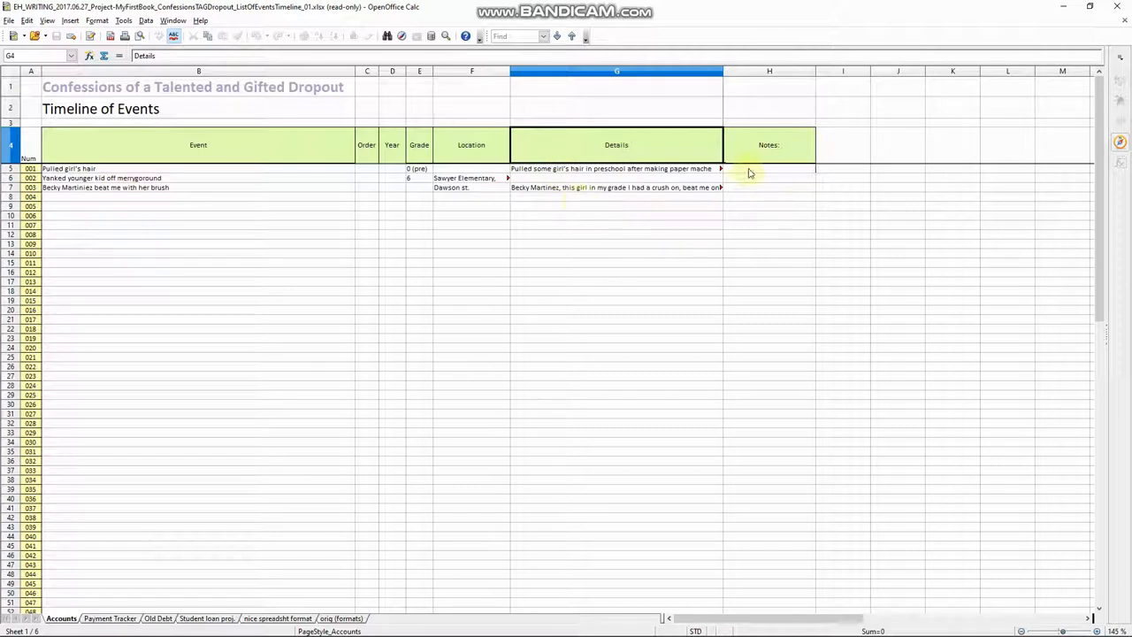
{"action": "left_click", "coordinate": [768, 224]}
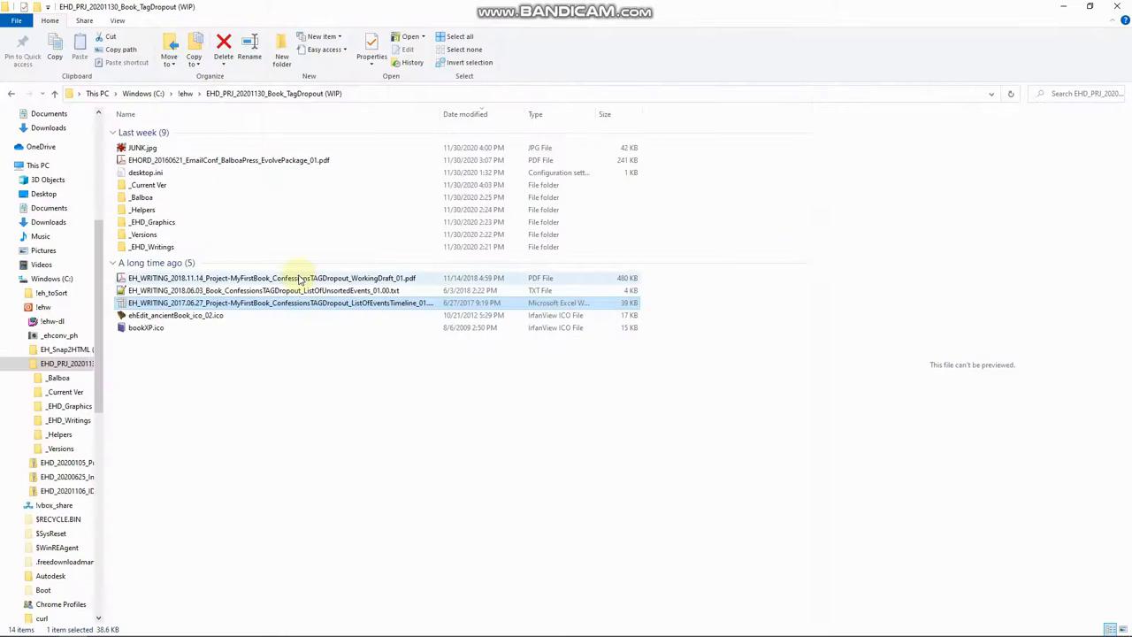
Enter the _Current Ver folder and preview its palette.png colour image
{"action": "left_click", "coordinate": [175, 315]}
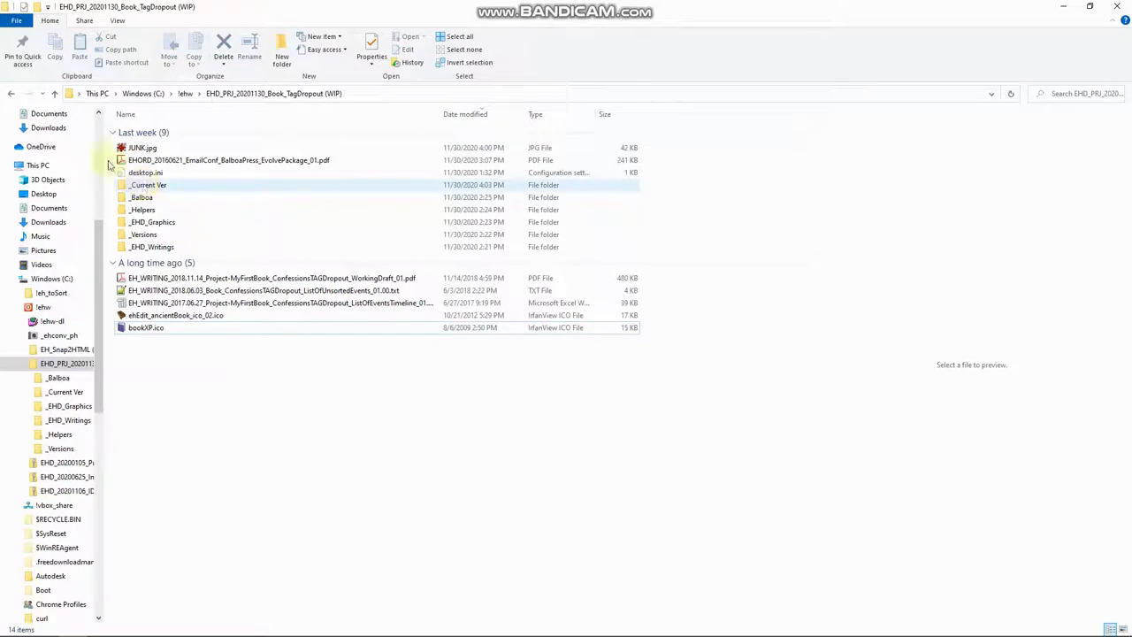
{"action": "left_click", "coordinate": [149, 185]}
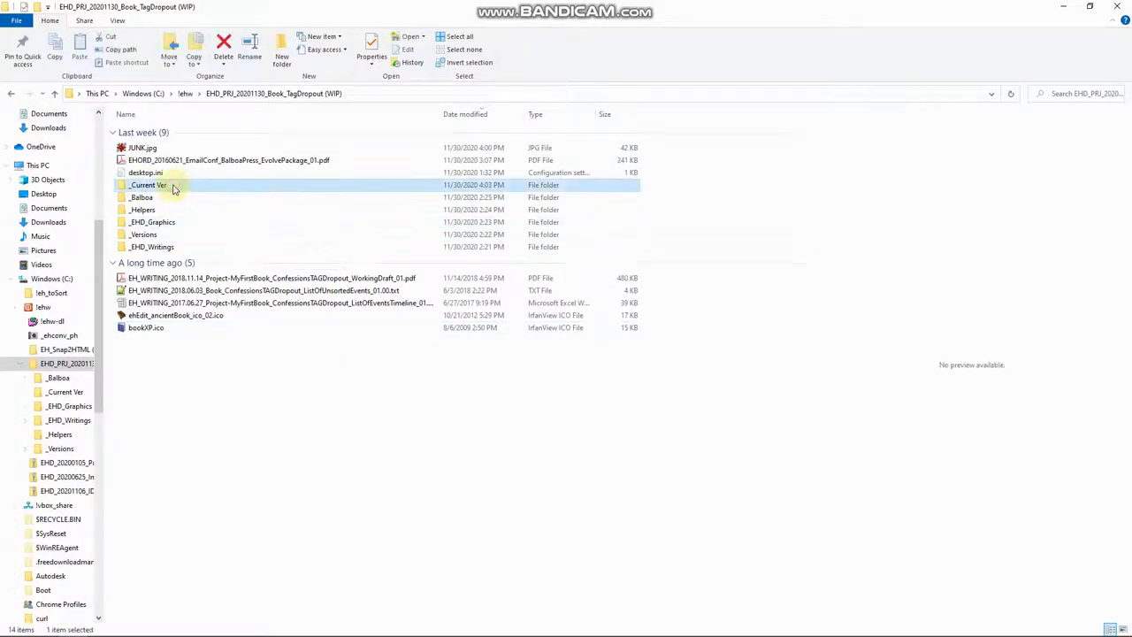
{"action": "double_click", "coordinate": [149, 186]}
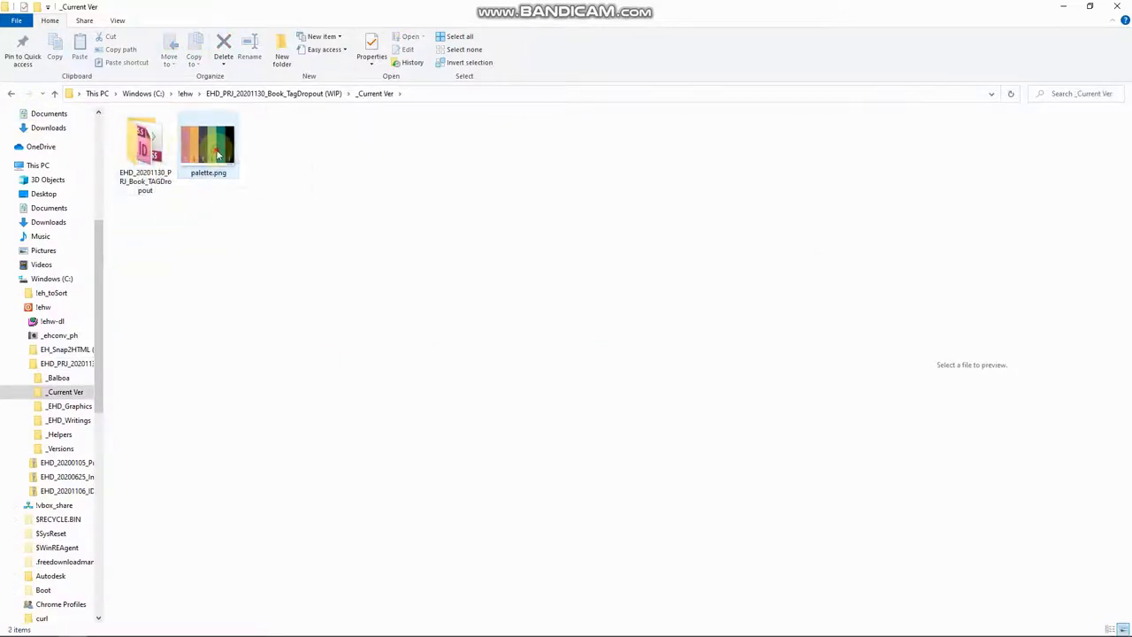
{"action": "left_click", "coordinate": [209, 142]}
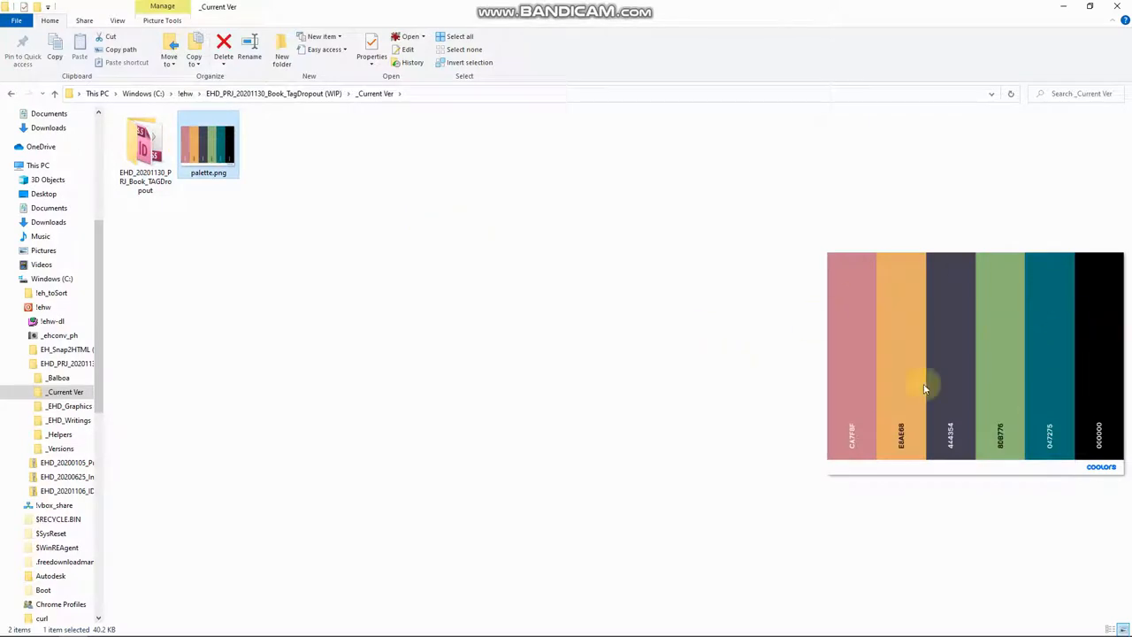
{"action": "left_click", "coordinate": [55, 99]}
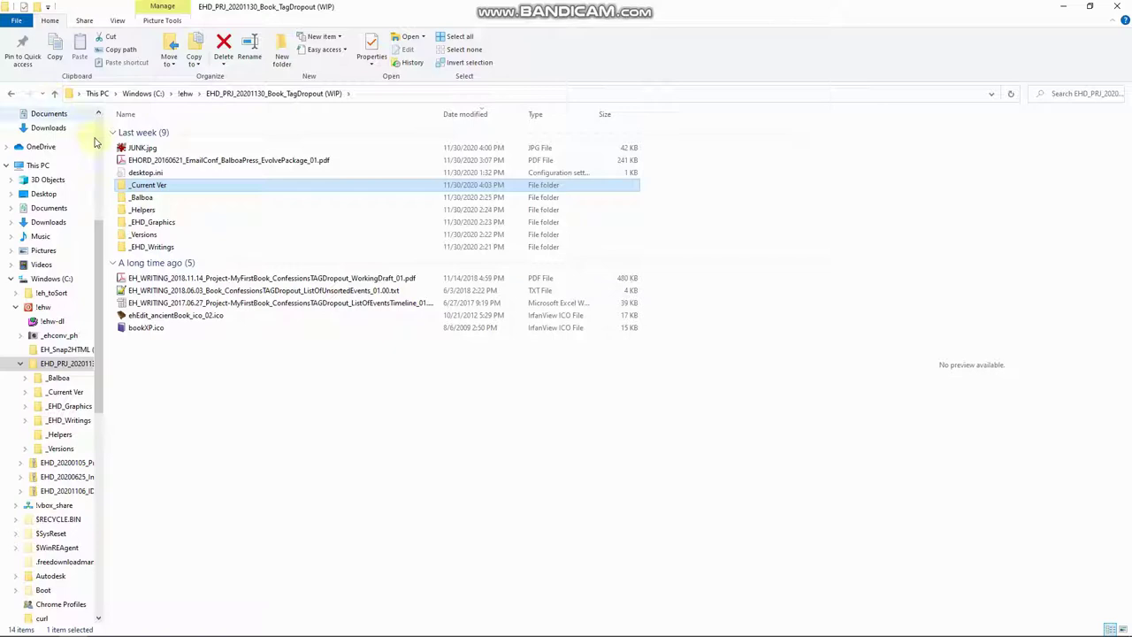
Go back to the project root, reopen _Current Ver and select the book subfolder
{"action": "double_click", "coordinate": [148, 186]}
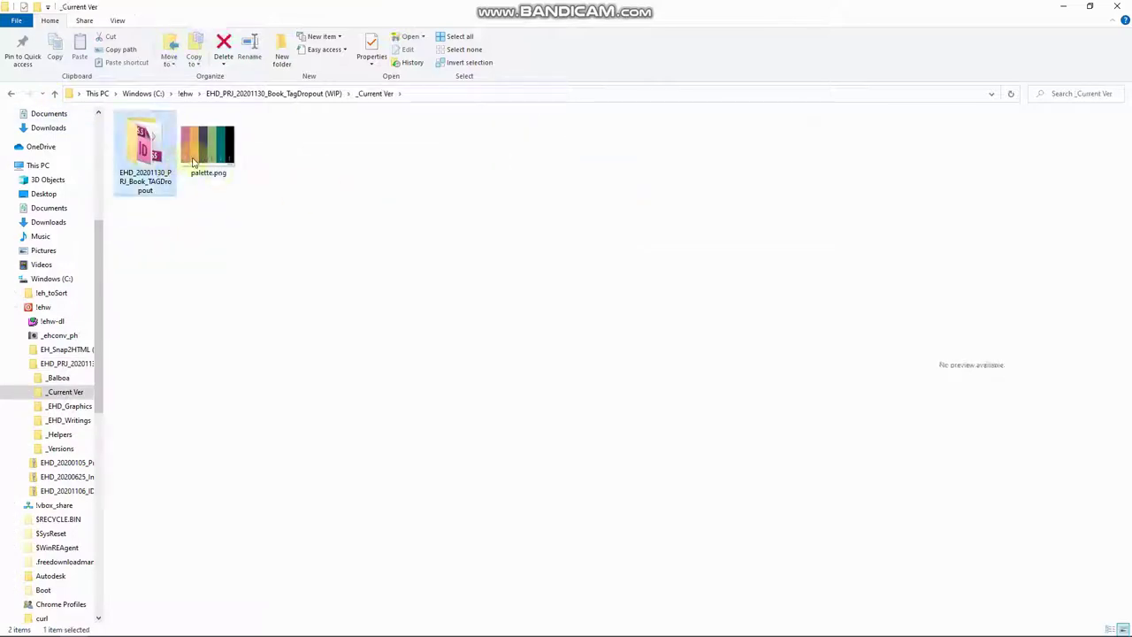
{"action": "left_click", "coordinate": [208, 141]}
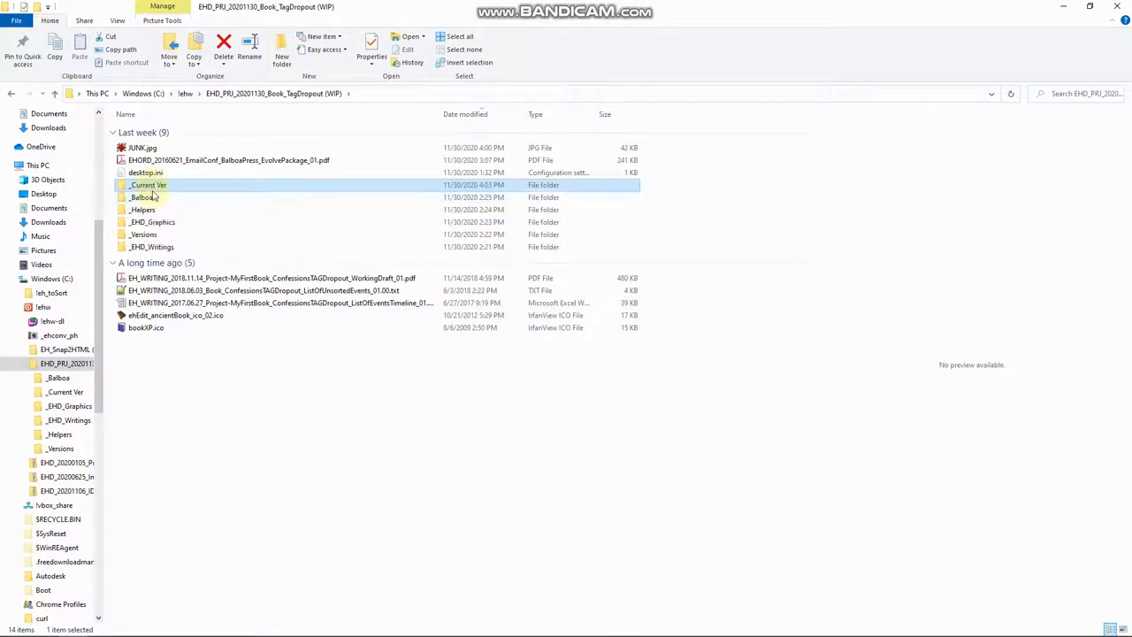
{"action": "left_click", "coordinate": [142, 147]}
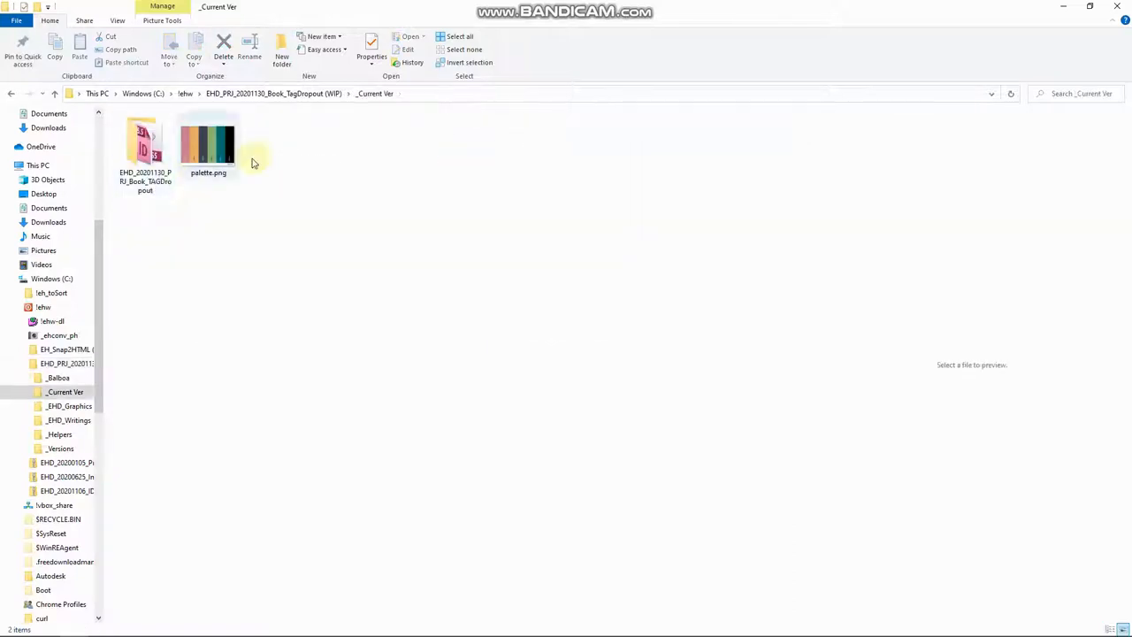
{"action": "left_click", "coordinate": [209, 142]}
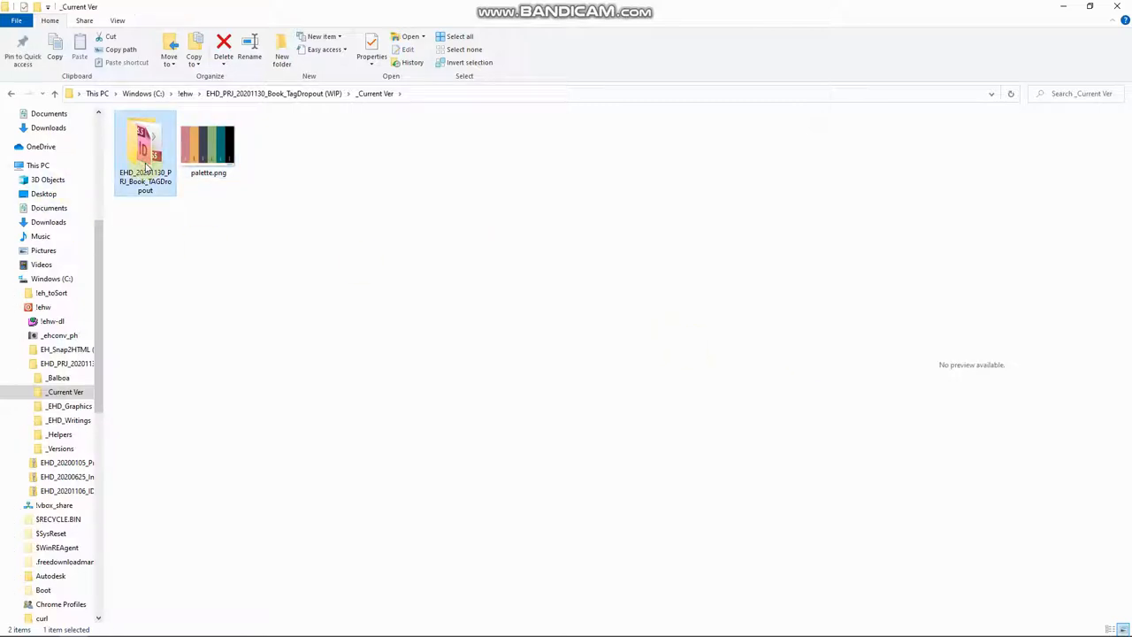
Enter the EHD_20201130_PRJ_Book_TAGDropout folder and launch the WIP_01.01.indd InDesign document
{"action": "double_click", "coordinate": [145, 145]}
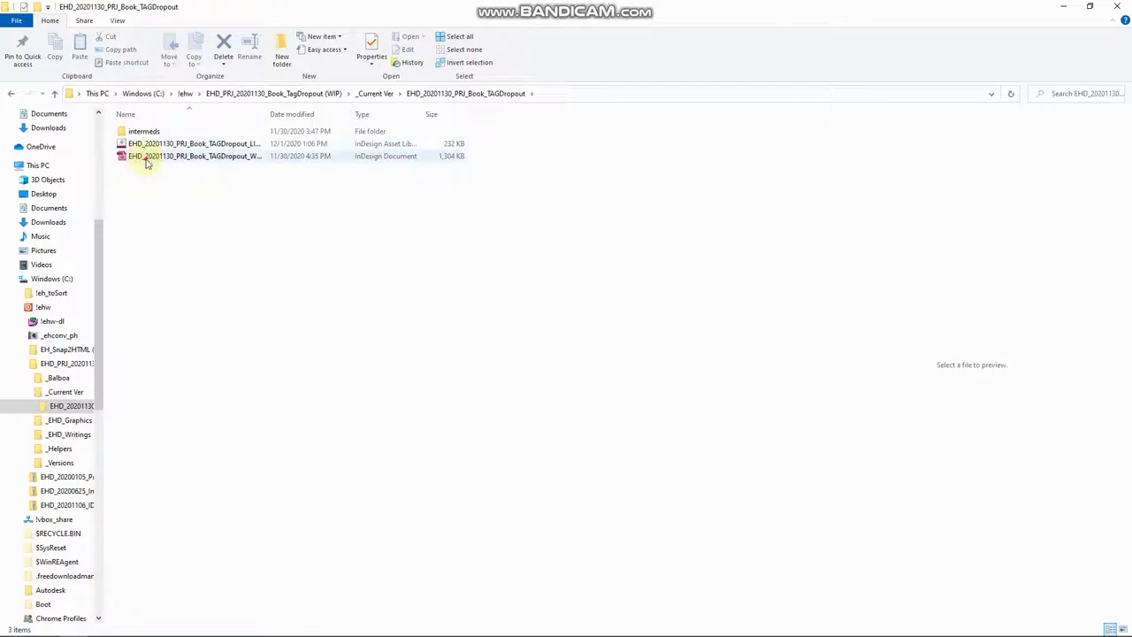
{"action": "double_click", "coordinate": [143, 131]}
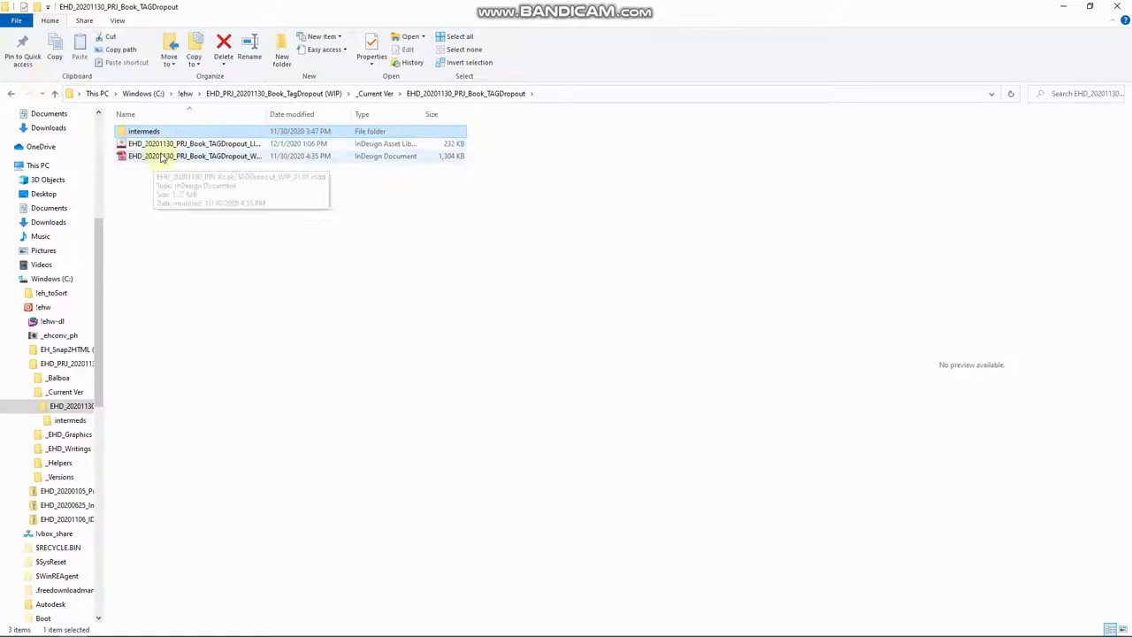
{"action": "left_click", "coordinate": [198, 144]}
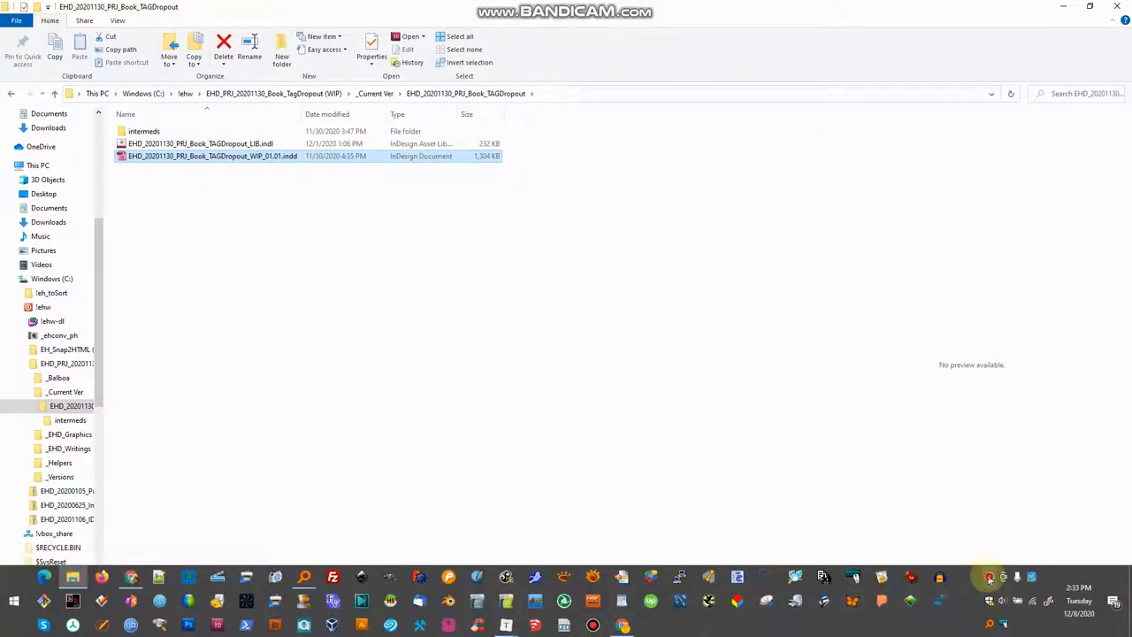
Switch to InDesign from the taskbar to bring the opened book layout into view
{"action": "left_click", "coordinate": [987, 578]}
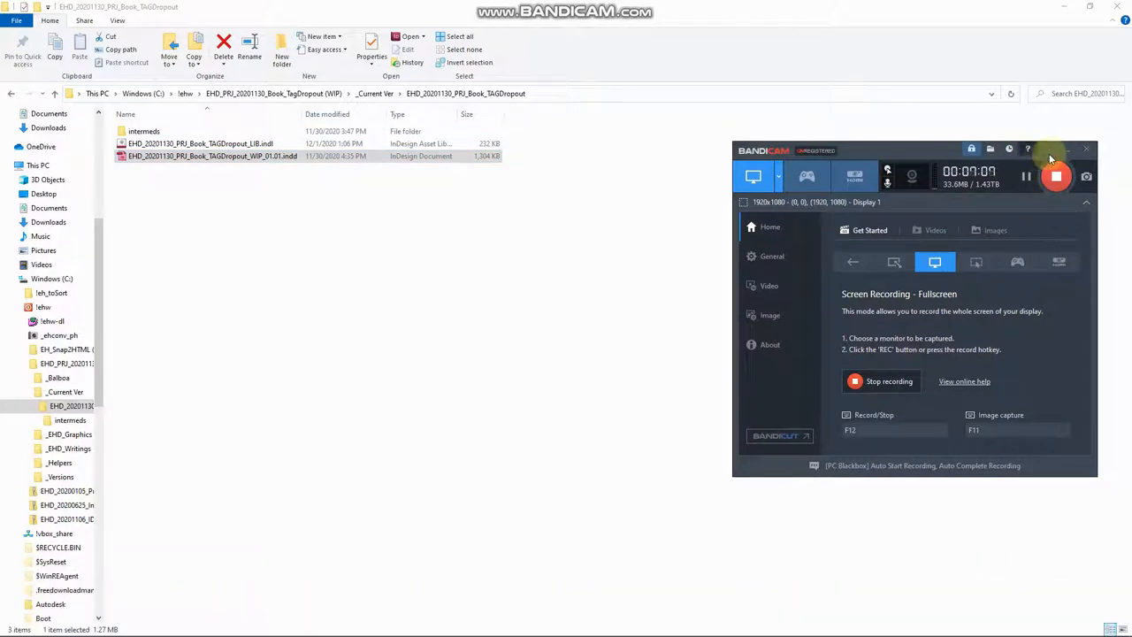
{"action": "left_click", "coordinate": [1086, 148]}
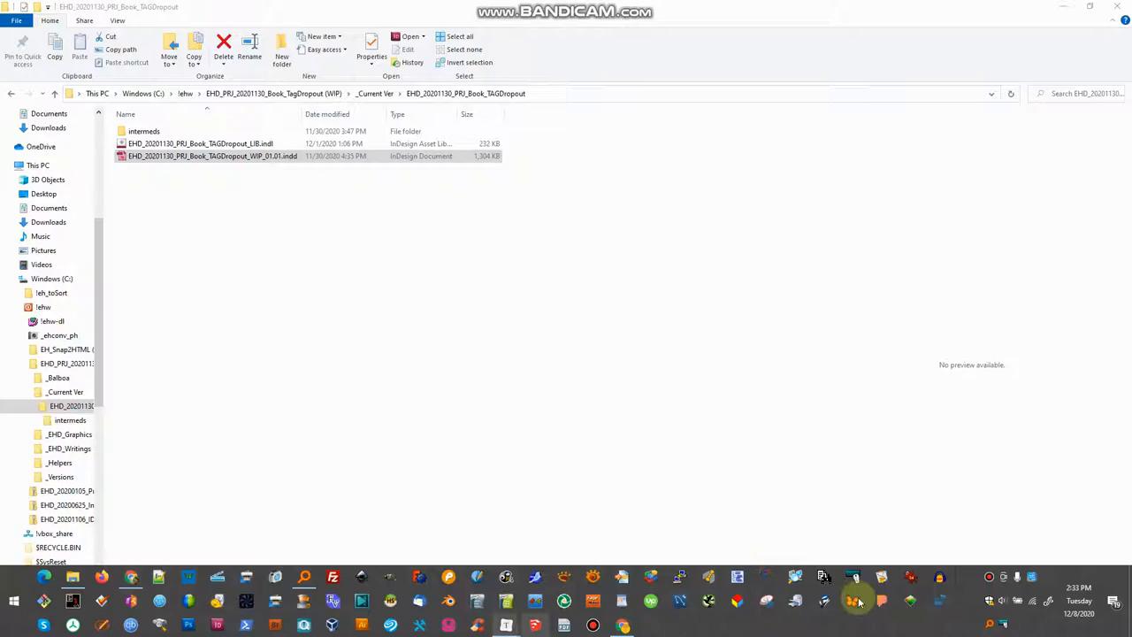
{"action": "left_click", "coordinate": [860, 602]}
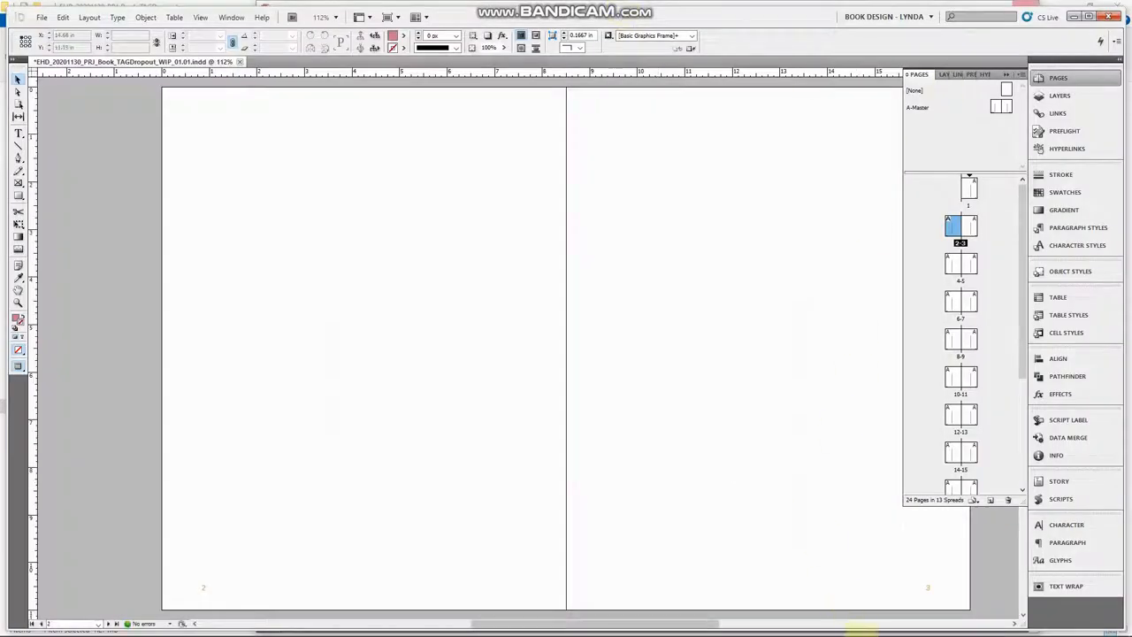
{"action": "mouse_move", "coordinate": [987, 577]}
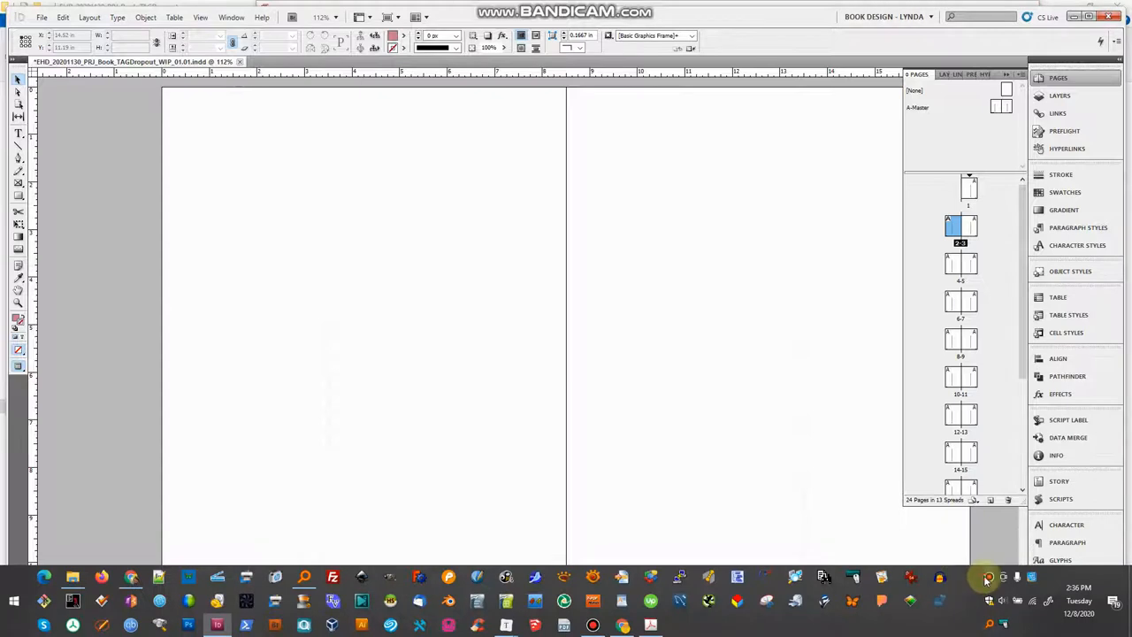
Inspect the blank page spreads and Pages panel thumbnails, then quit InDesign
{"action": "left_click", "coordinate": [987, 577]}
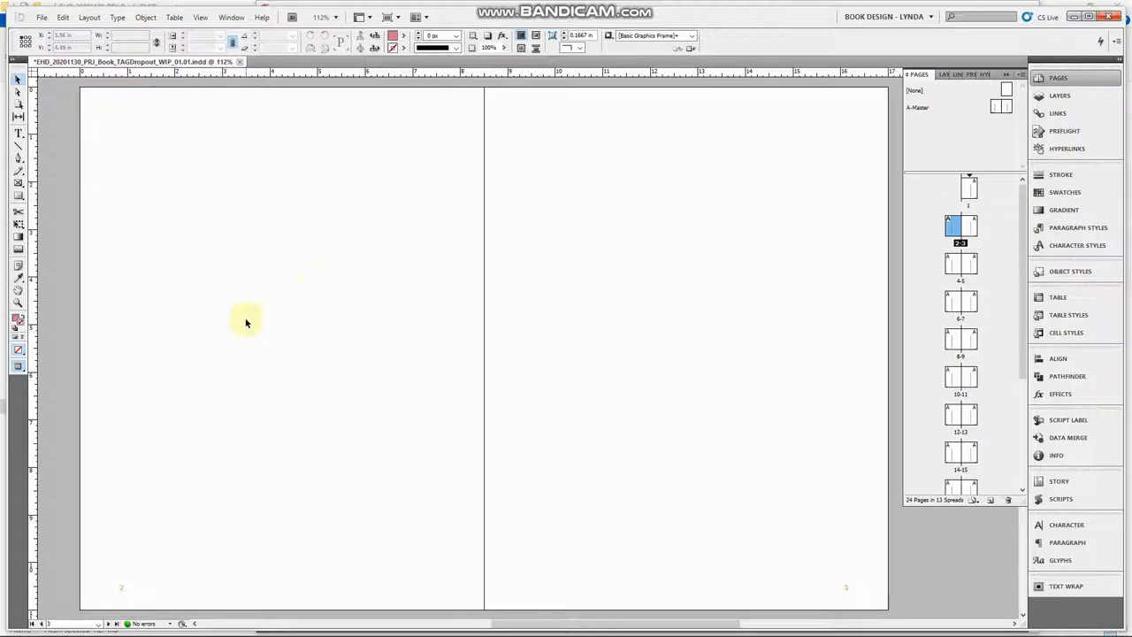
{"action": "mouse_move", "coordinate": [145, 587]}
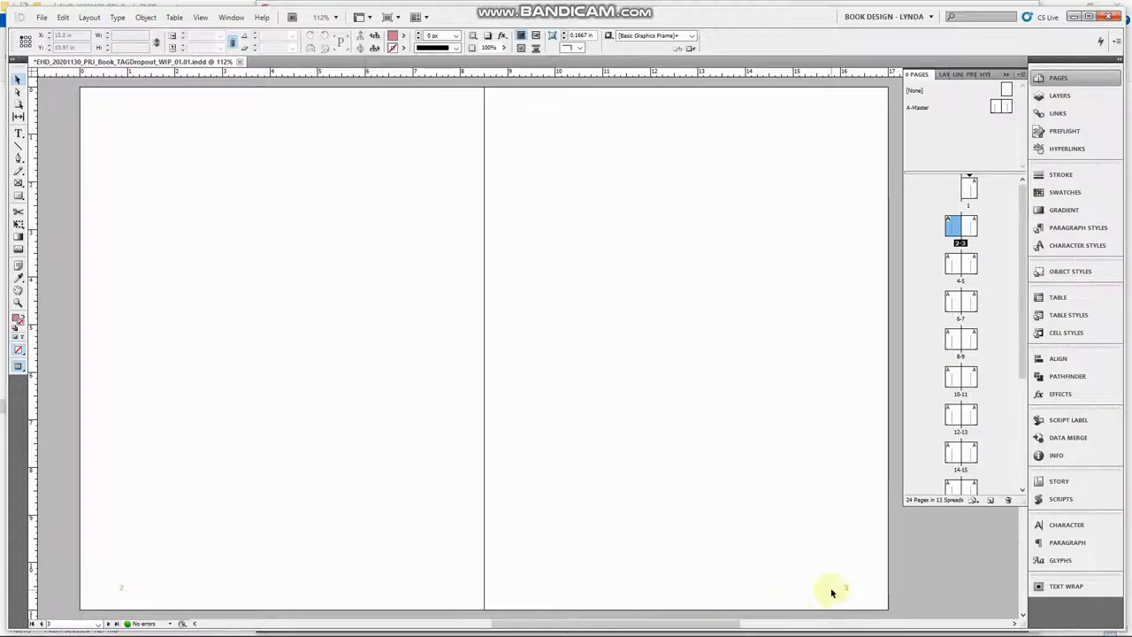
{"action": "mouse_move", "coordinate": [1000, 265]}
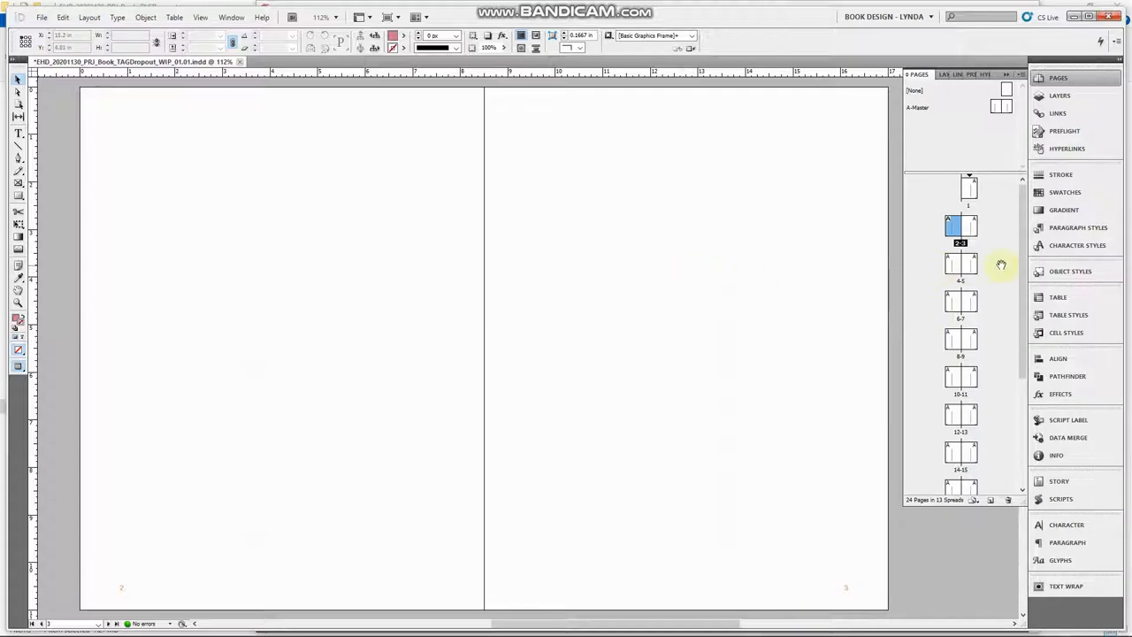
{"action": "scroll", "scroll_direction": "down", "scroll_amount": 3}
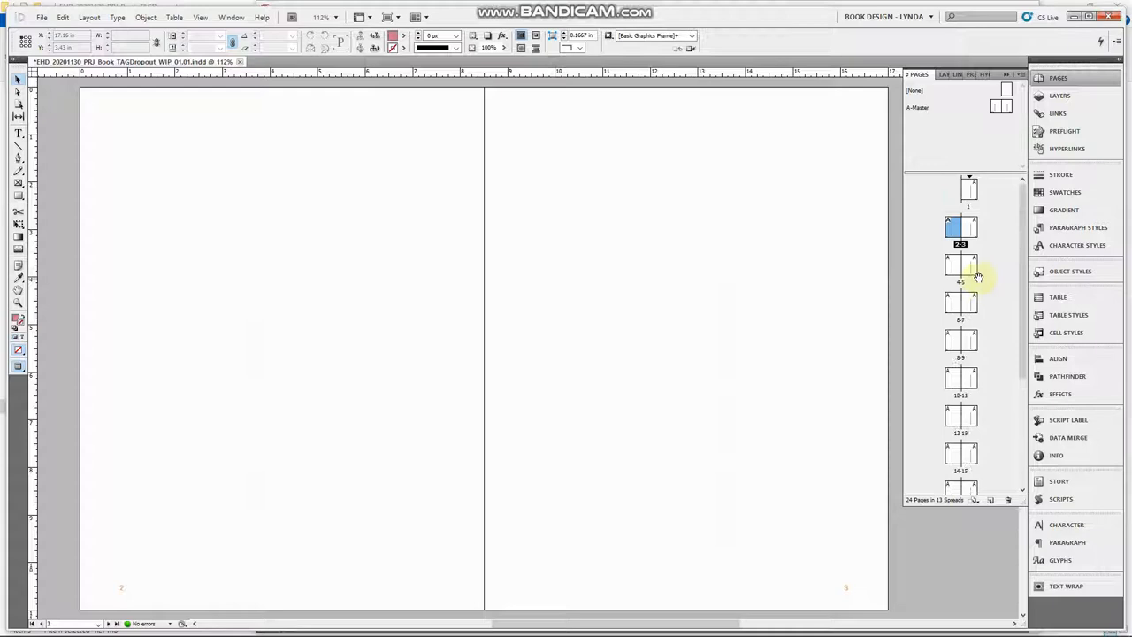
{"action": "left_click", "coordinate": [971, 483]}
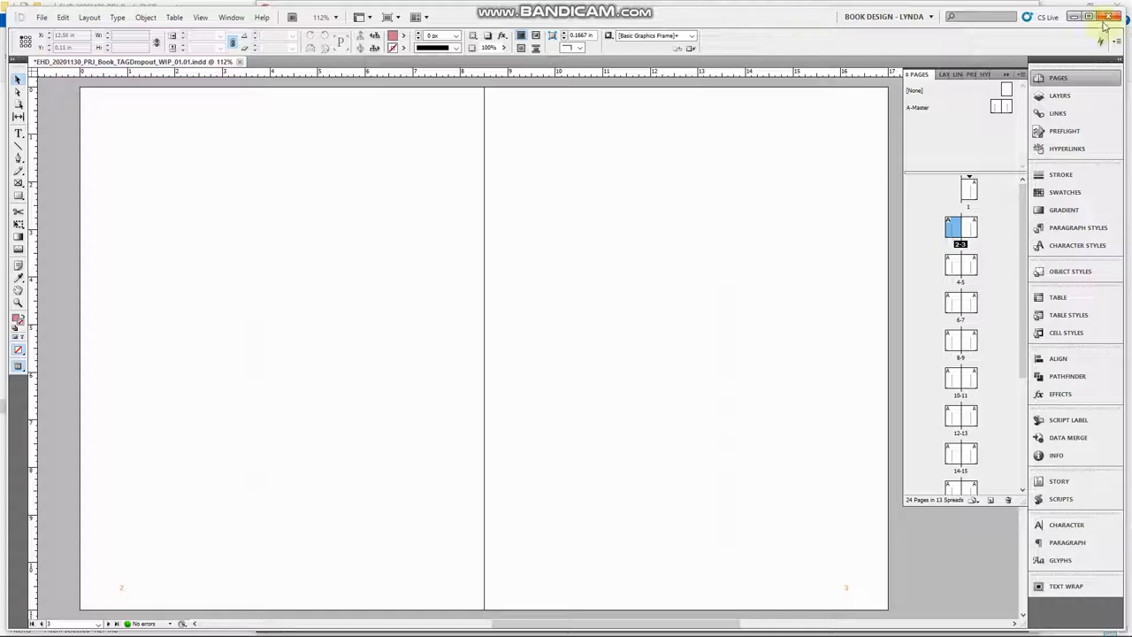
{"action": "left_click", "coordinate": [1100, 14]}
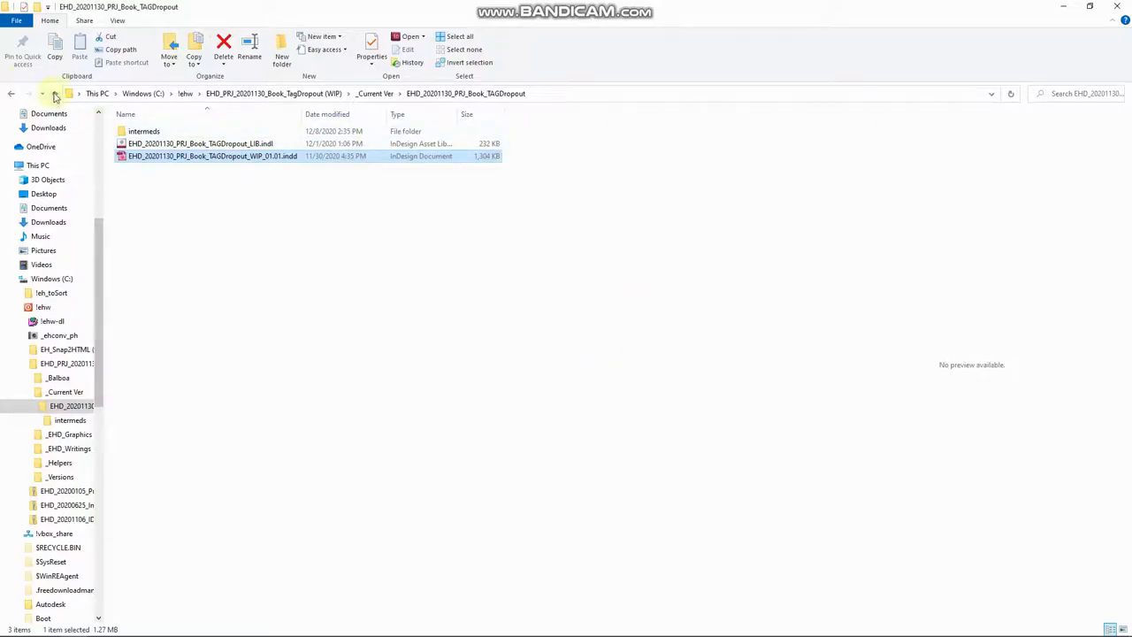
Preview the blank-page PDF inside the internals folder, then return to the project root via the address bar
{"action": "double_click", "coordinate": [144, 131]}
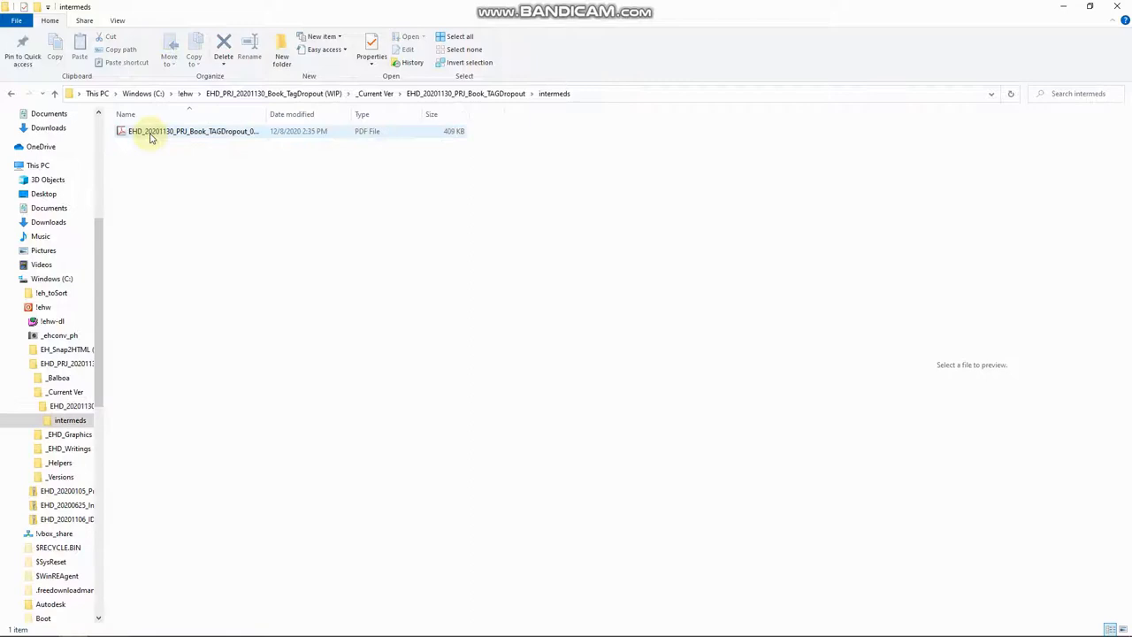
{"action": "left_click", "coordinate": [187, 131]}
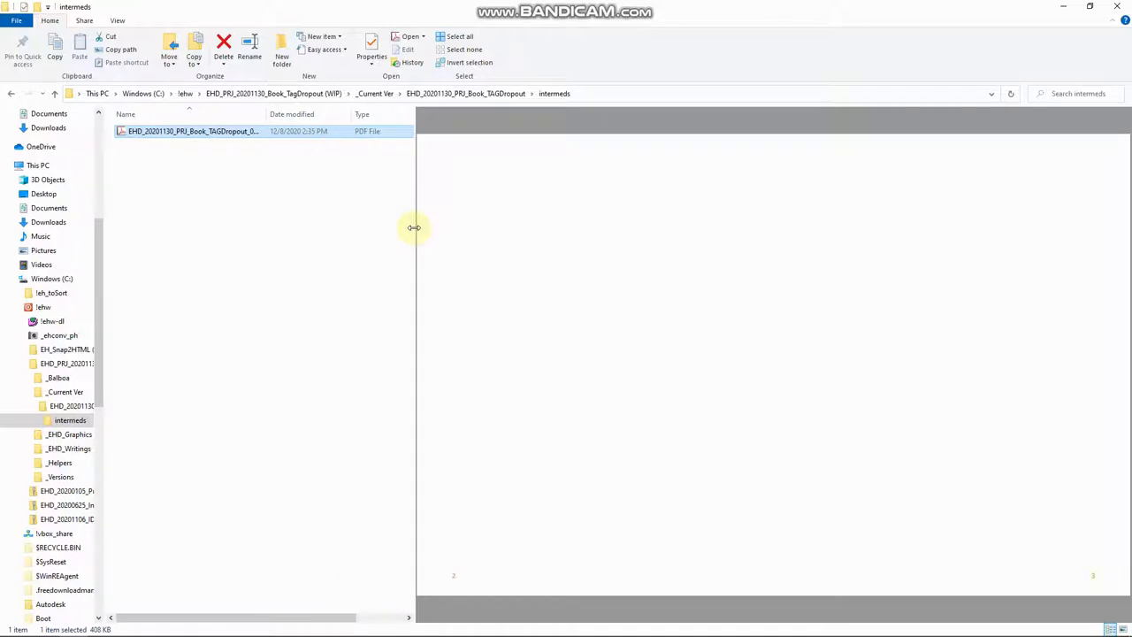
{"action": "mouse_move", "coordinate": [414, 175]}
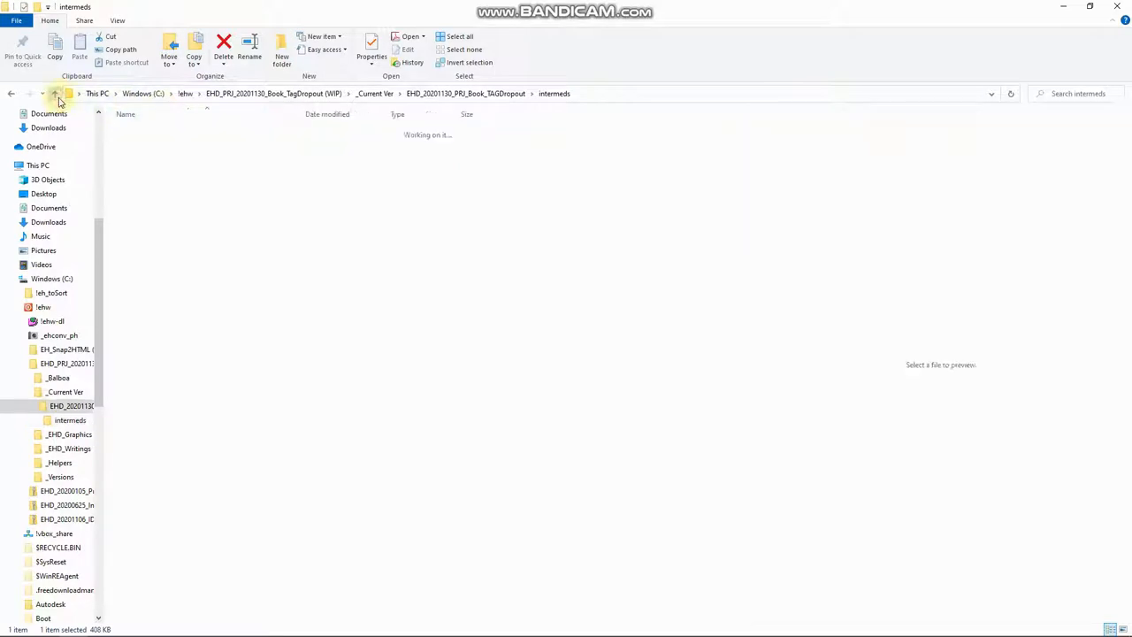
{"action": "left_click", "coordinate": [60, 96]}
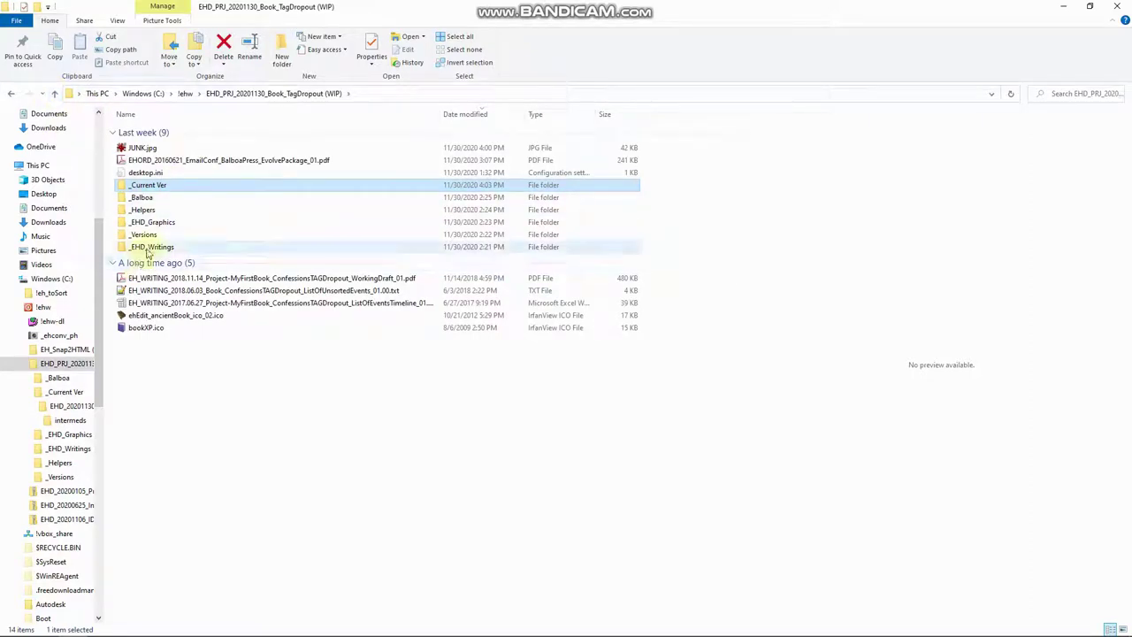
Preview several scanned handwritten pages in _EHD_Writings' Eric's Scanned Writings, including the Cerberus page, then return to the project root
{"action": "double_click", "coordinate": [152, 248]}
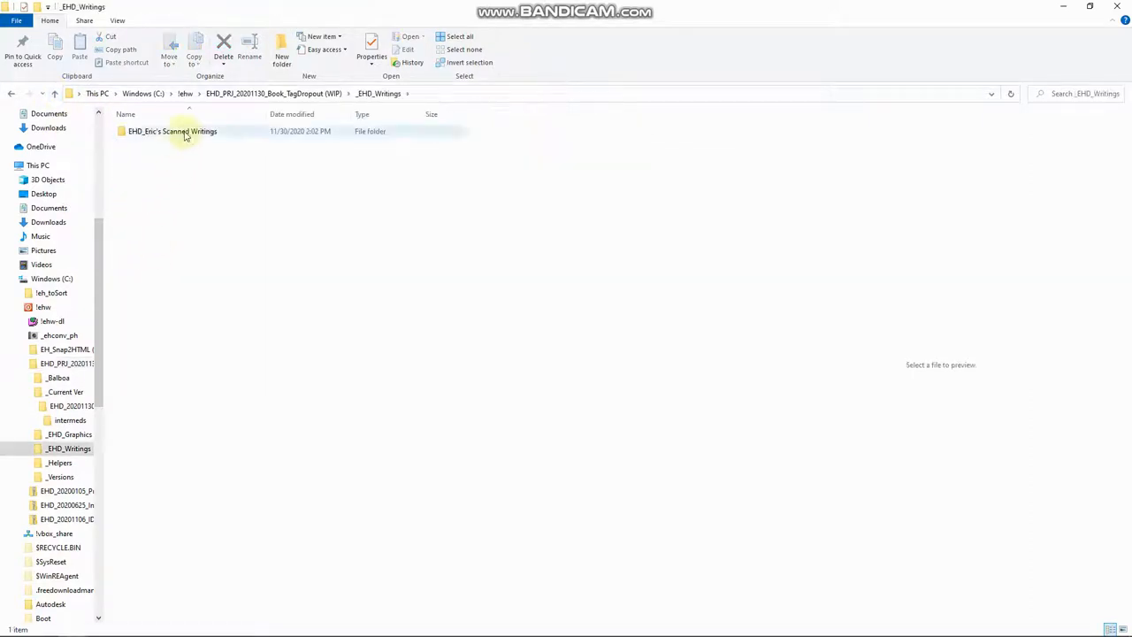
{"action": "double_click", "coordinate": [177, 131]}
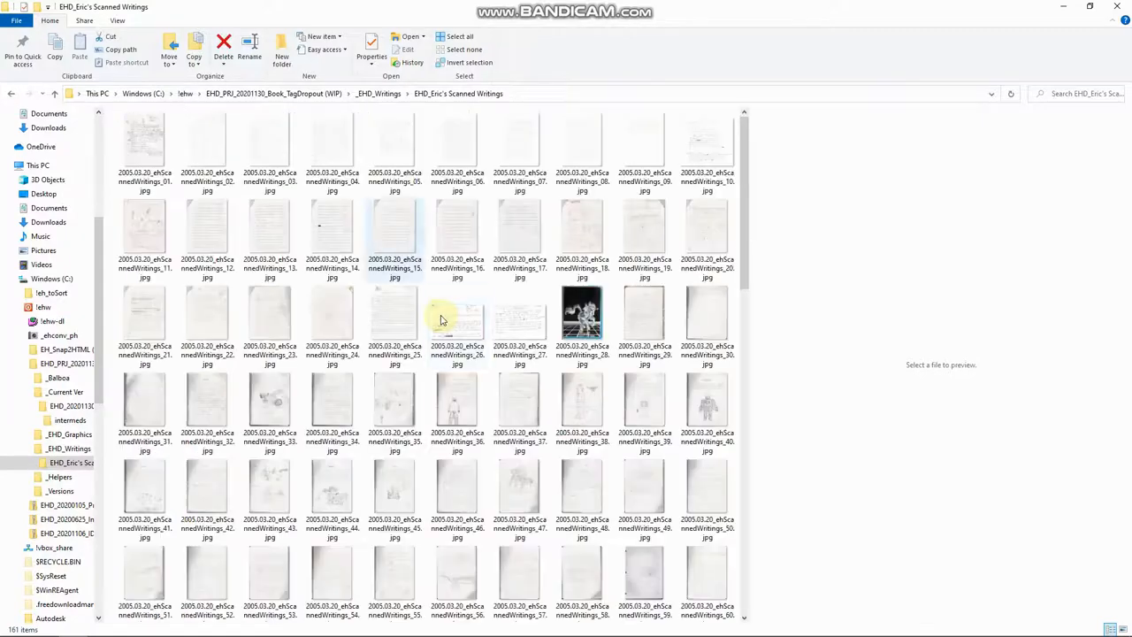
{"action": "left_click", "coordinate": [520, 230]}
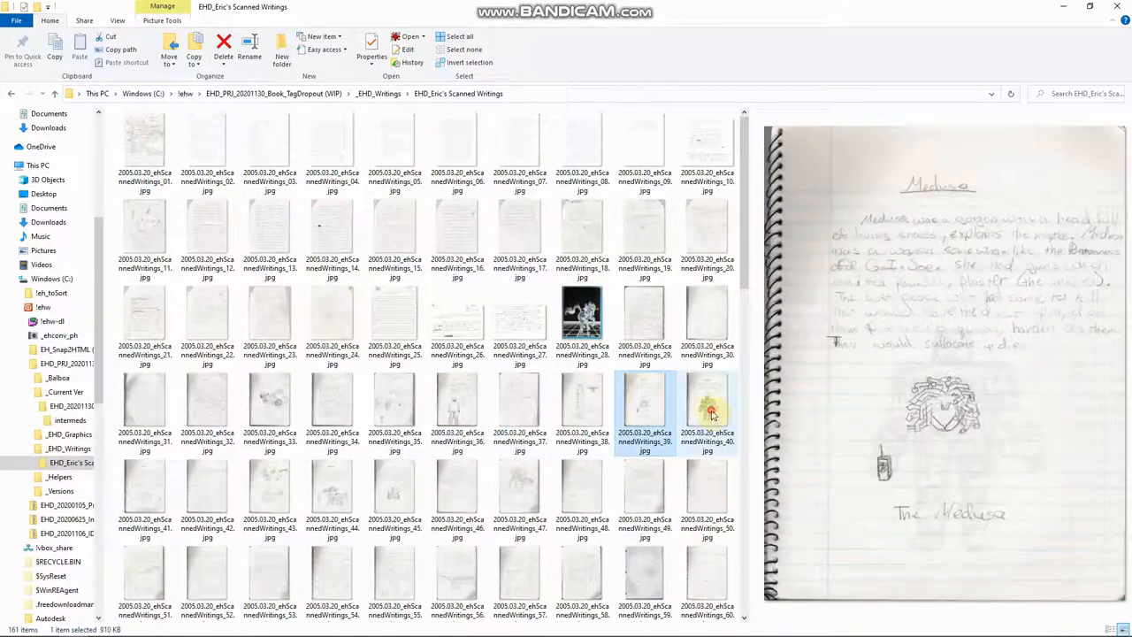
{"action": "left_click", "coordinate": [581, 499]}
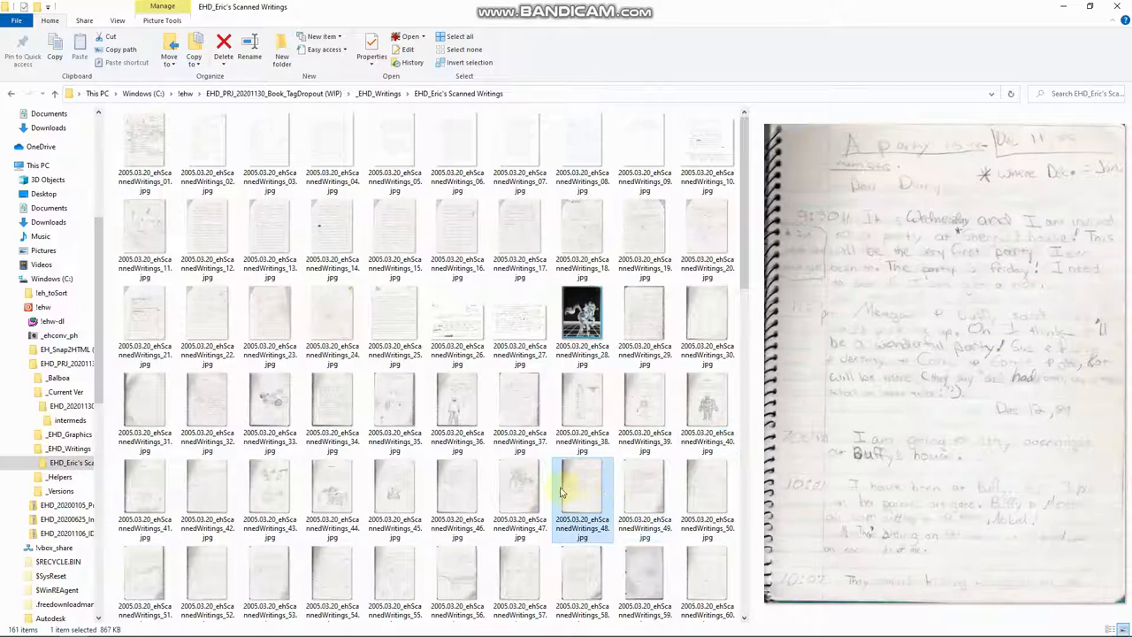
{"action": "left_click", "coordinate": [456, 499]}
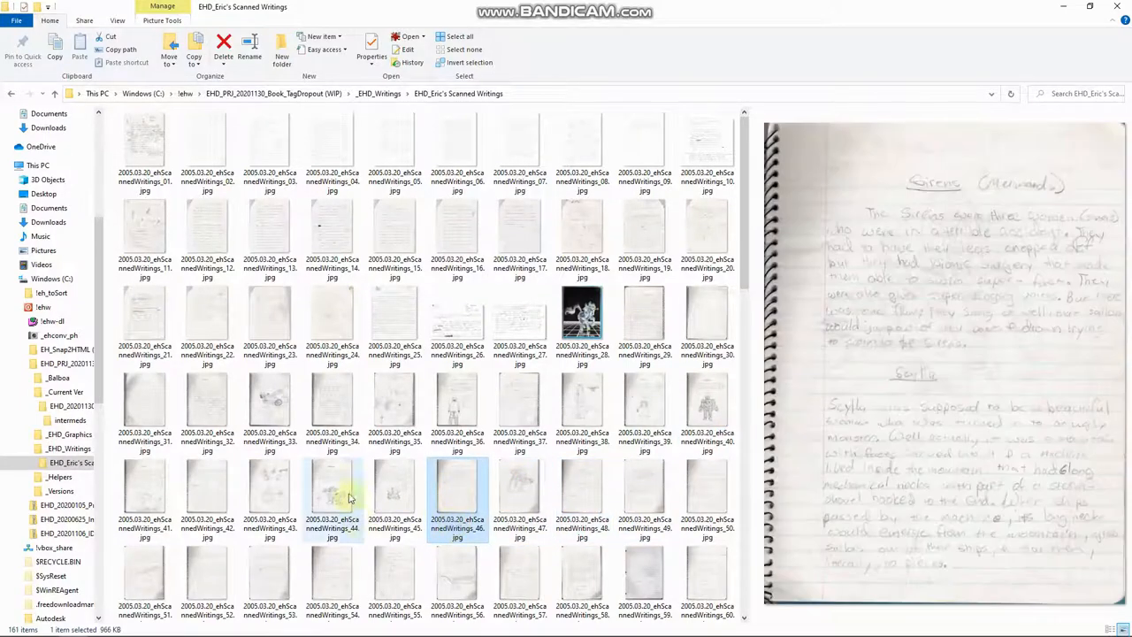
{"action": "left_click", "coordinate": [333, 570]}
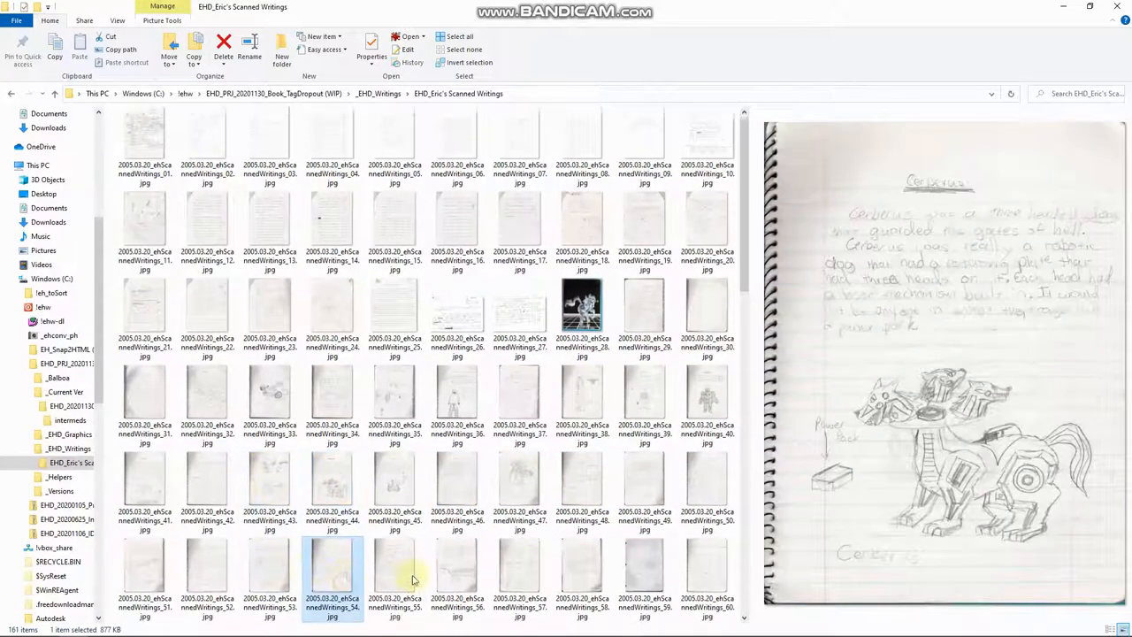
{"action": "left_click", "coordinate": [396, 580]}
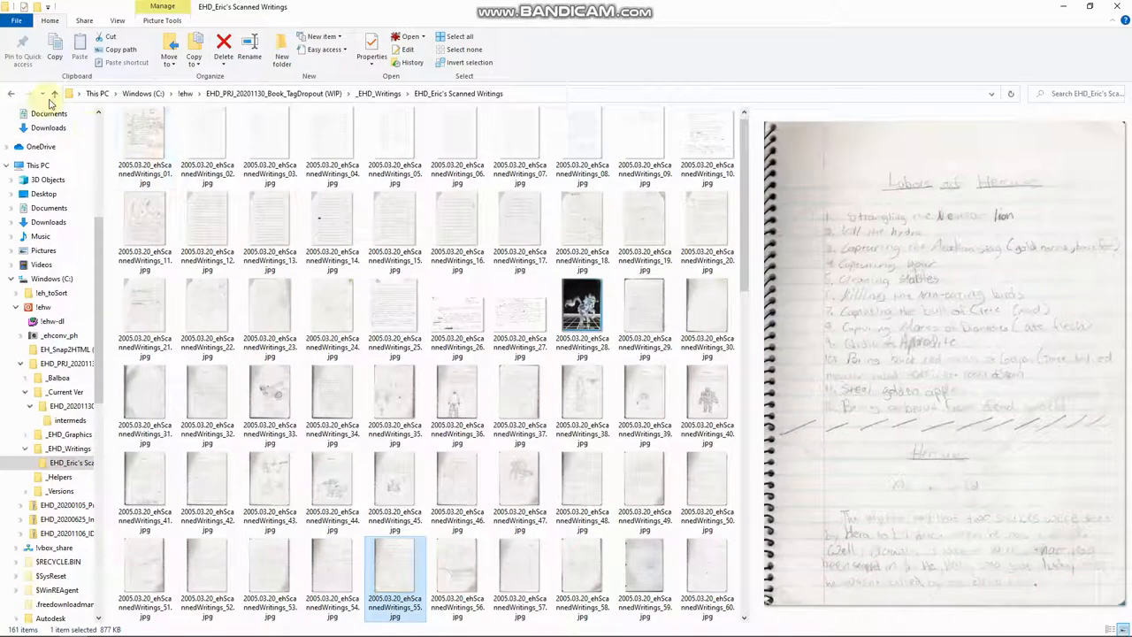
{"action": "left_click", "coordinate": [56, 98]}
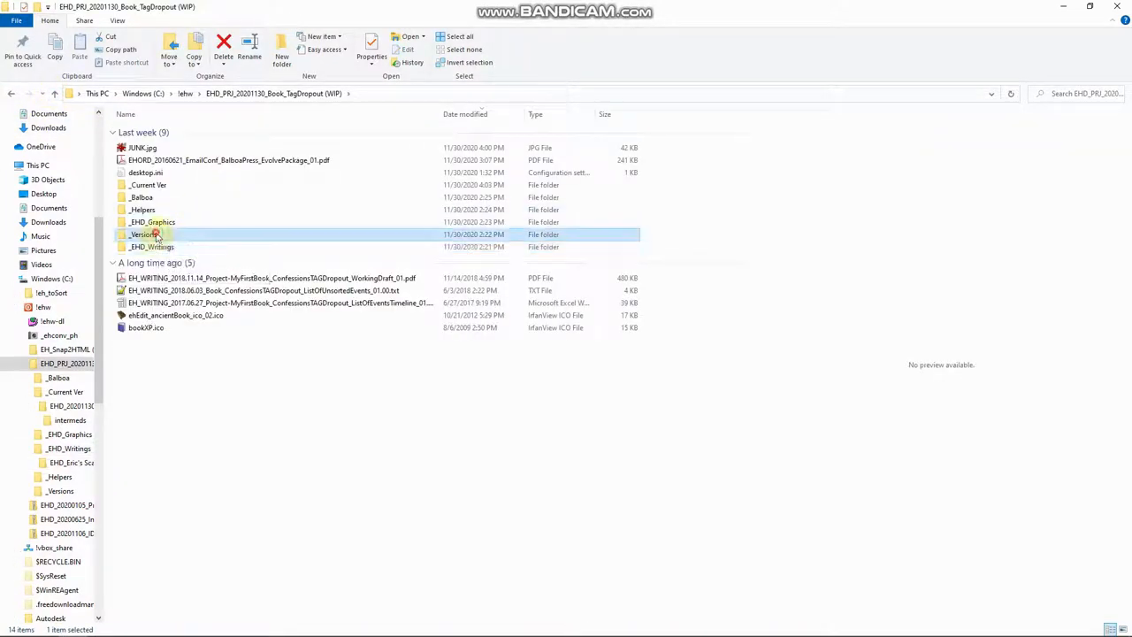
Enter the _Versions folder and bring up the TagDropout backup PDF in the Preview pane
{"action": "double_click", "coordinate": [145, 234]}
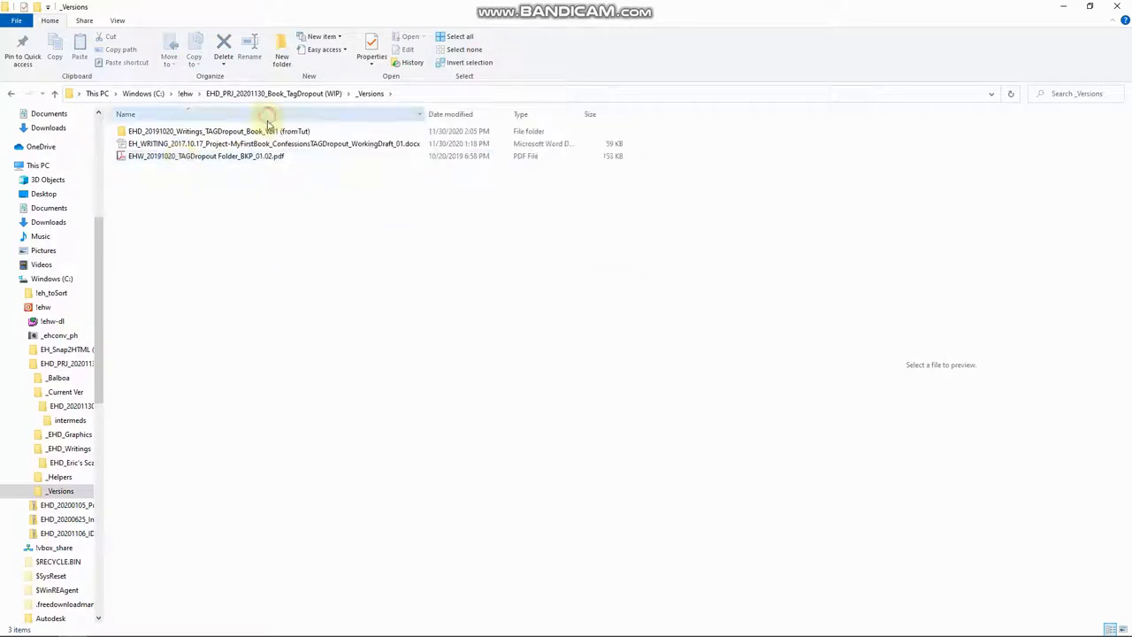
{"action": "left_click", "coordinate": [205, 156]}
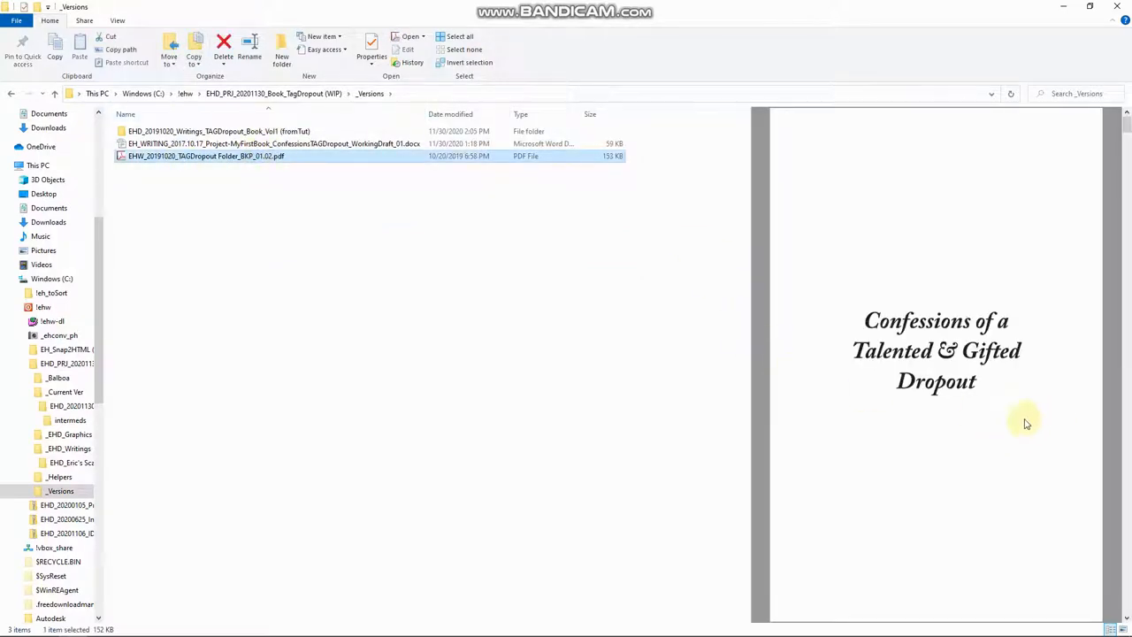
{"action": "mouse_move", "coordinate": [1033, 365]}
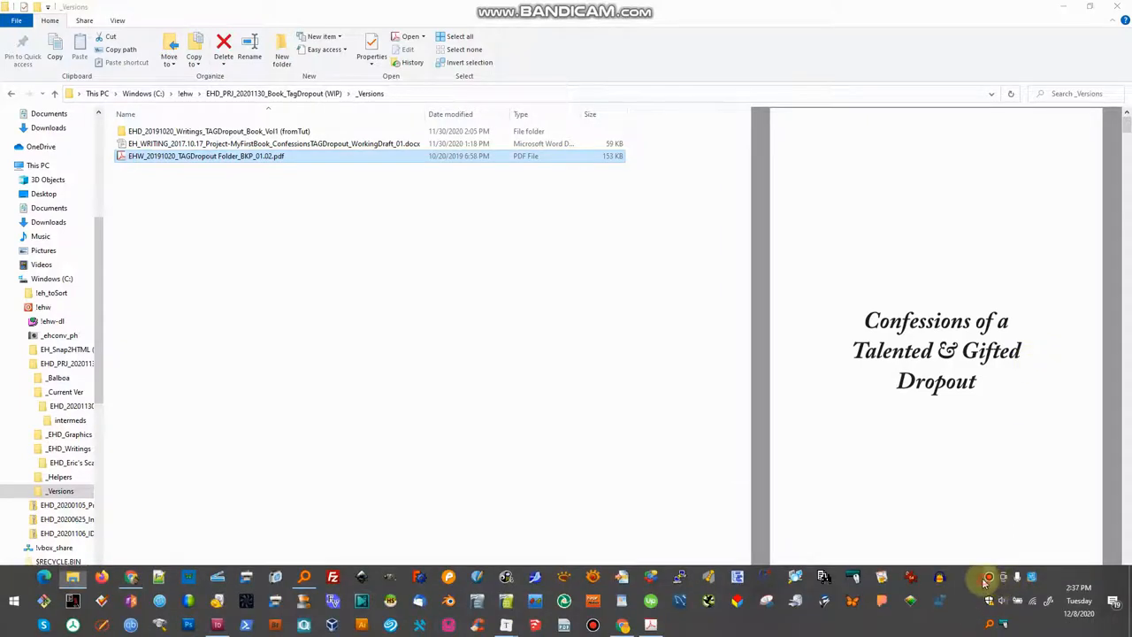
{"action": "left_click", "coordinate": [985, 577]}
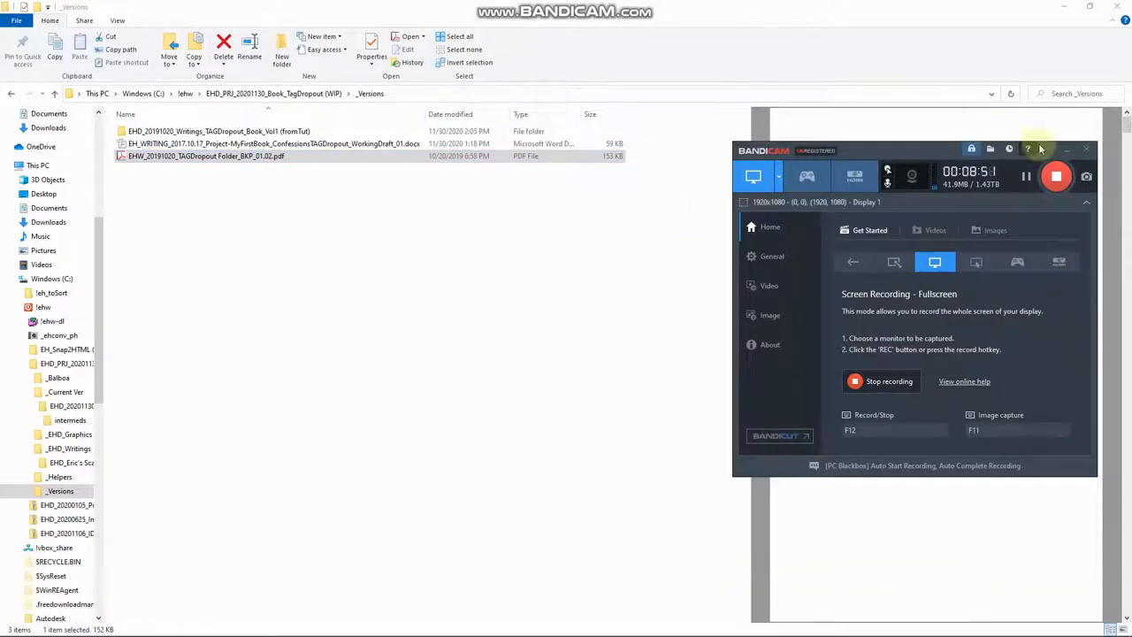
{"action": "left_click", "coordinate": [1089, 149]}
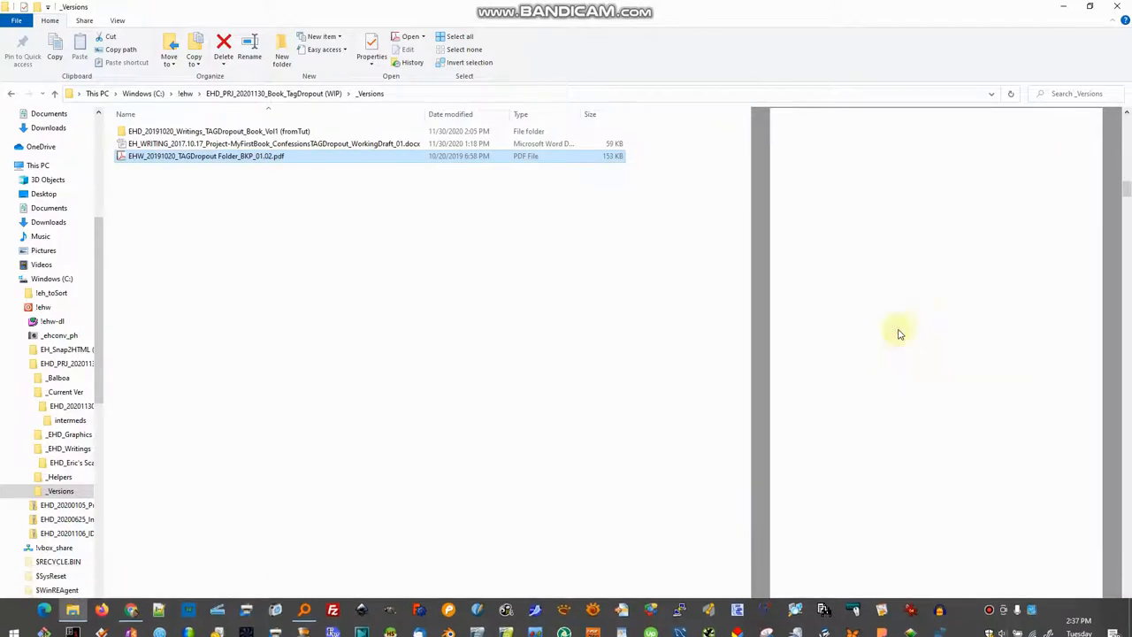
Read through the backup PDF's chapters, then select the Word working-draft document
{"action": "left_click", "coordinate": [205, 156]}
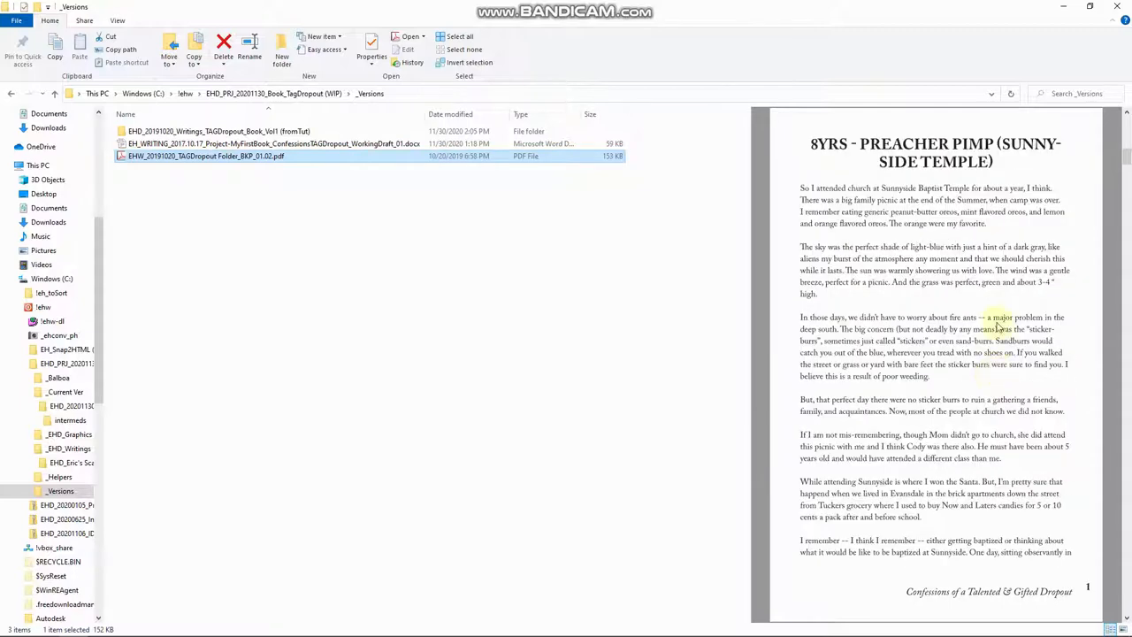
{"action": "scroll", "scroll_direction": "down", "scroll_amount": 3}
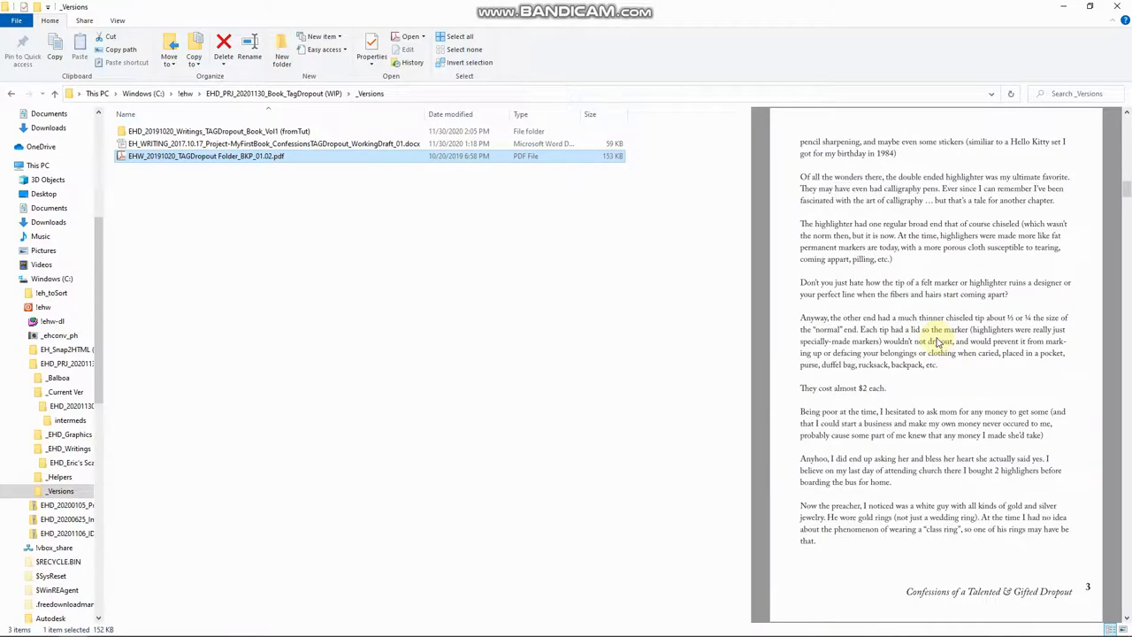
{"action": "scroll", "scroll_direction": "down", "scroll_amount": 3}
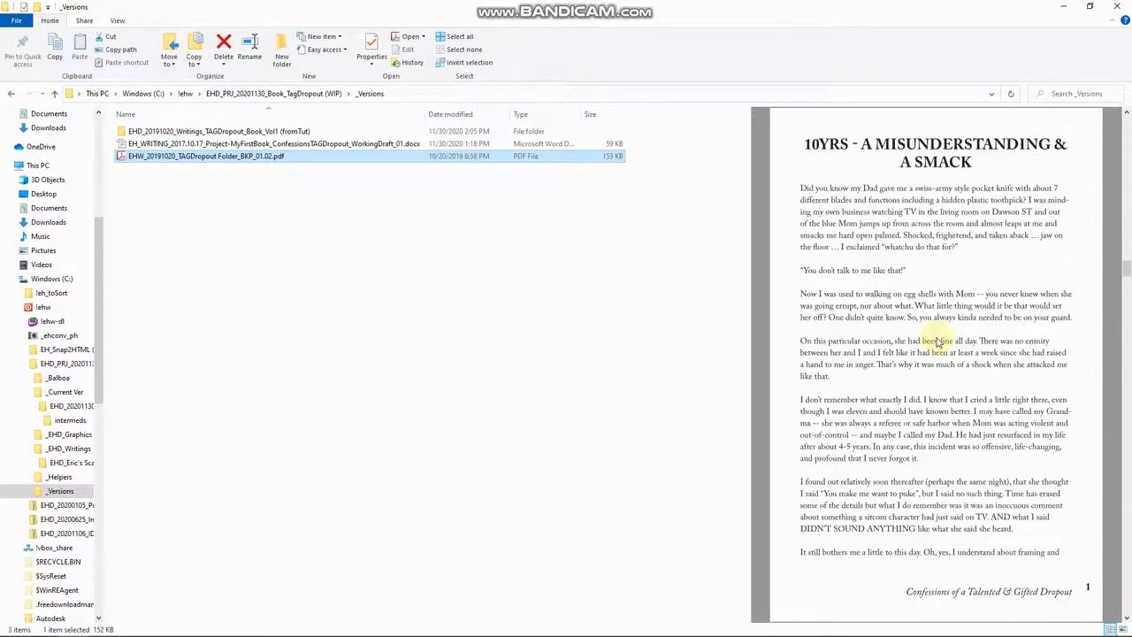
{"action": "scroll", "scroll_direction": "down", "scroll_amount": 3}
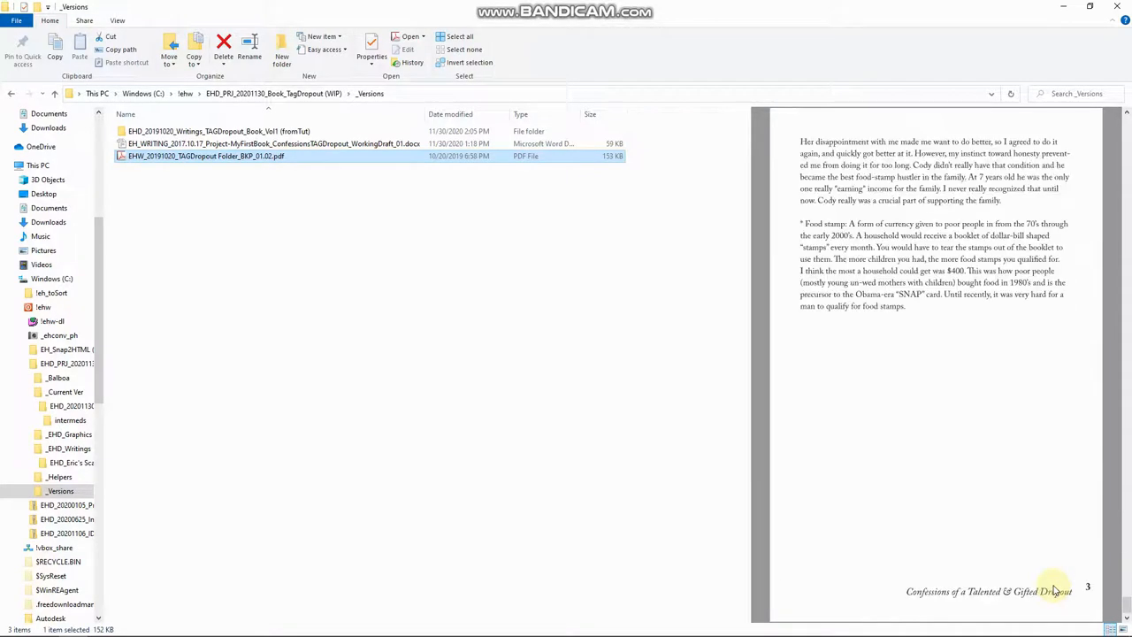
{"action": "left_click", "coordinate": [265, 143]}
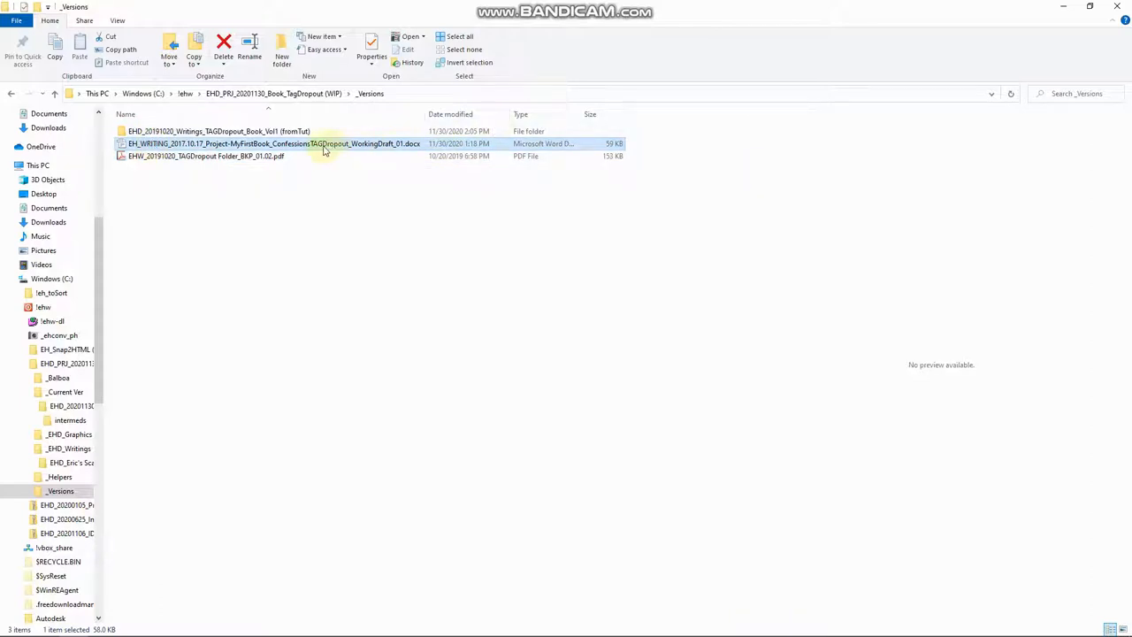
{"action": "mouse_move", "coordinate": [188, 140]}
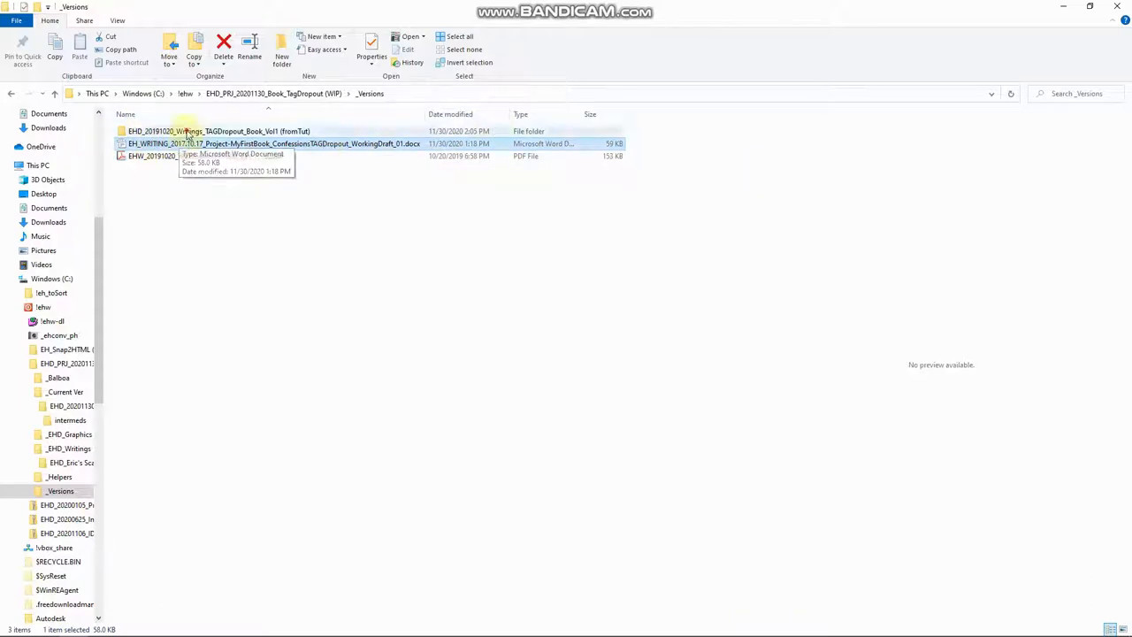
{"action": "double_click", "coordinate": [185, 131]}
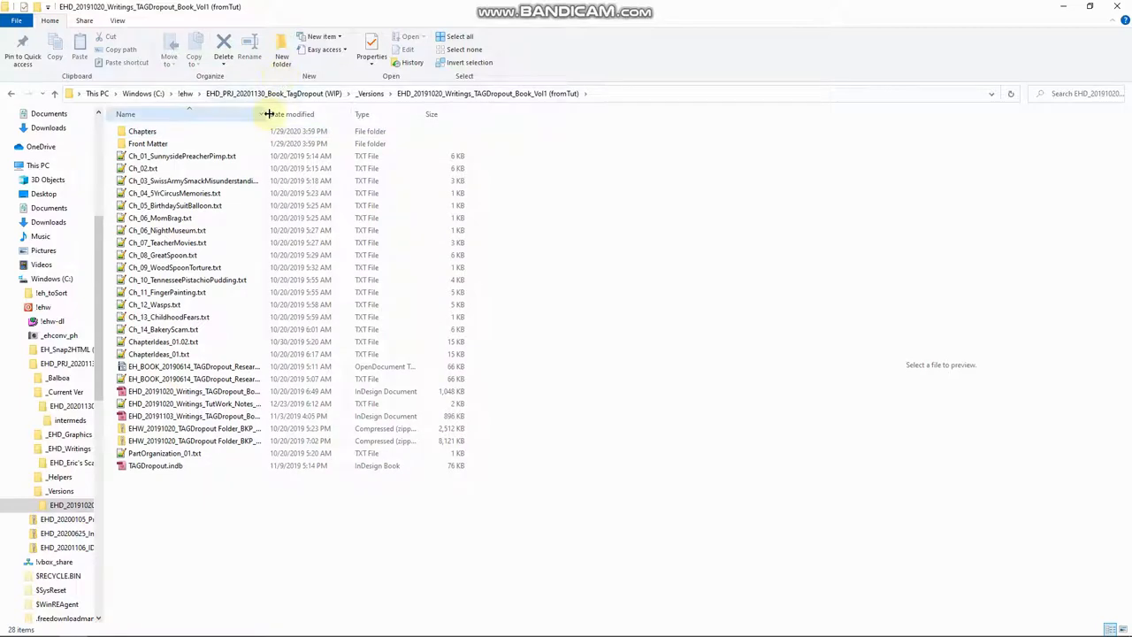
{"action": "left_click", "coordinate": [221, 378]}
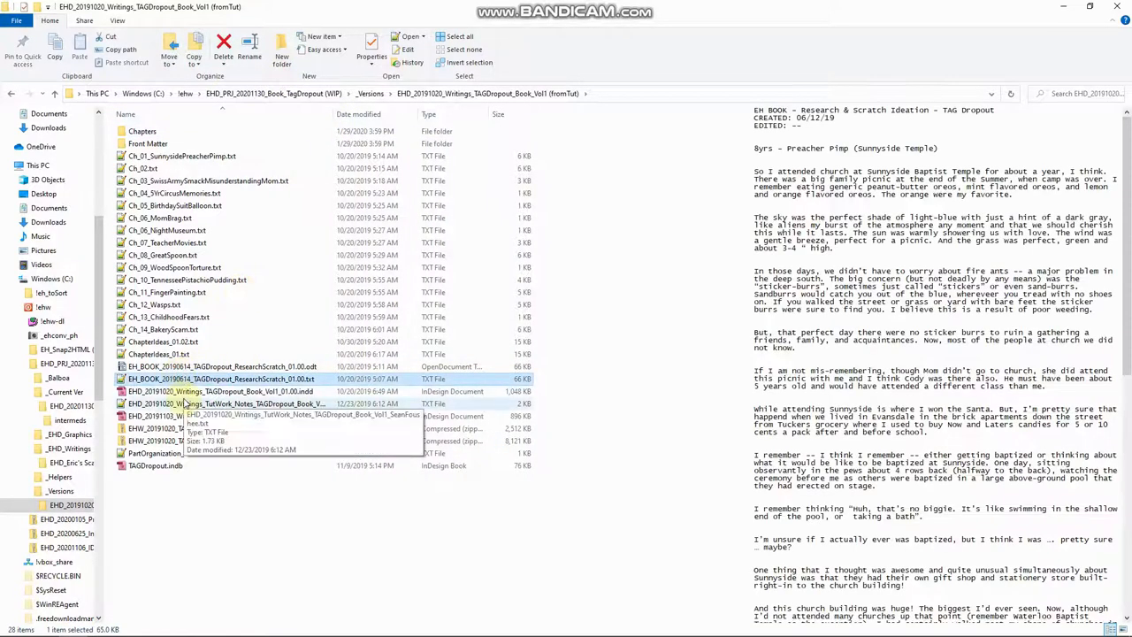
{"action": "left_click", "coordinate": [162, 255]}
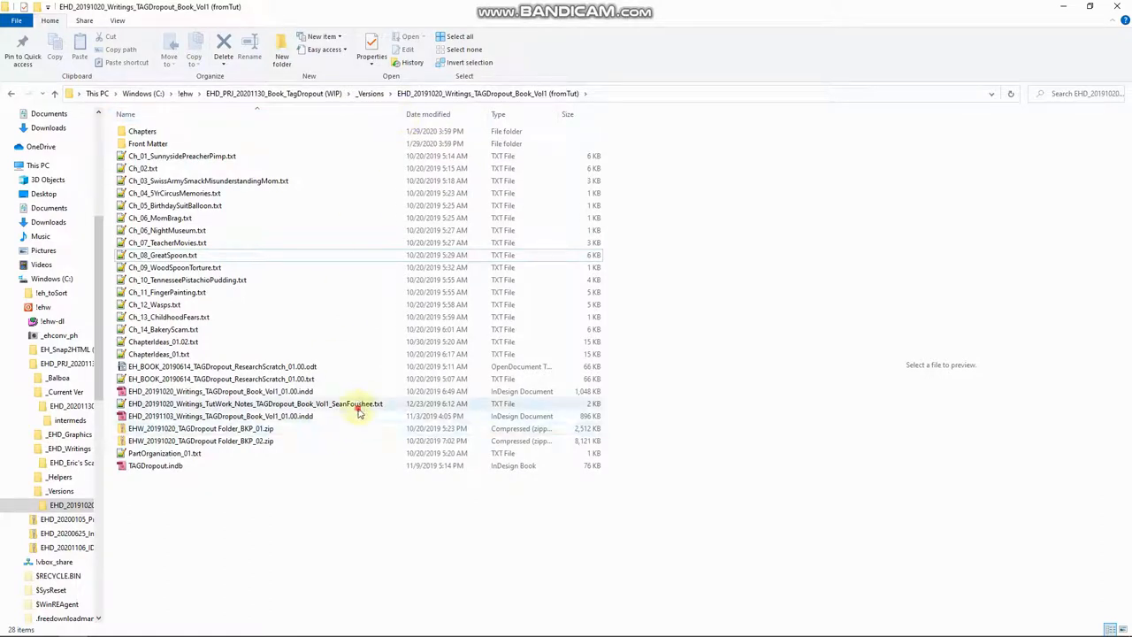
{"action": "left_click", "coordinate": [200, 441]}
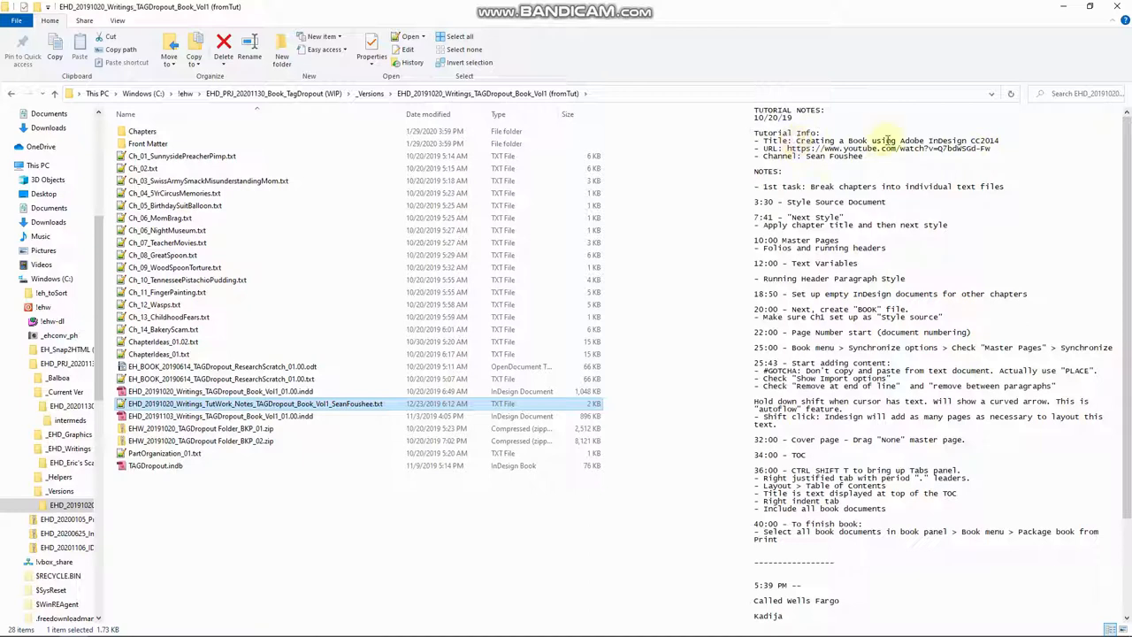
{"action": "mouse_move", "coordinate": [1025, 202]}
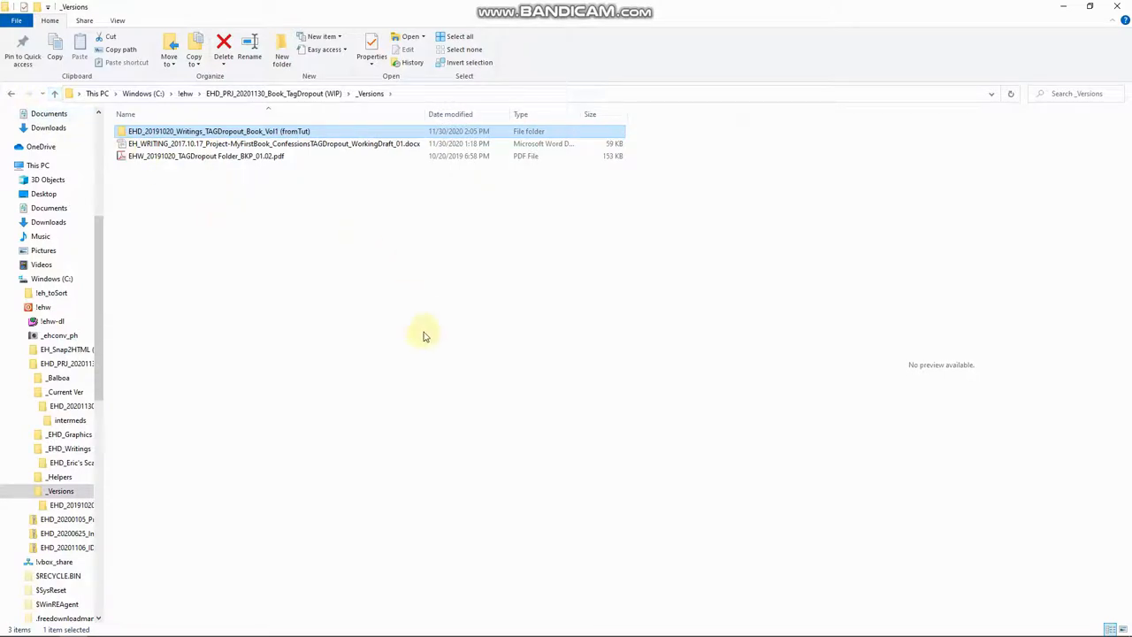
Return to the EHD_PRJ_20201130_Book_TagDropout project root via the address bar
{"action": "left_click", "coordinate": [256, 202]}
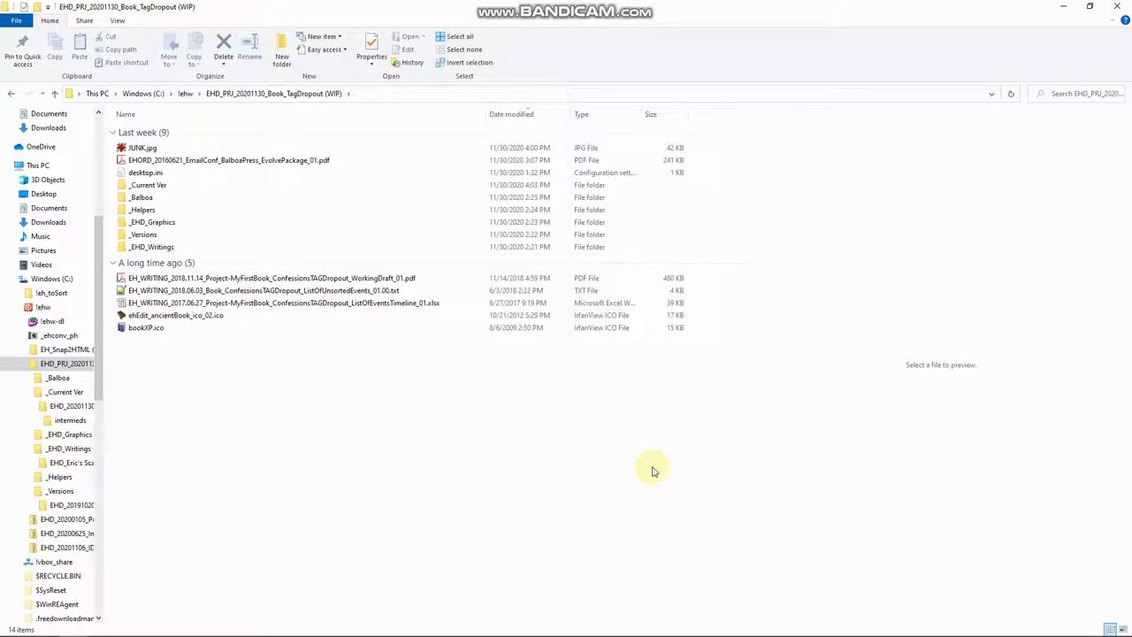
{"action": "mouse_move", "coordinate": [856, 294]}
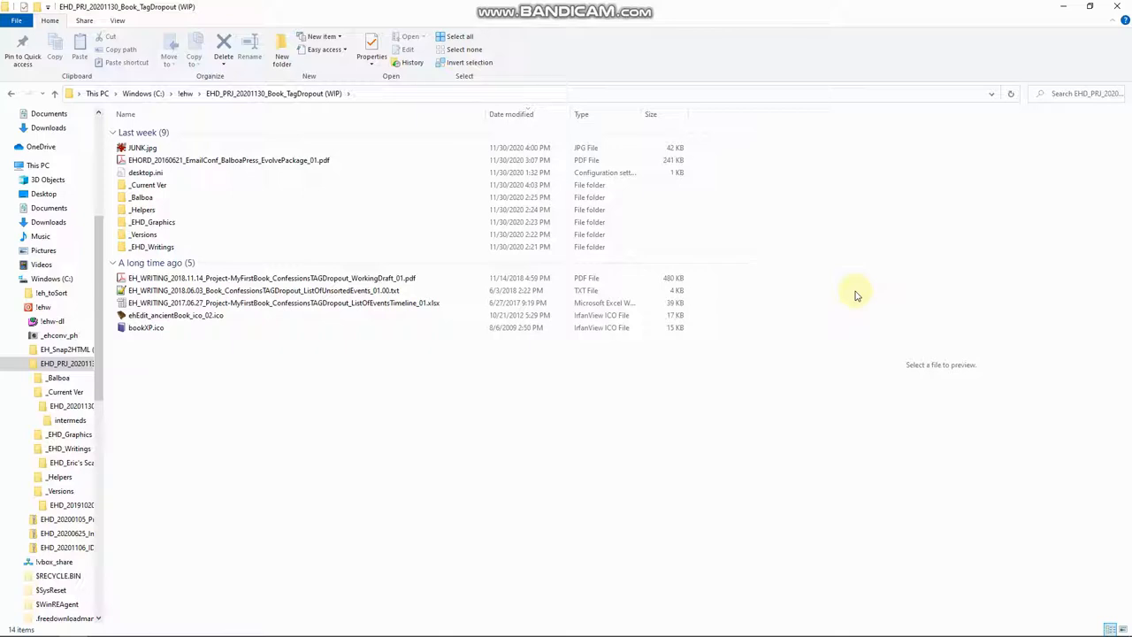
{"action": "mouse_move", "coordinate": [1056, 109]}
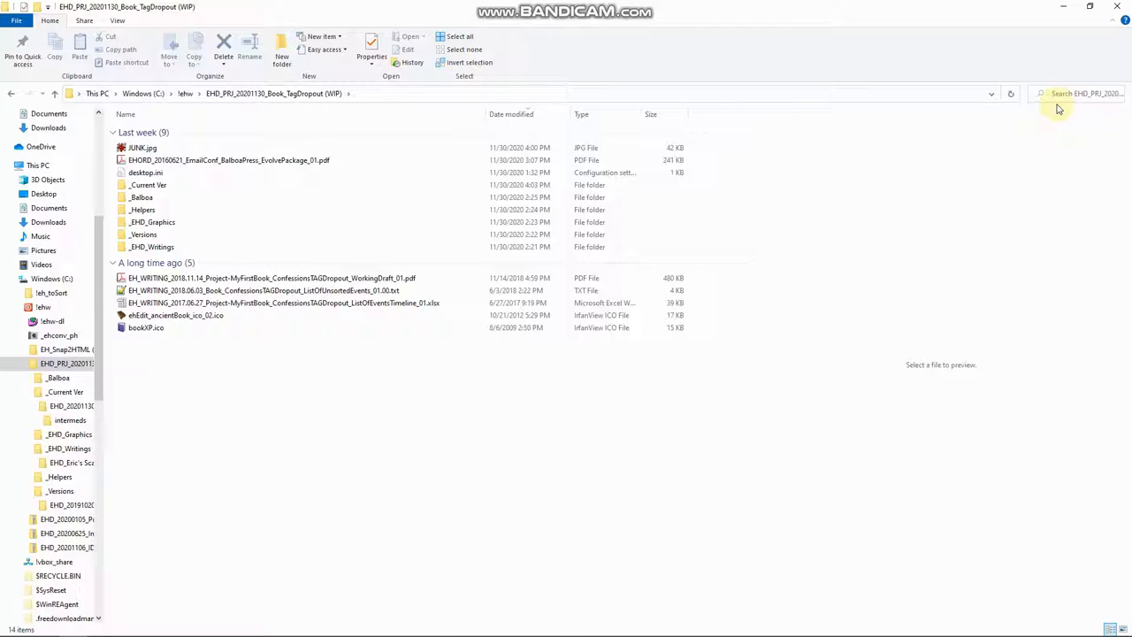
{"action": "mouse_move", "coordinate": [1118, 539]}
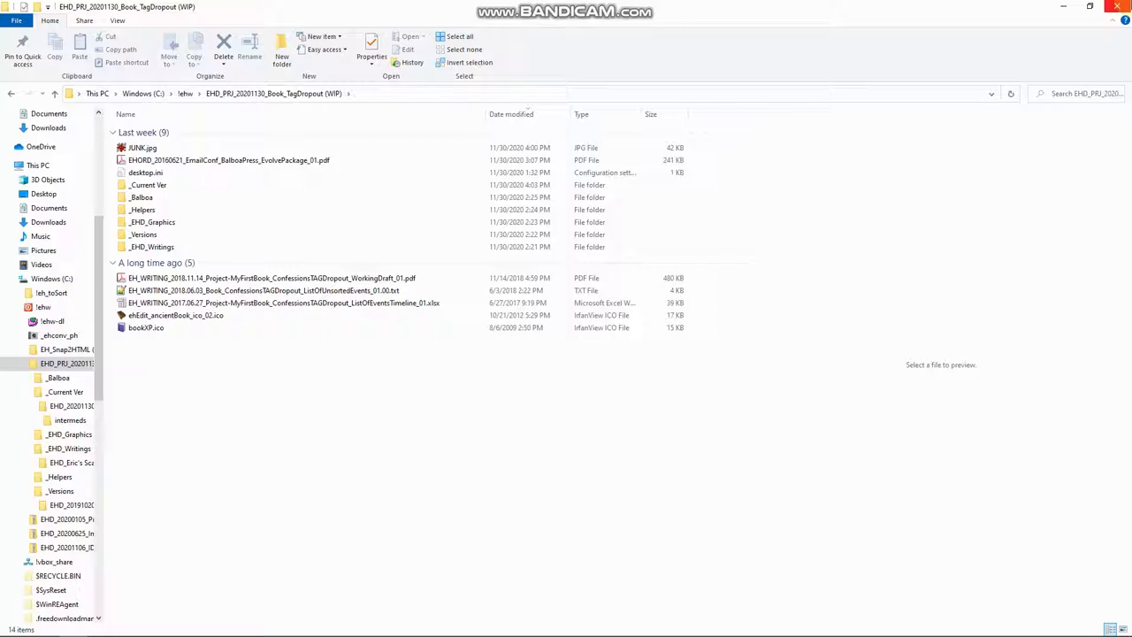
{"action": "mouse_move", "coordinate": [973, 7]}
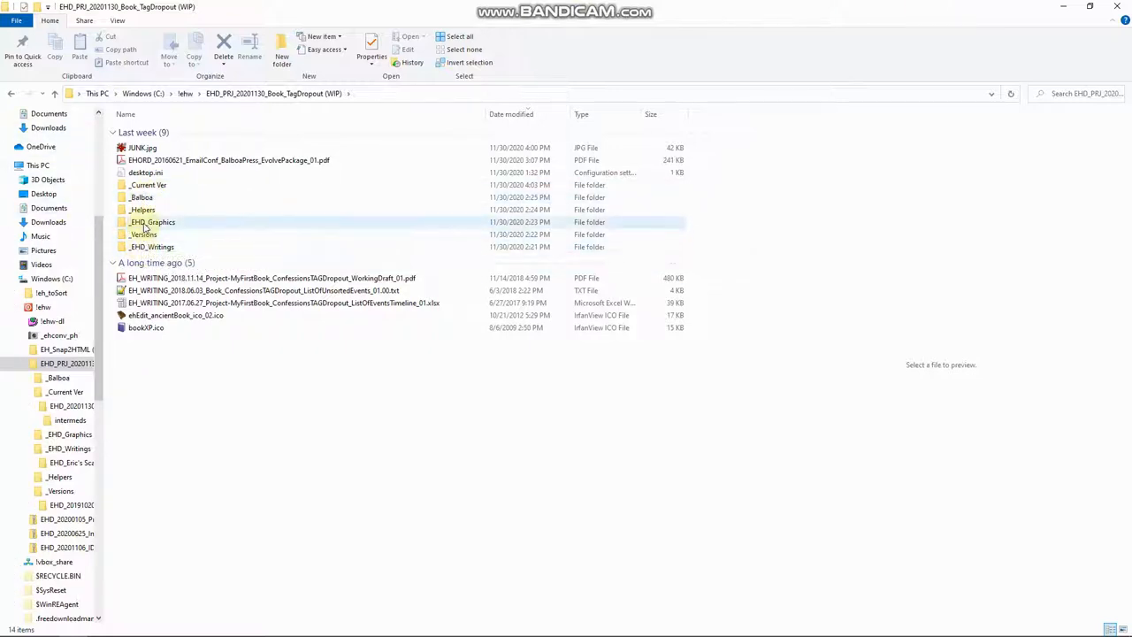
Browse the _EHD_Graphics folder, preview its Twitter banner image, then go back to the project root
{"action": "left_click", "coordinate": [152, 223]}
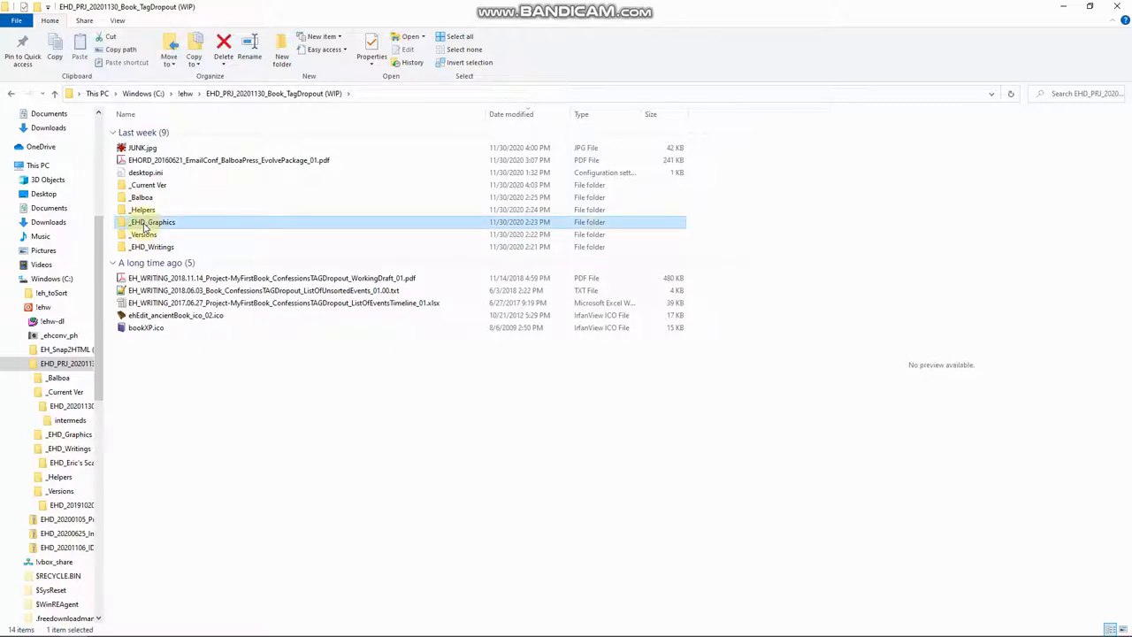
{"action": "double_click", "coordinate": [153, 222]}
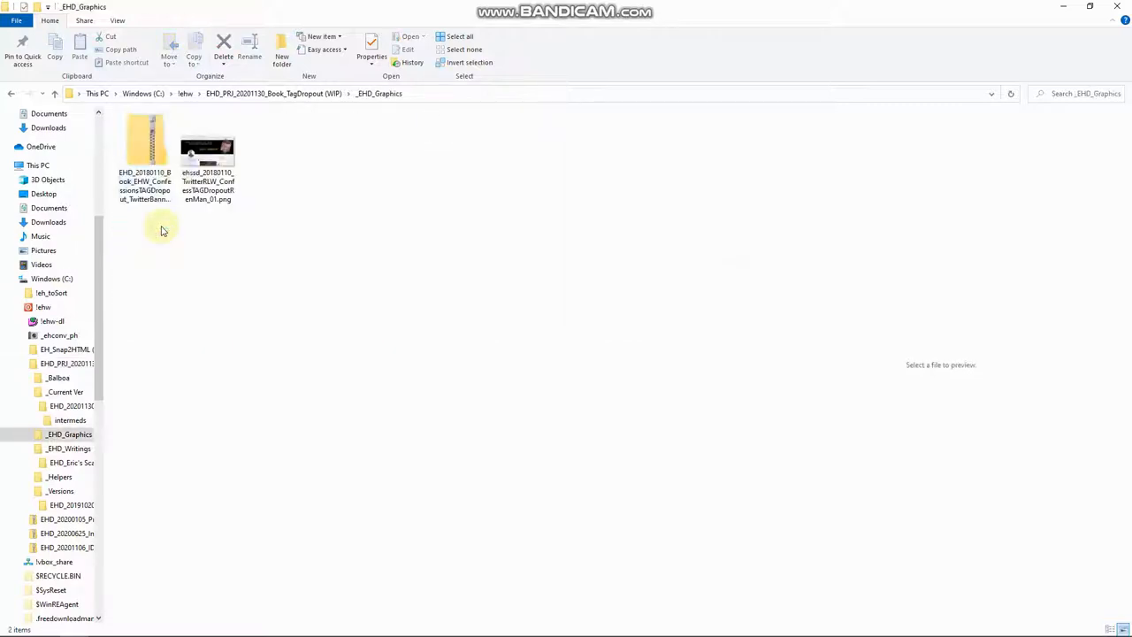
{"action": "left_click", "coordinate": [207, 148]}
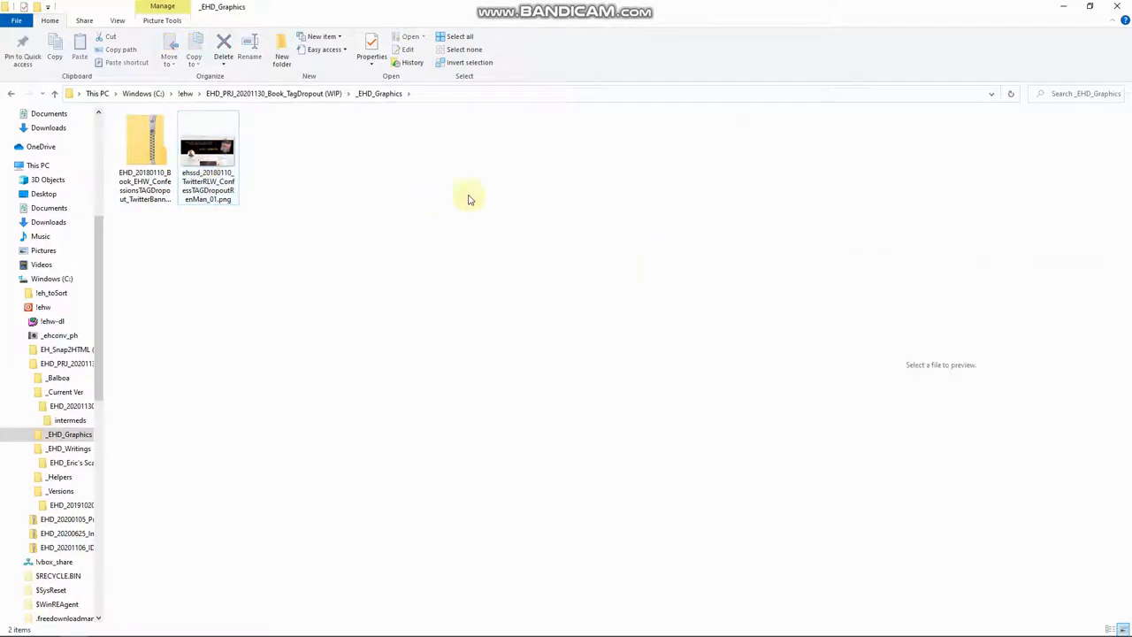
{"action": "left_click", "coordinate": [143, 145]}
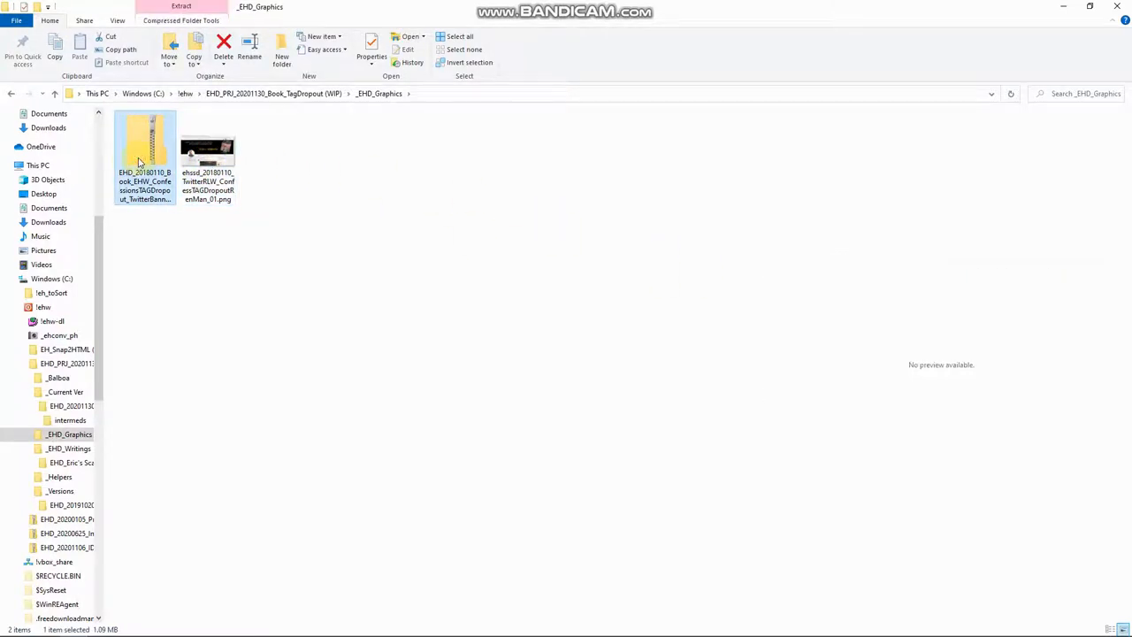
{"action": "left_click", "coordinate": [207, 145]}
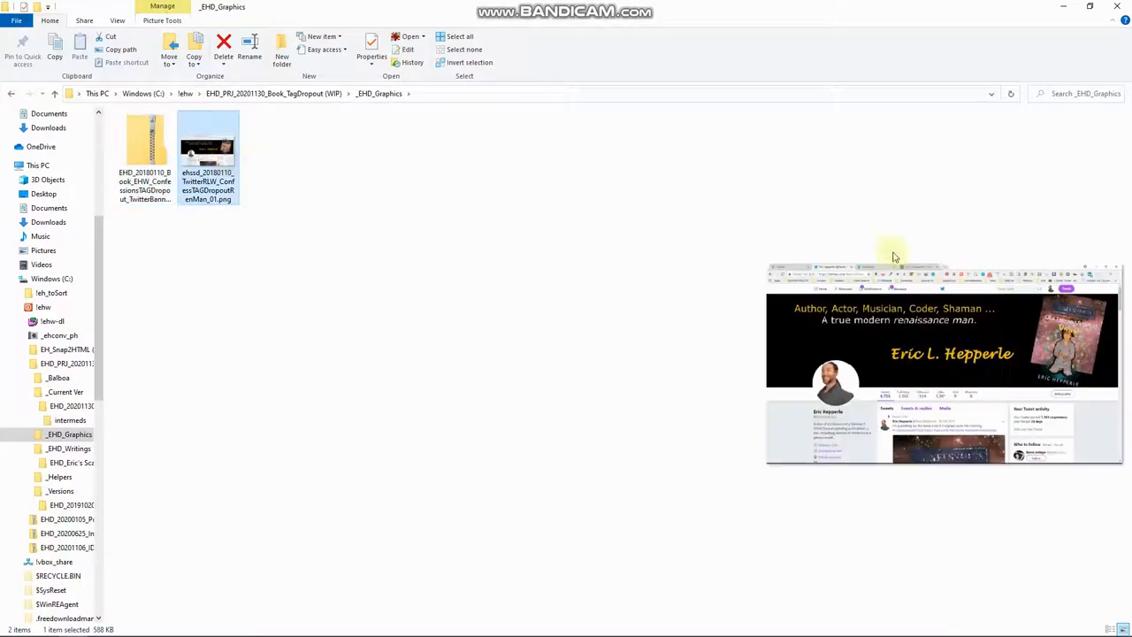
{"action": "mouse_move", "coordinate": [1081, 339]}
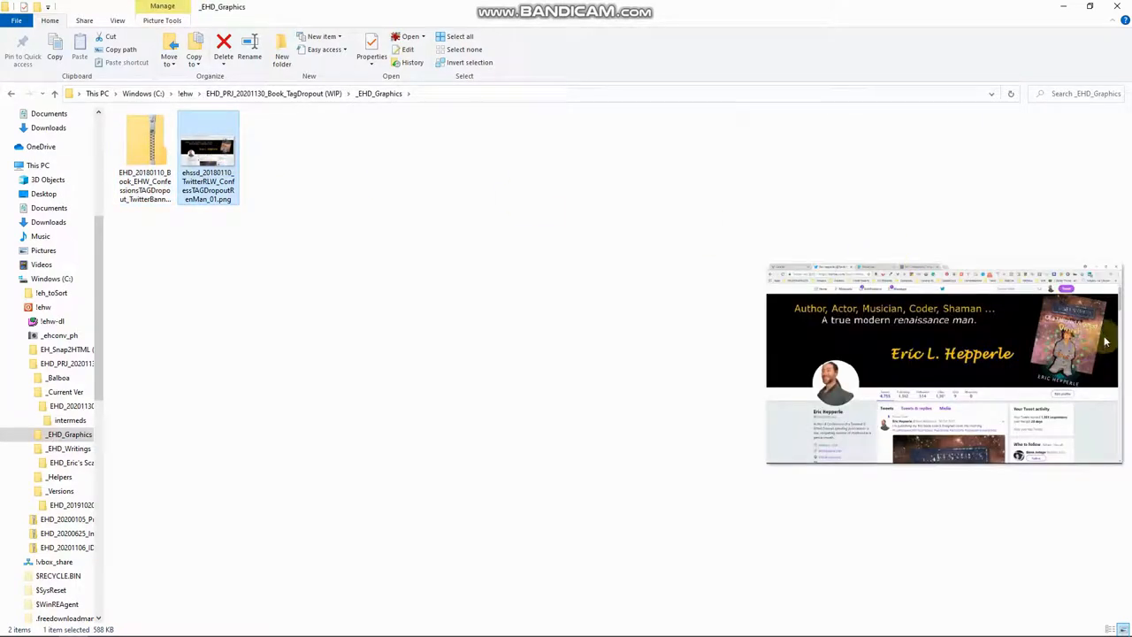
{"action": "mouse_move", "coordinate": [1074, 354]}
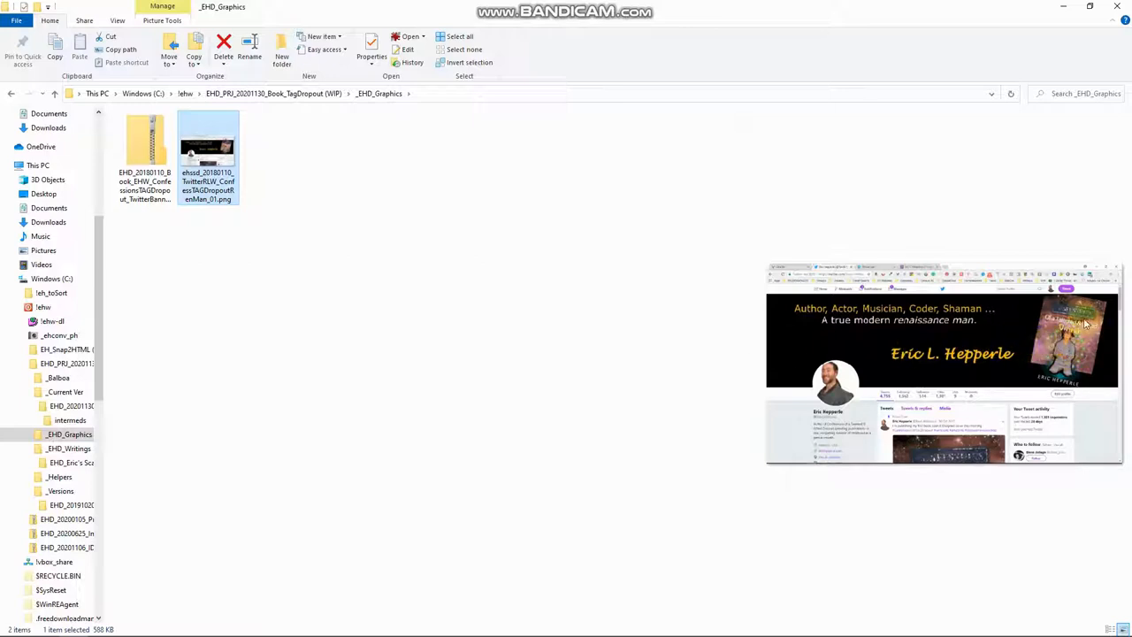
{"action": "mouse_move", "coordinate": [1075, 345]}
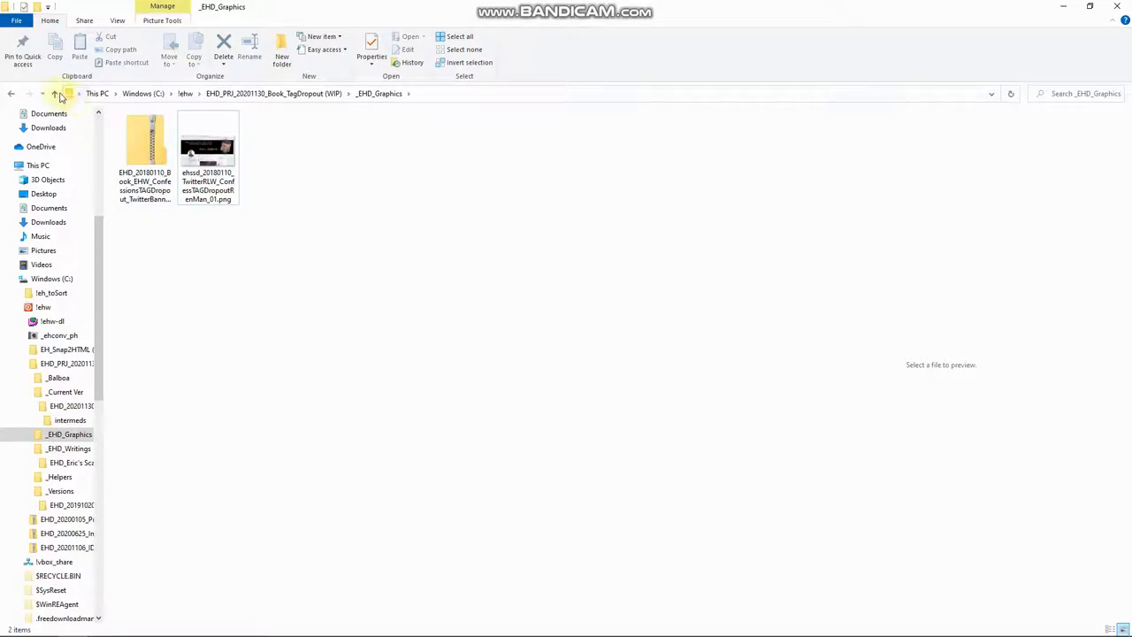
{"action": "left_click", "coordinate": [59, 97]}
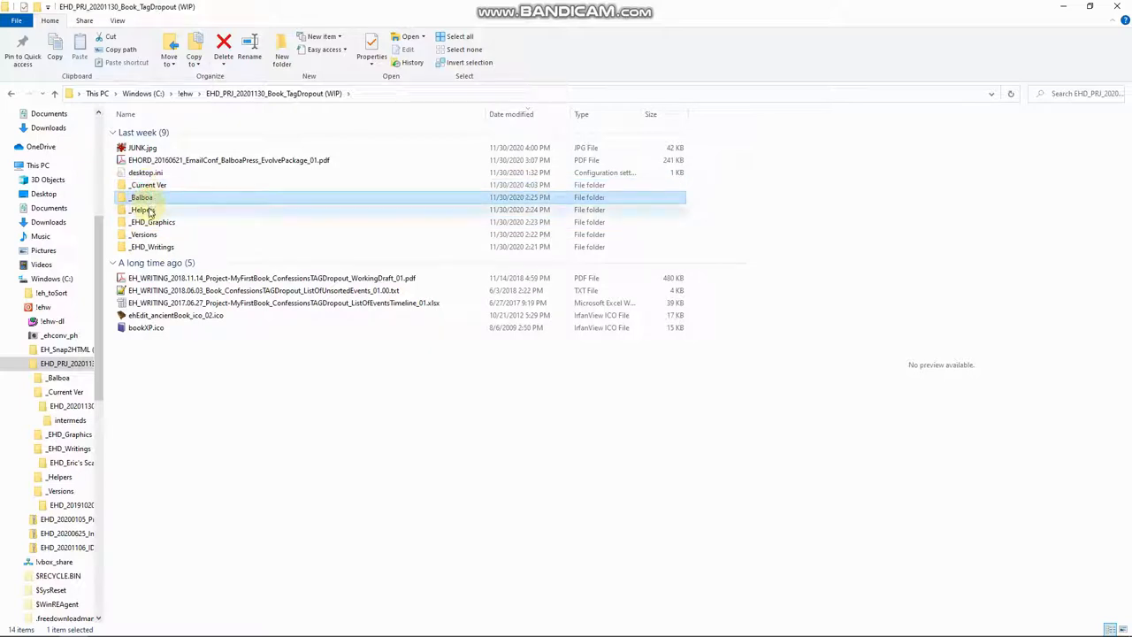
Enter the _Helpers folder and select the Keep notes and TagDropout book outline documents
{"action": "left_click", "coordinate": [143, 233]}
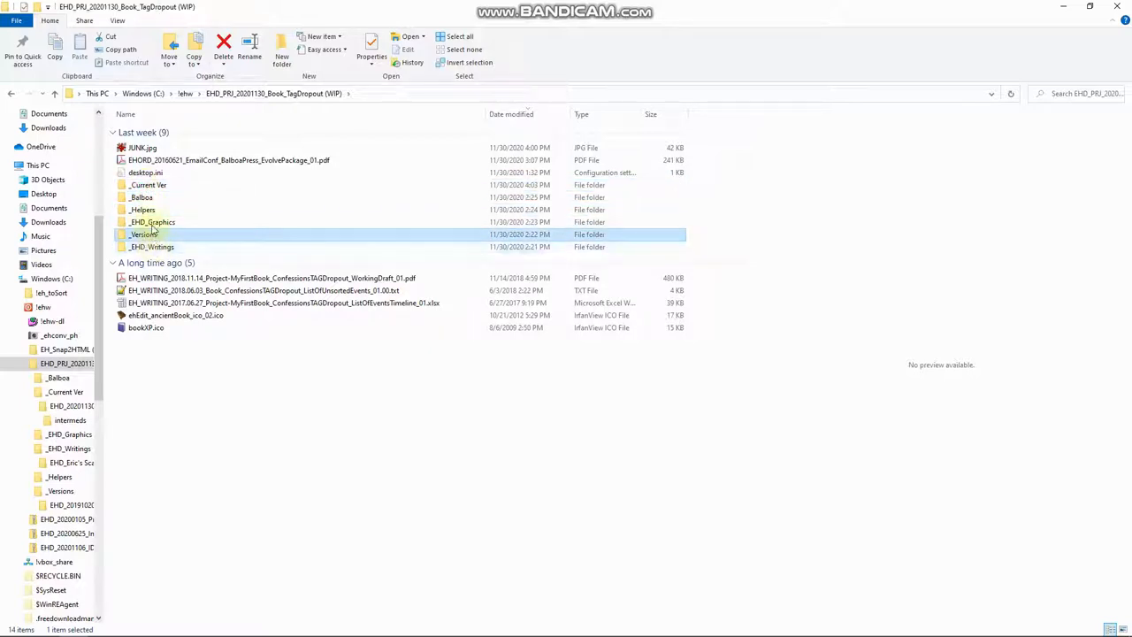
{"action": "double_click", "coordinate": [152, 223]}
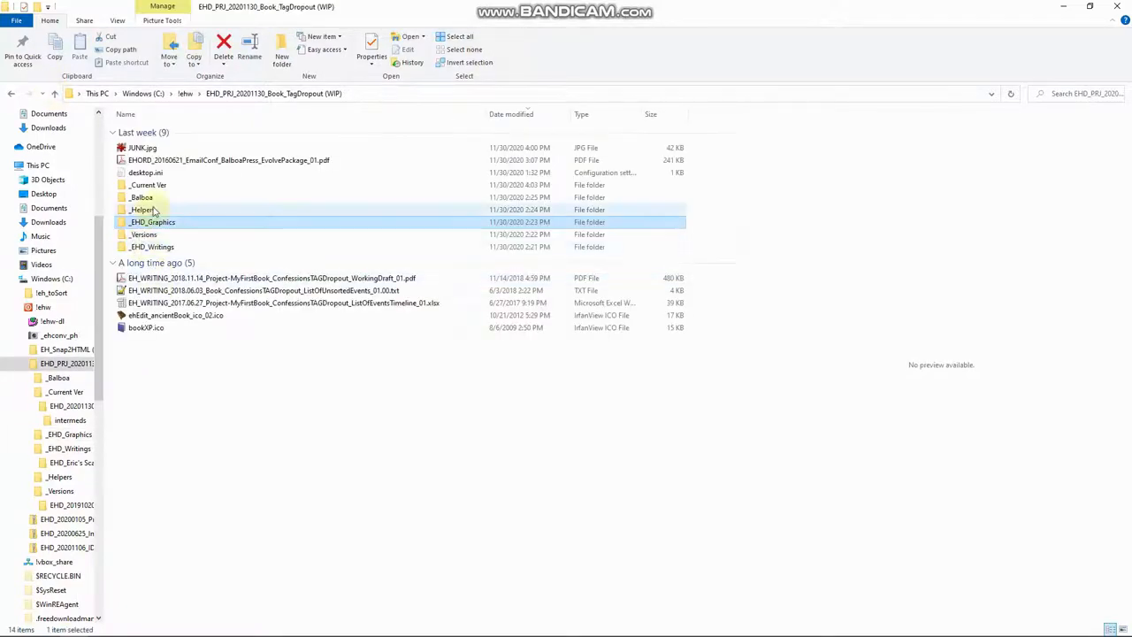
{"action": "double_click", "coordinate": [142, 208]}
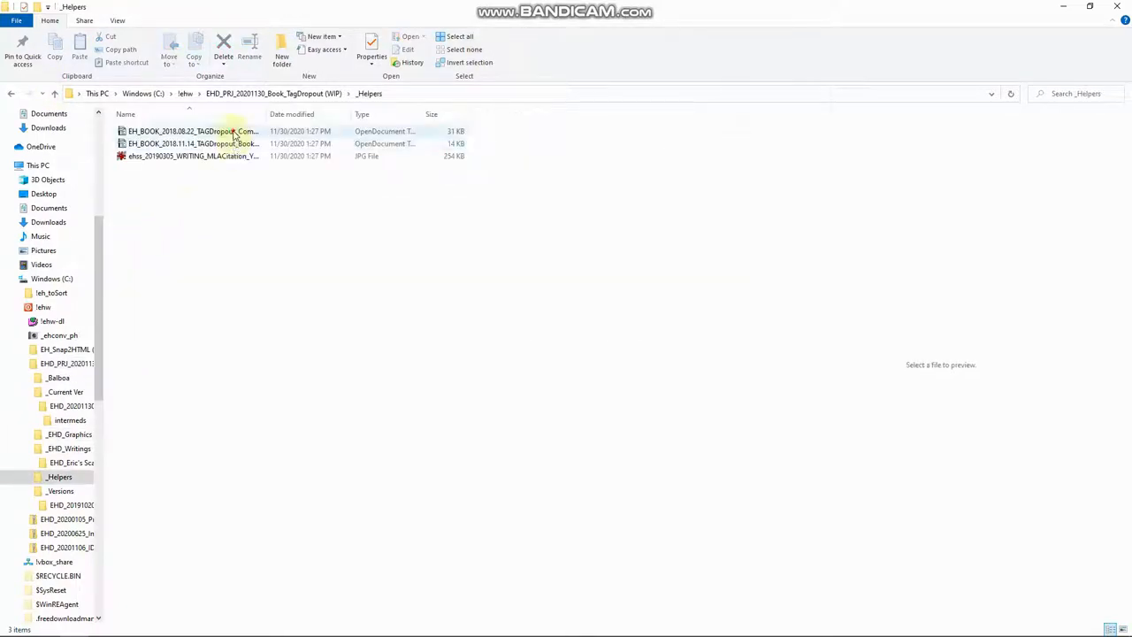
{"action": "left_click", "coordinate": [191, 131]}
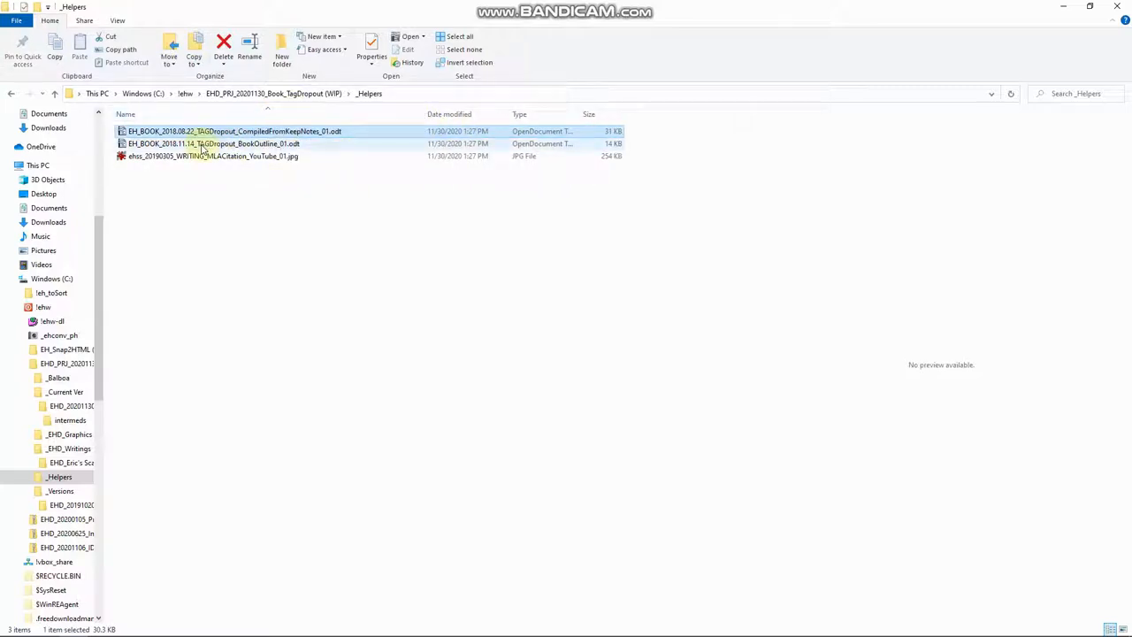
{"action": "left_click", "coordinate": [212, 144]}
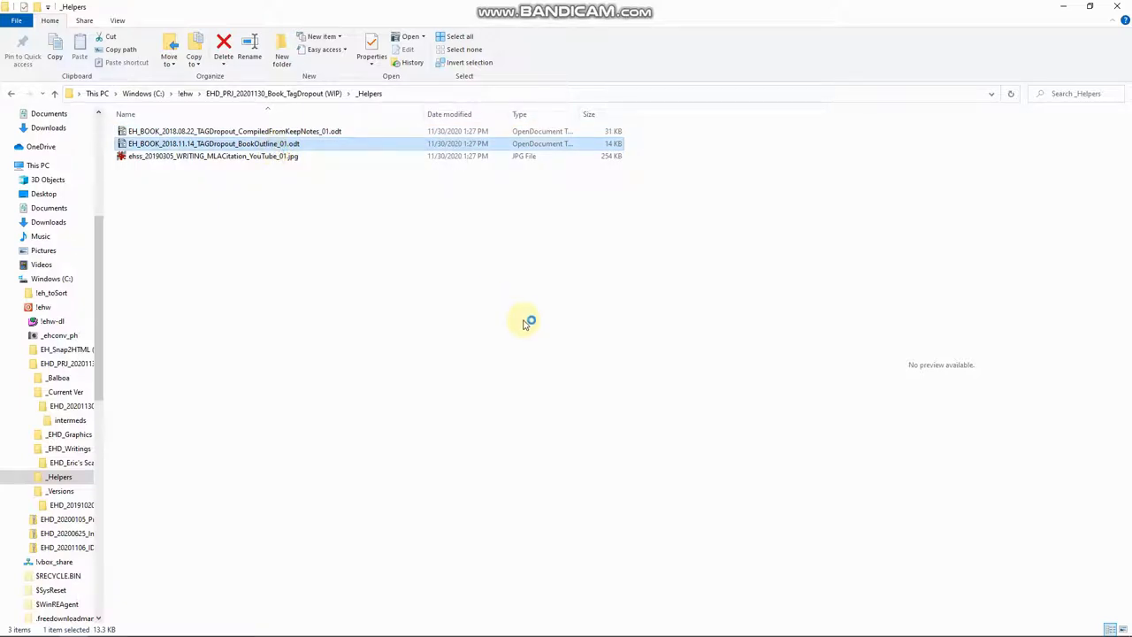
{"action": "double_click", "coordinate": [212, 144]}
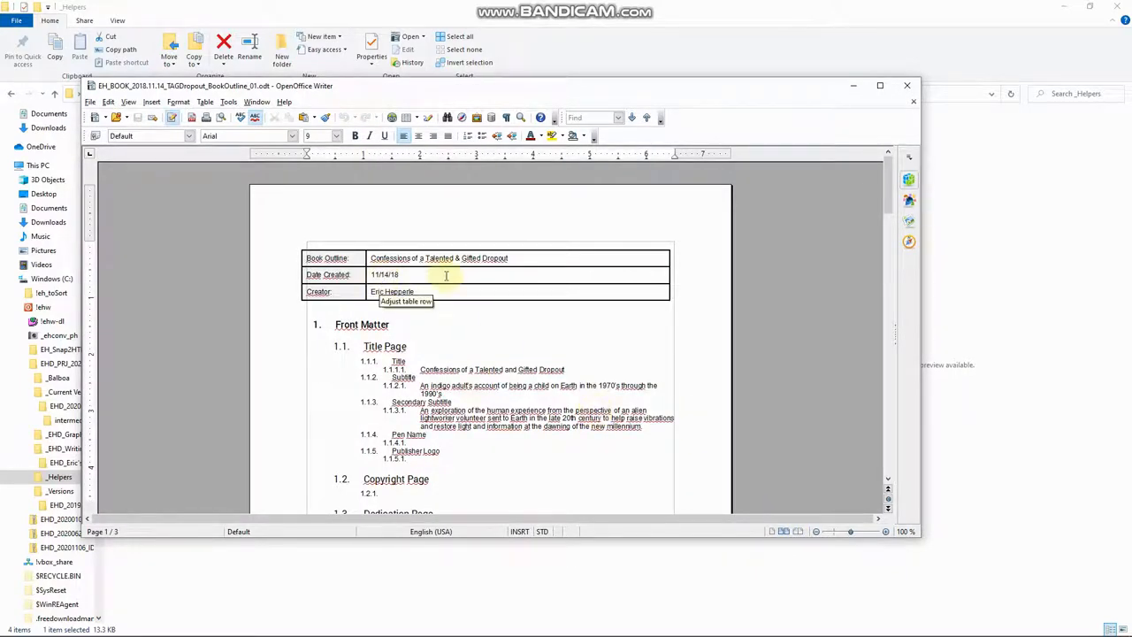
{"action": "scroll", "scroll_direction": "down", "scroll_amount": 3}
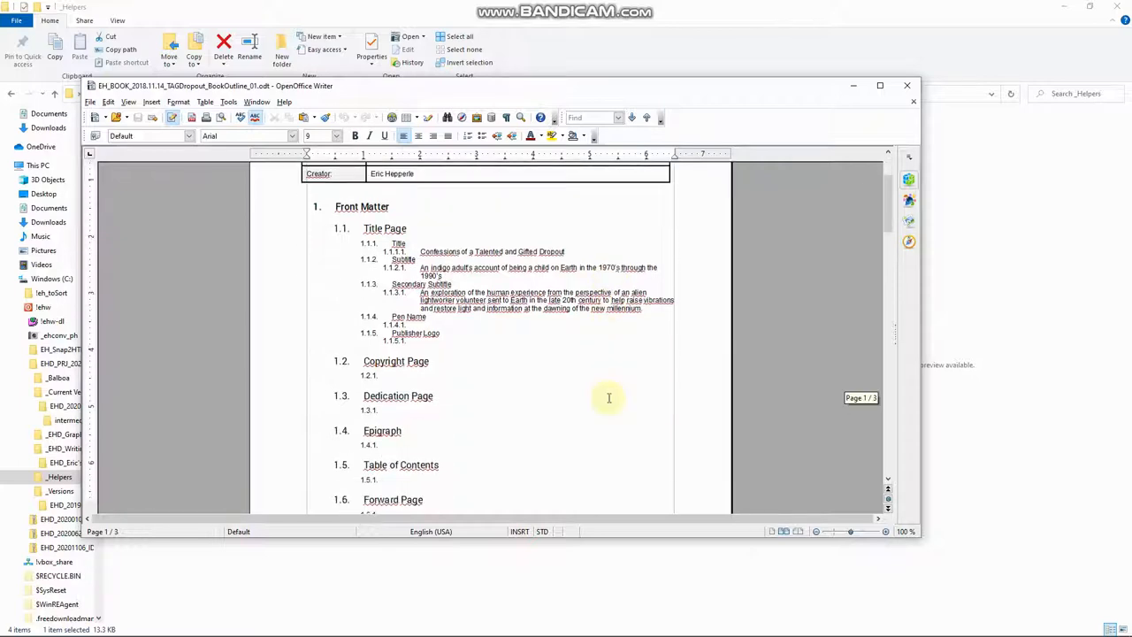
{"action": "mouse_move", "coordinate": [481, 396]}
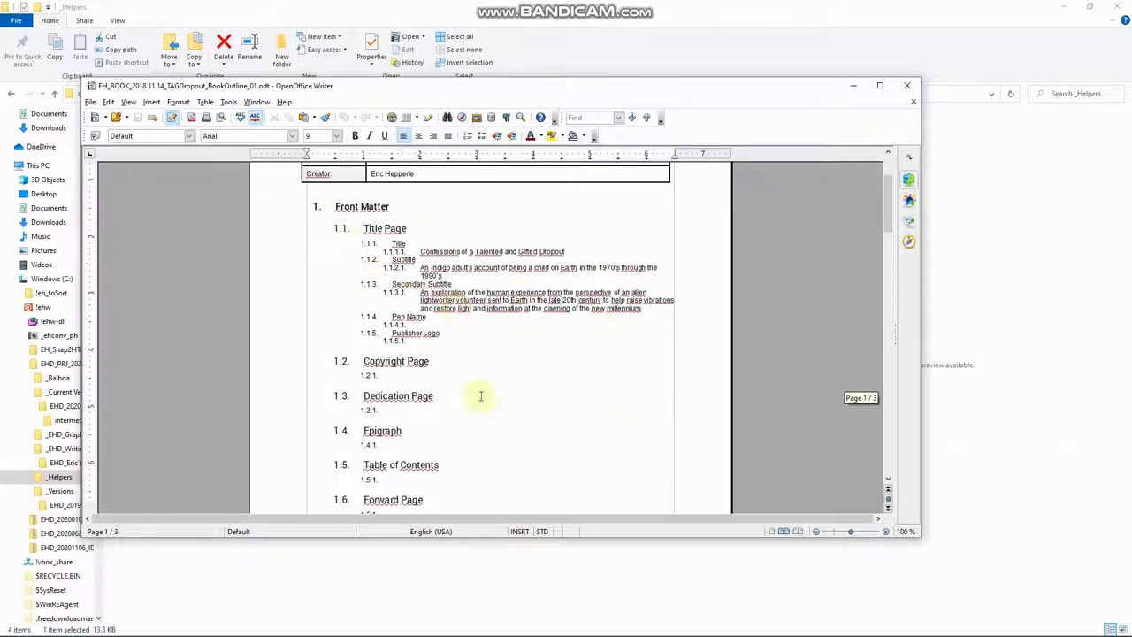
{"action": "scroll", "scroll_direction": "down", "scroll_amount": 3}
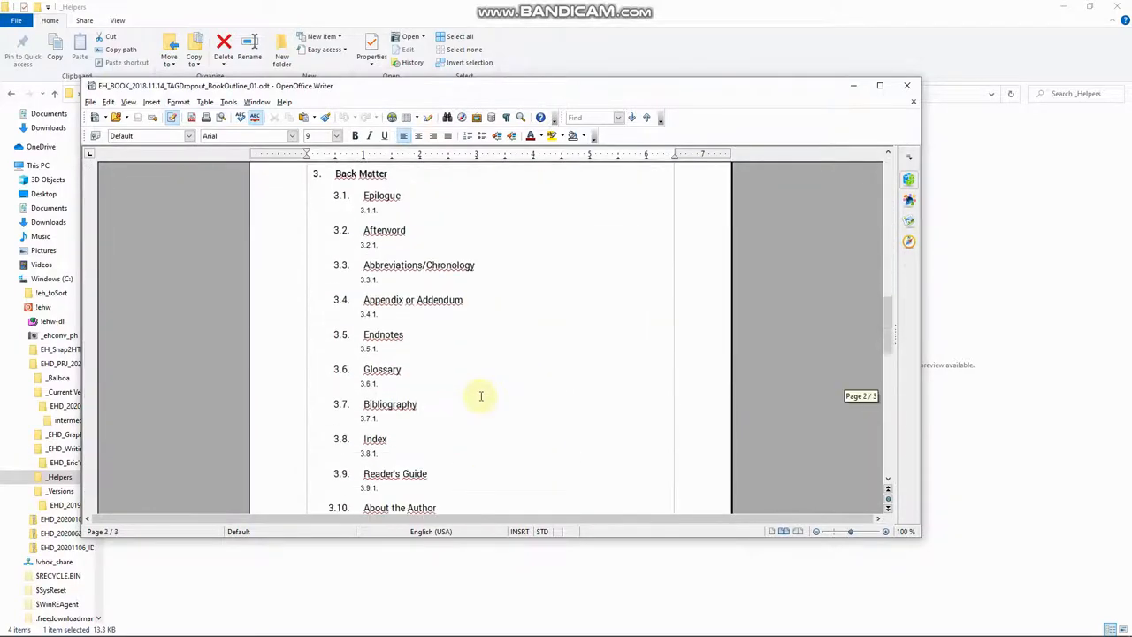
{"action": "scroll", "scroll_direction": "down", "scroll_amount": 3}
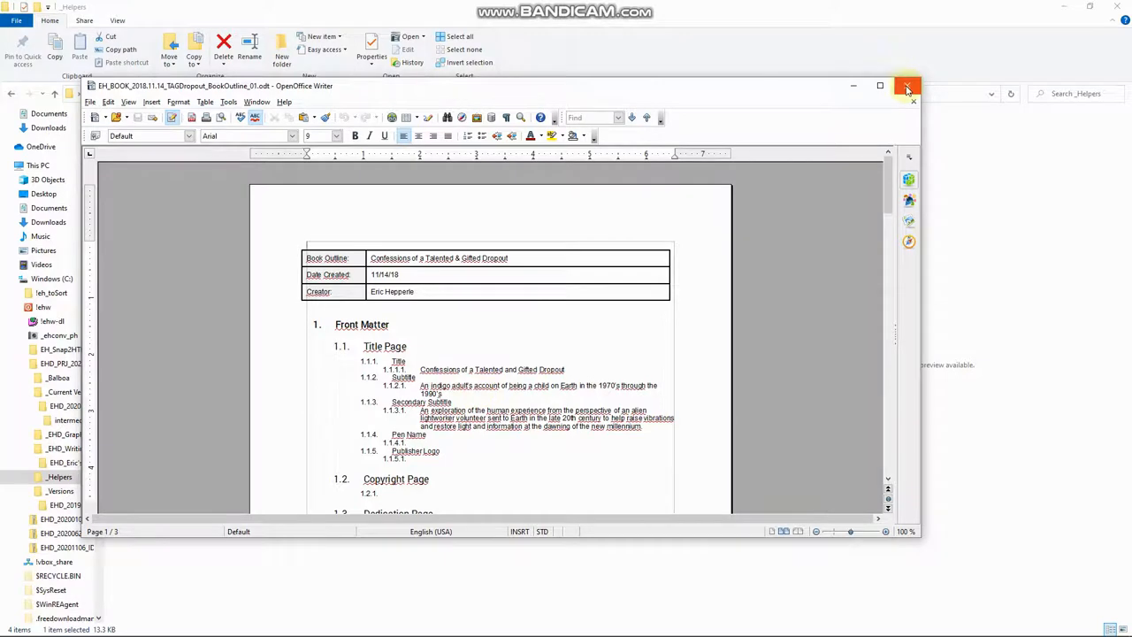
{"action": "left_click", "coordinate": [908, 85]}
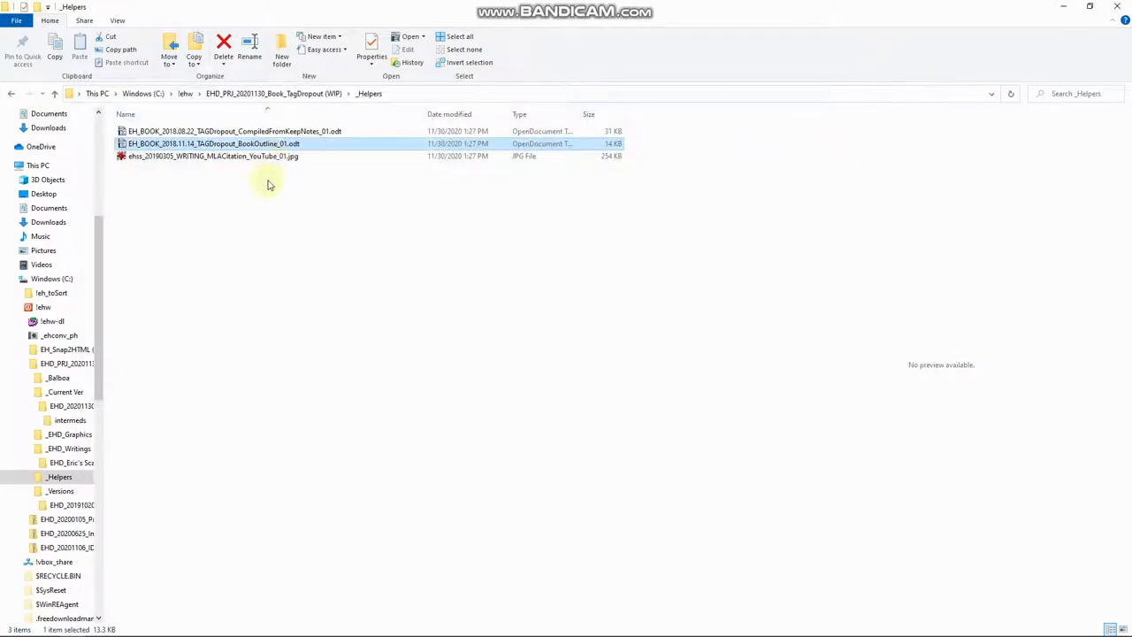
{"action": "left_click", "coordinate": [212, 155]}
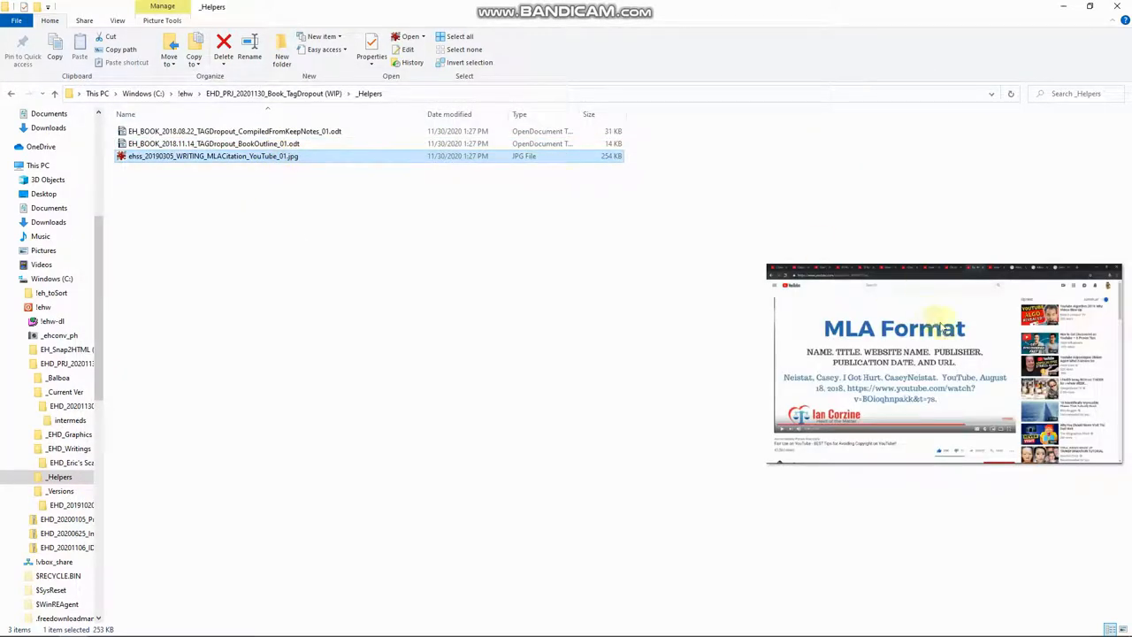
{"action": "left_click", "coordinate": [223, 143]}
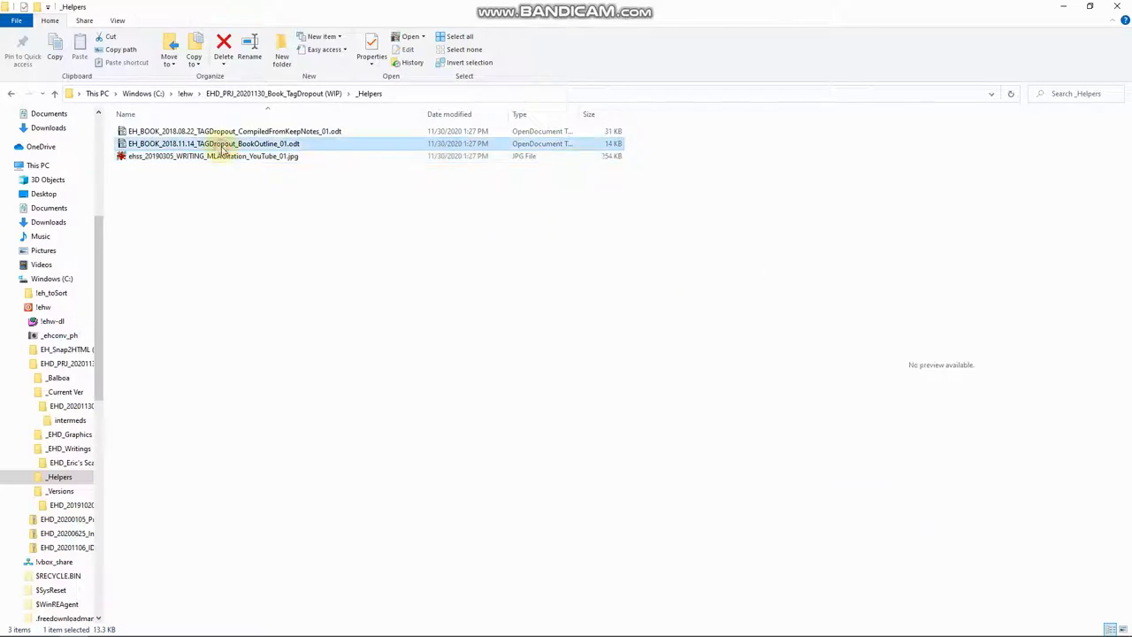
{"action": "mouse_move", "coordinate": [612, 333]}
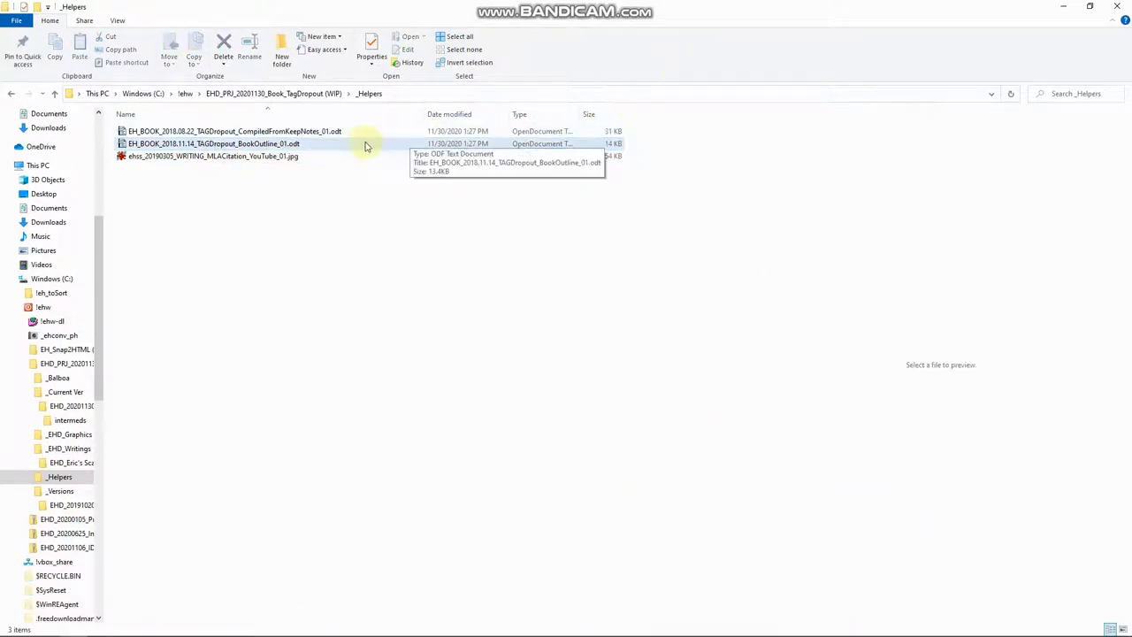
{"action": "left_click", "coordinate": [213, 156]}
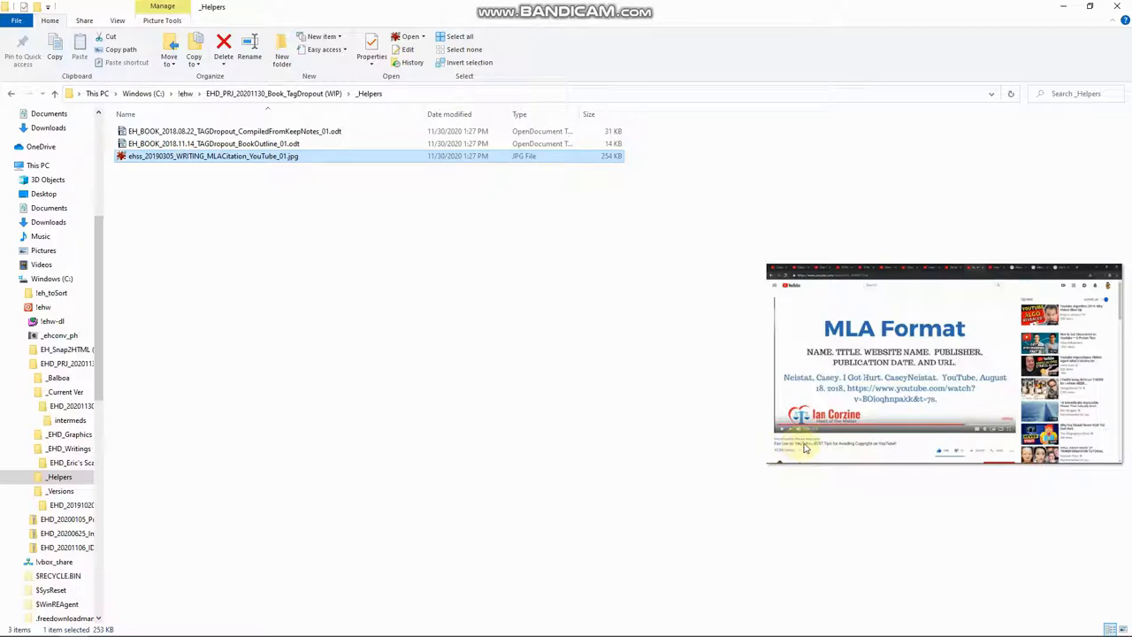
{"action": "mouse_move", "coordinate": [782, 453]}
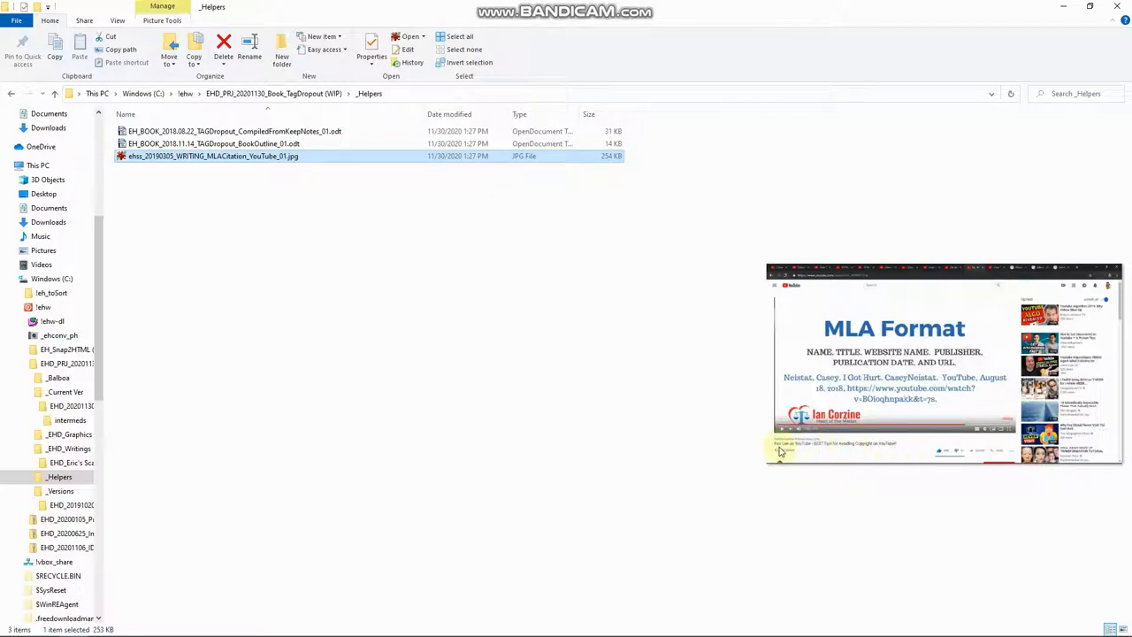
{"action": "mouse_move", "coordinate": [817, 457]}
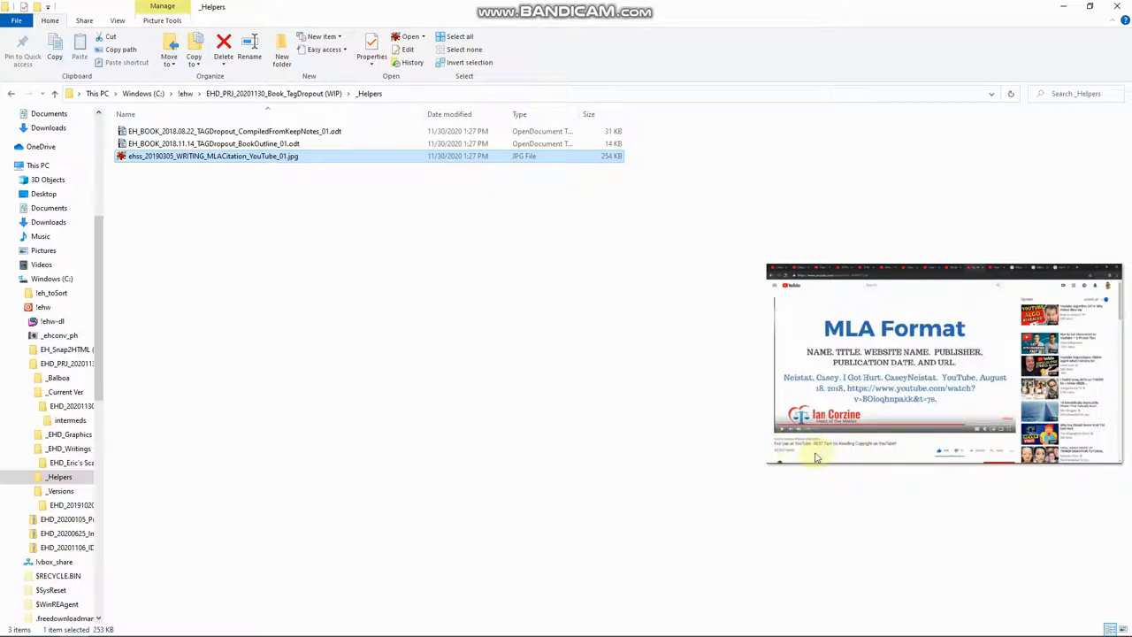
{"action": "mouse_move", "coordinate": [820, 336]}
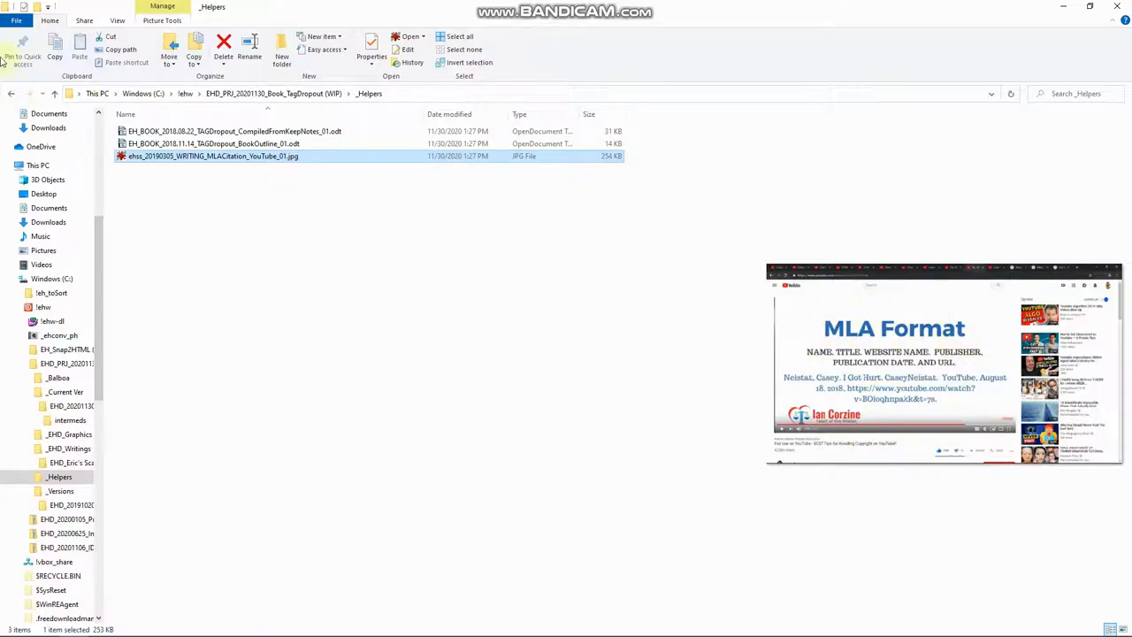
{"action": "left_click", "coordinate": [234, 131]}
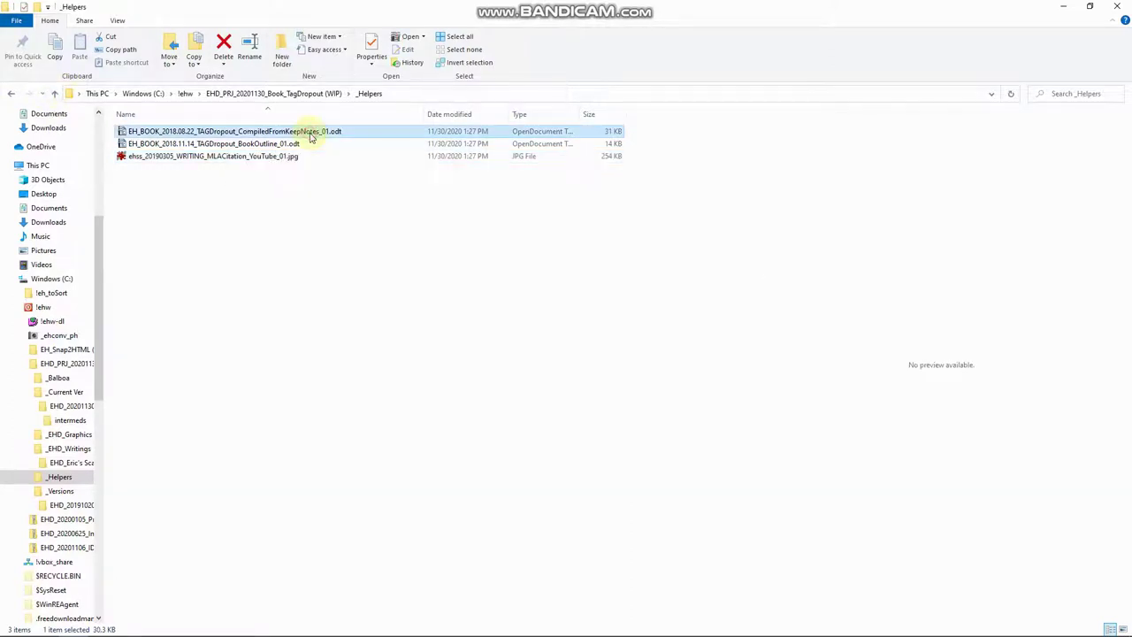
{"action": "mouse_move", "coordinate": [314, 134]}
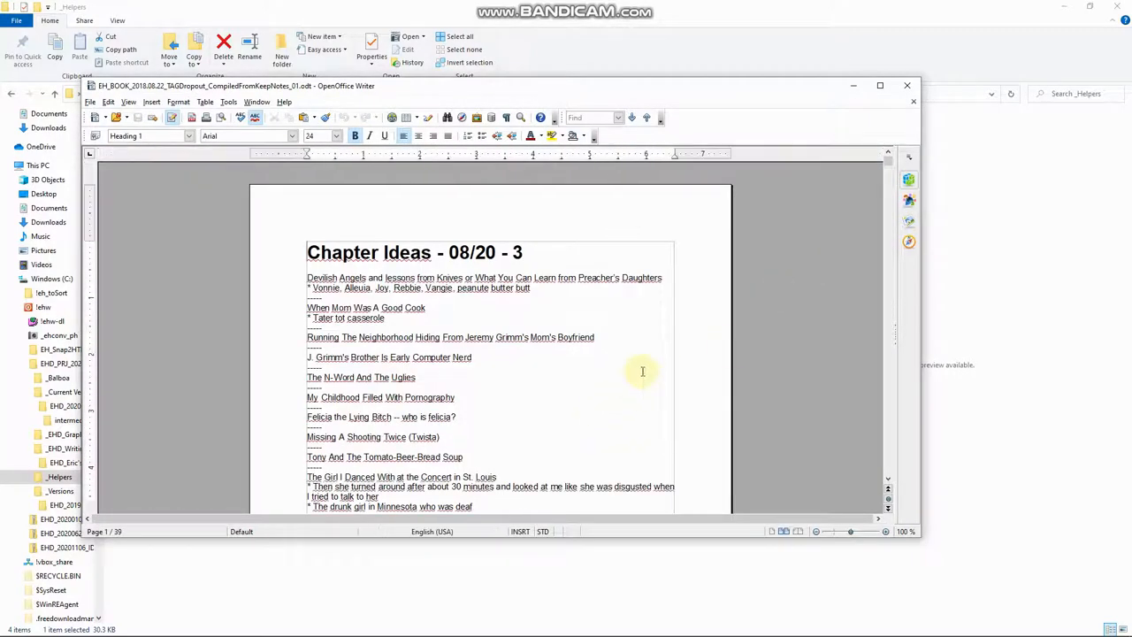
{"action": "scroll", "scroll_direction": "down", "scroll_amount": 3}
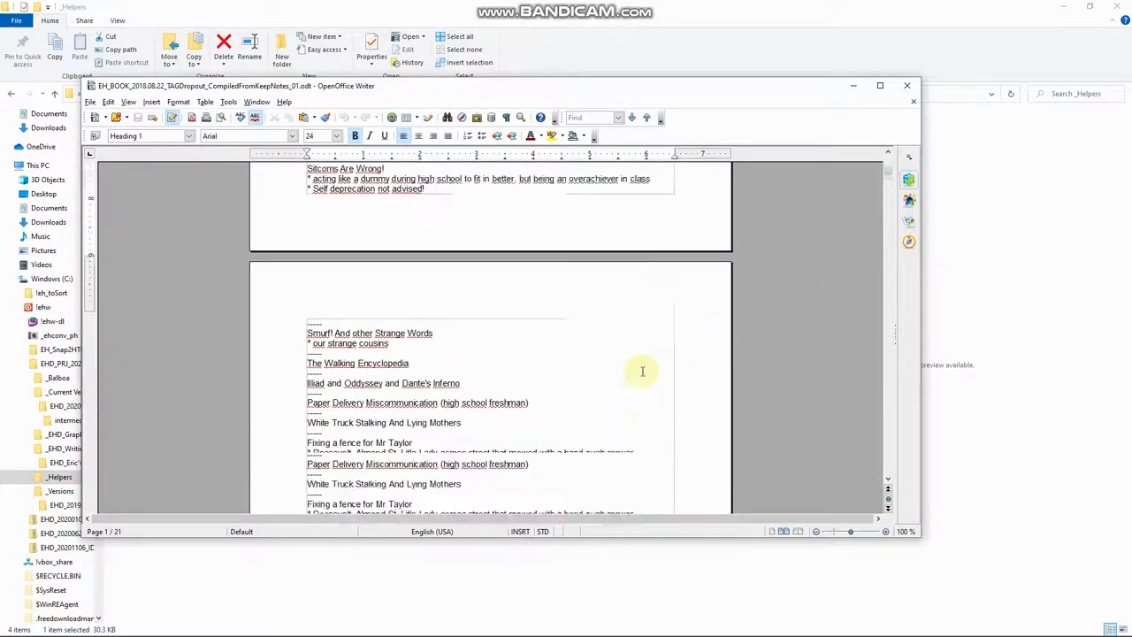
{"action": "scroll", "scroll_direction": "down", "scroll_amount": 3}
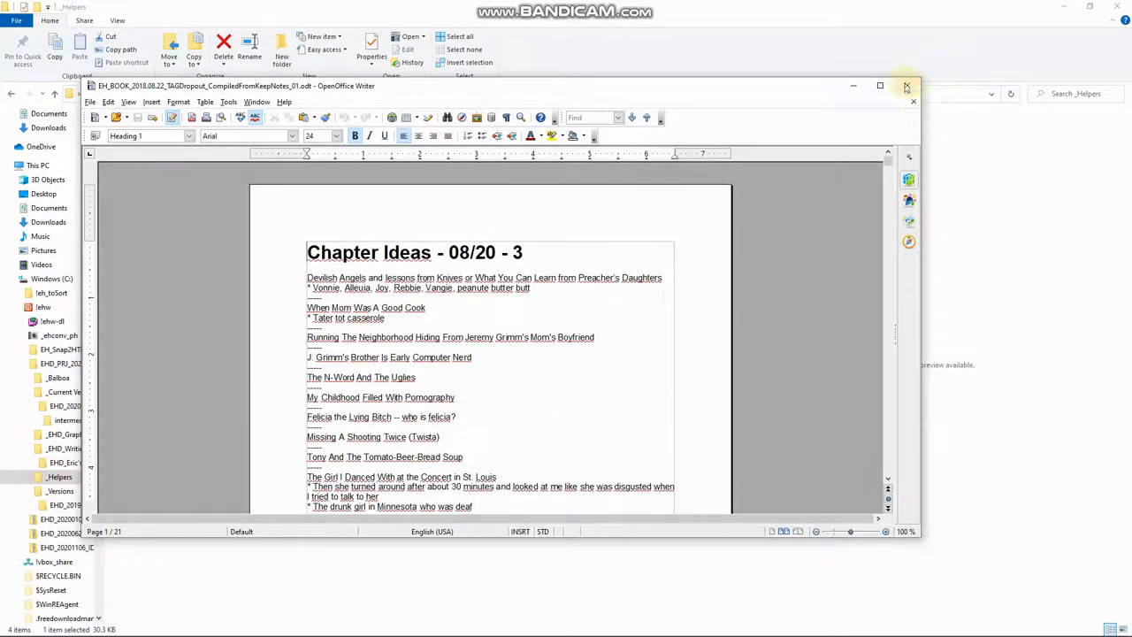
{"action": "left_click", "coordinate": [904, 85]}
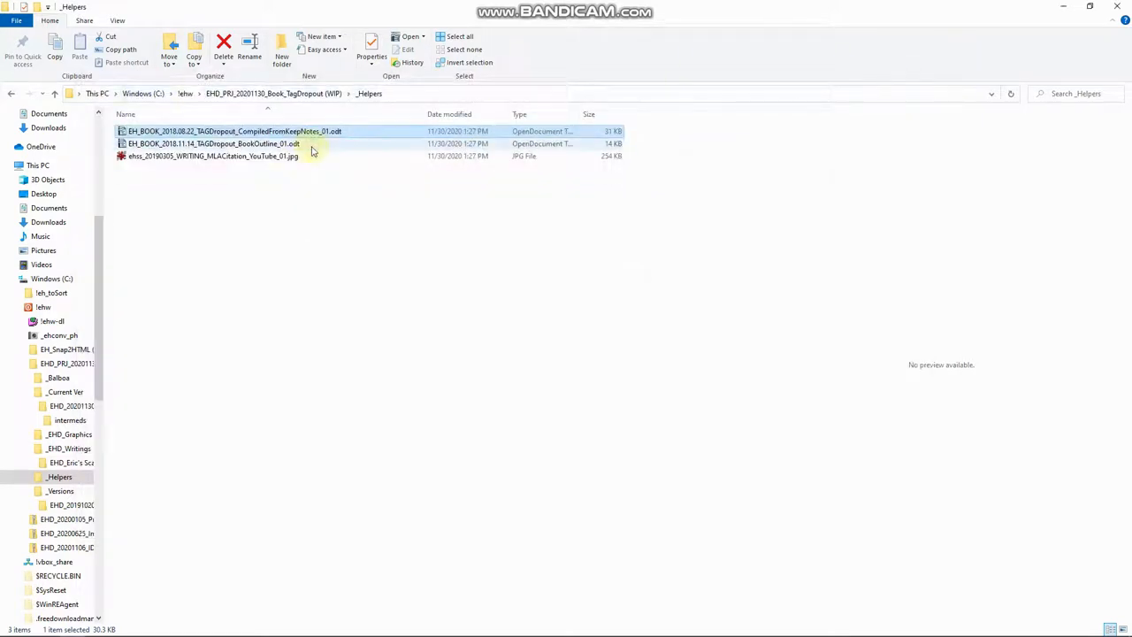
{"action": "mouse_move", "coordinate": [315, 130]}
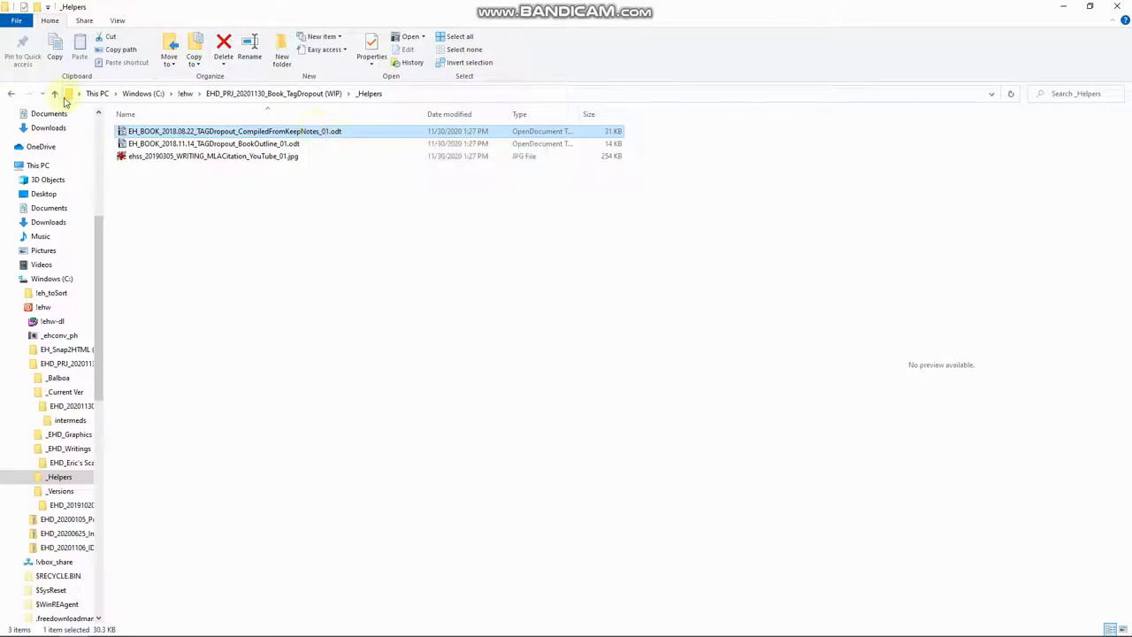
Go back to the project root, enter _Balboa and preview the first Balboa Press PDF
{"action": "left_click", "coordinate": [62, 95]}
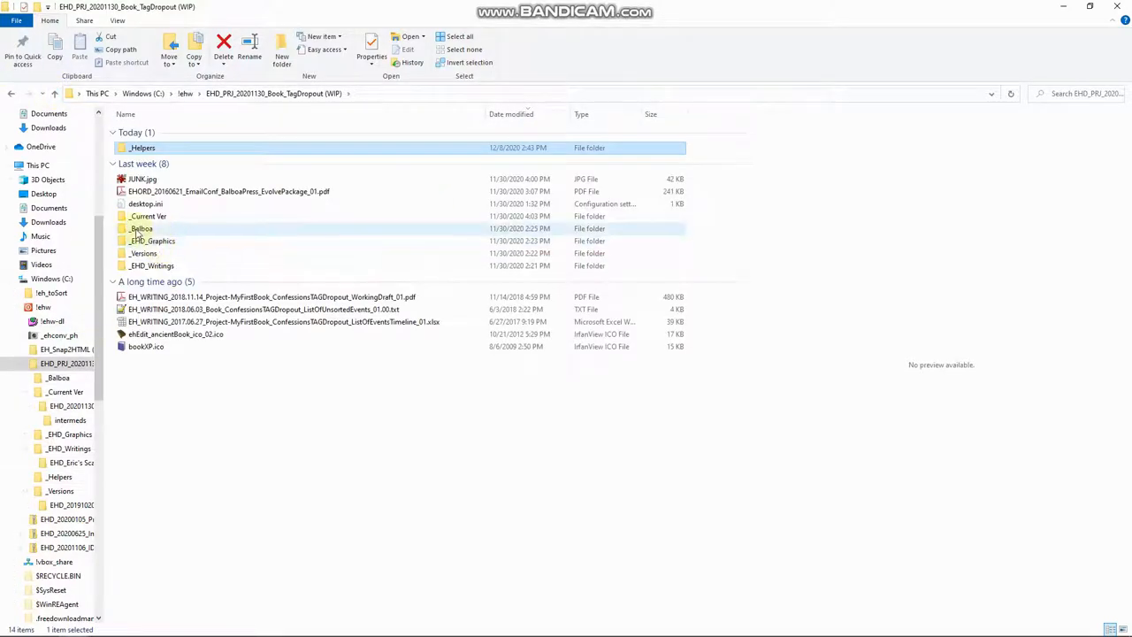
{"action": "mouse_move", "coordinate": [142, 229]}
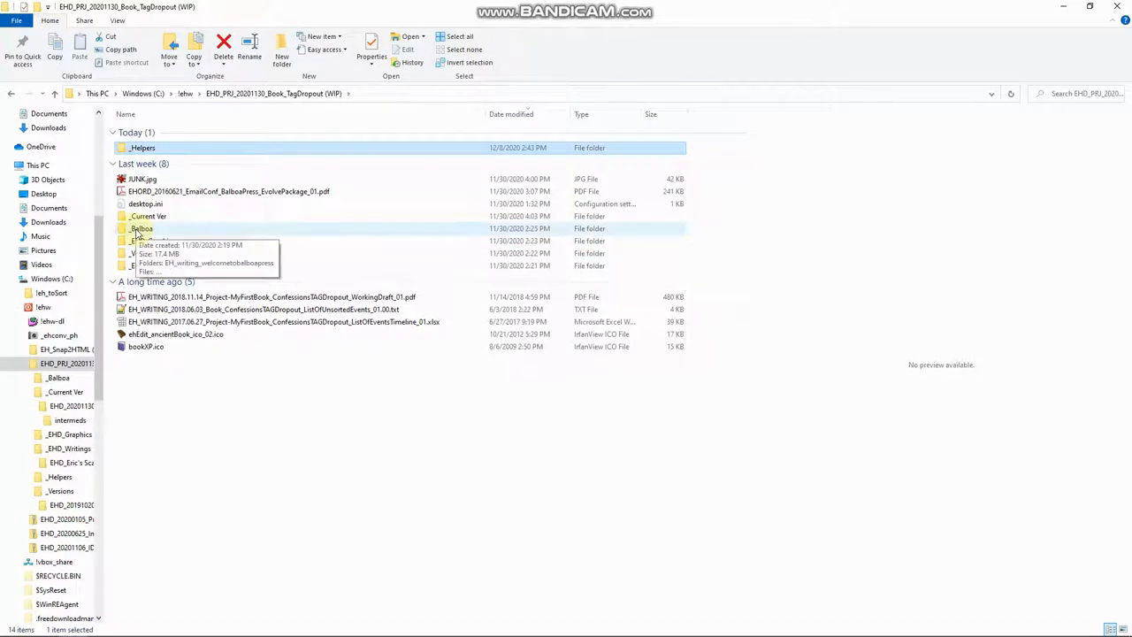
{"action": "double_click", "coordinate": [142, 229]}
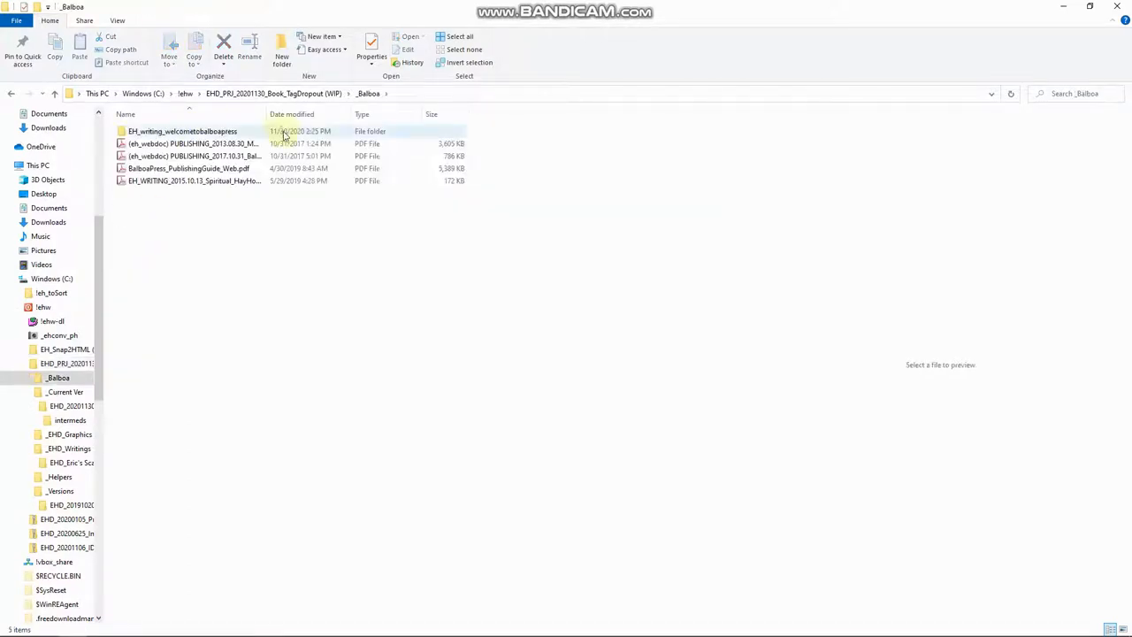
{"action": "left_click", "coordinate": [239, 143]}
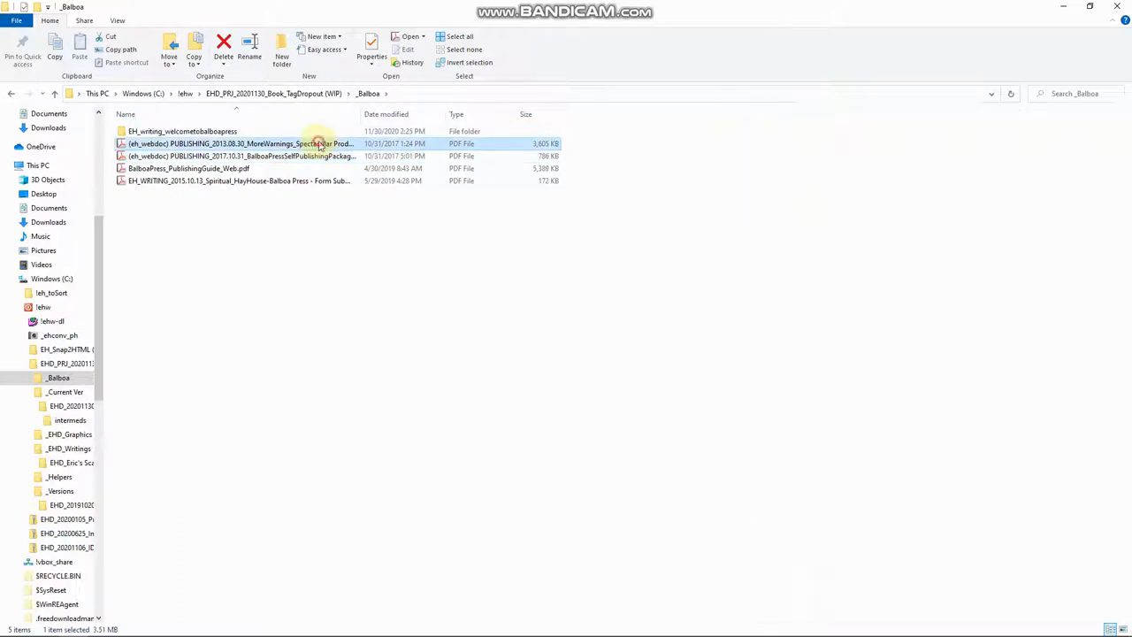
Preview the self-publishing packages, publishing guide and Hay House form PDFs in turn
{"action": "left_click", "coordinate": [239, 155]}
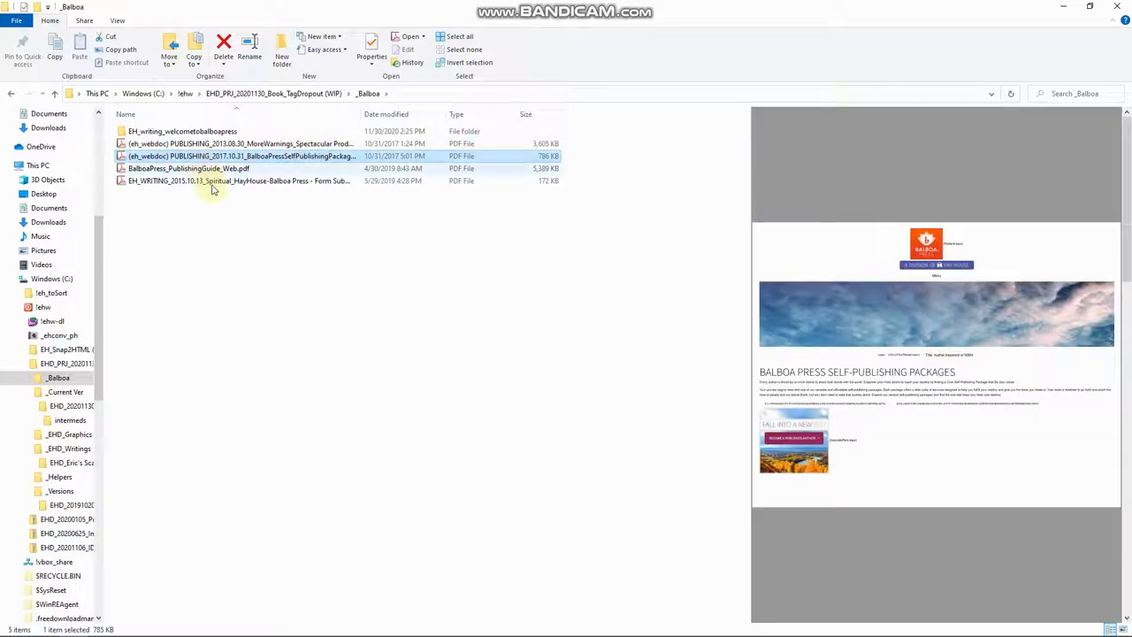
{"action": "left_click", "coordinate": [187, 168]}
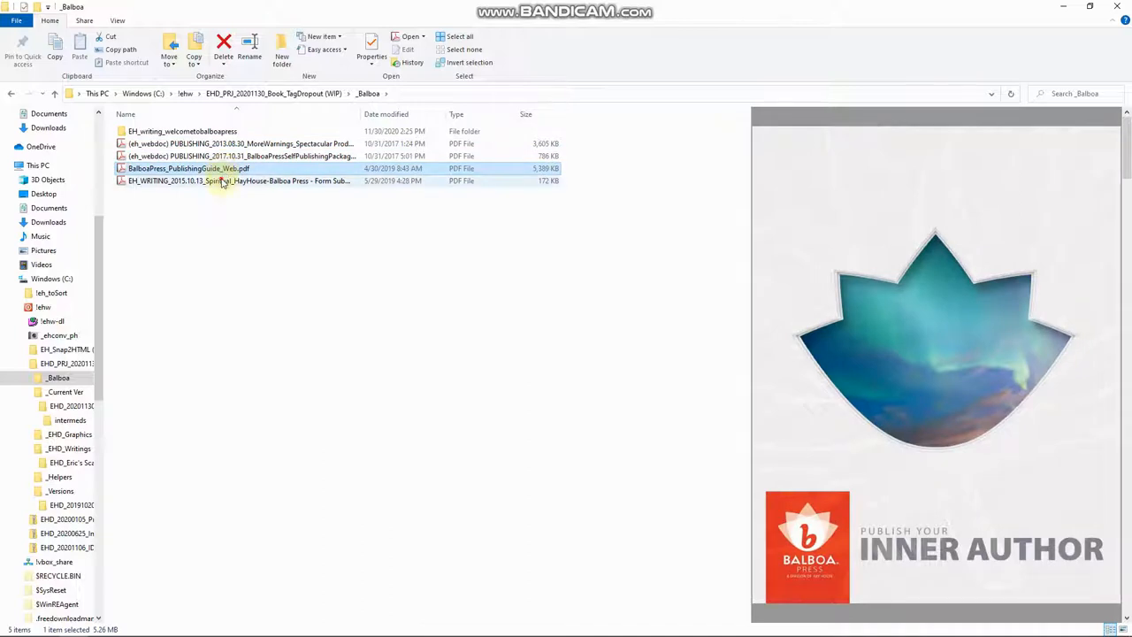
{"action": "left_click", "coordinate": [222, 181]}
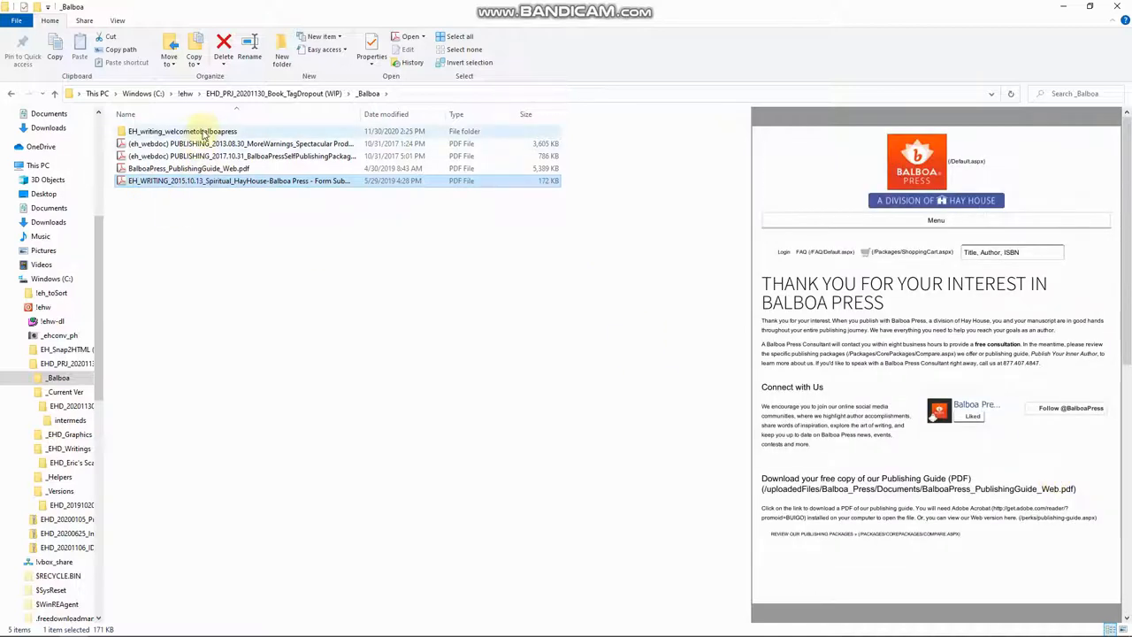
Enter EH_writing_welcometobalboapress and select the Cover Idea Aid and Image Submission Guide
{"action": "double_click", "coordinate": [184, 131]}
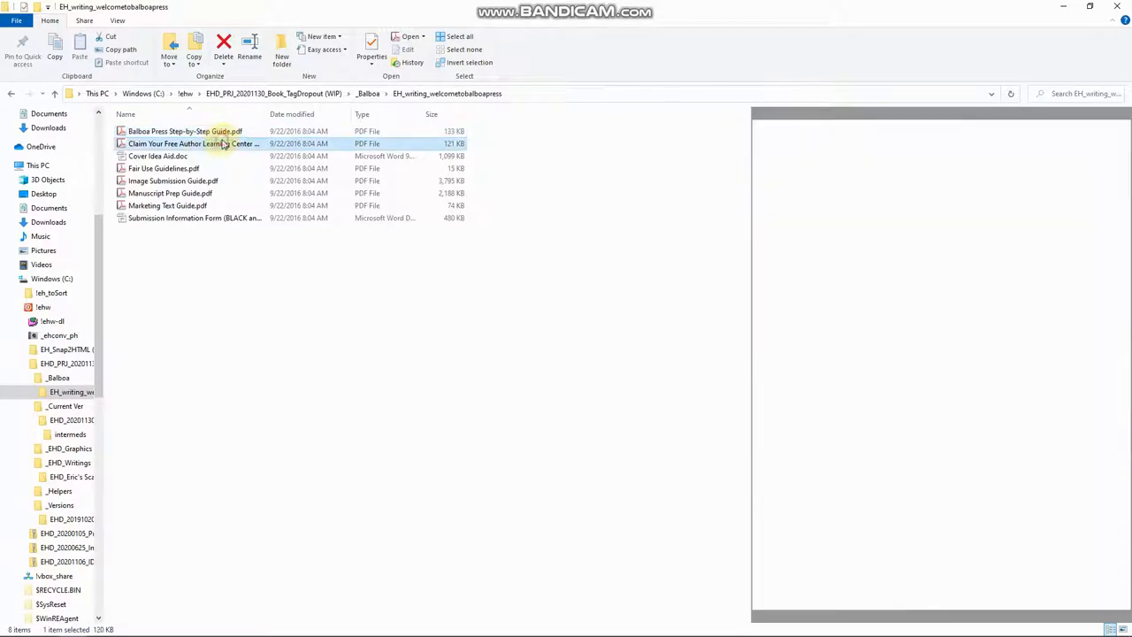
{"action": "left_click", "coordinate": [193, 143]}
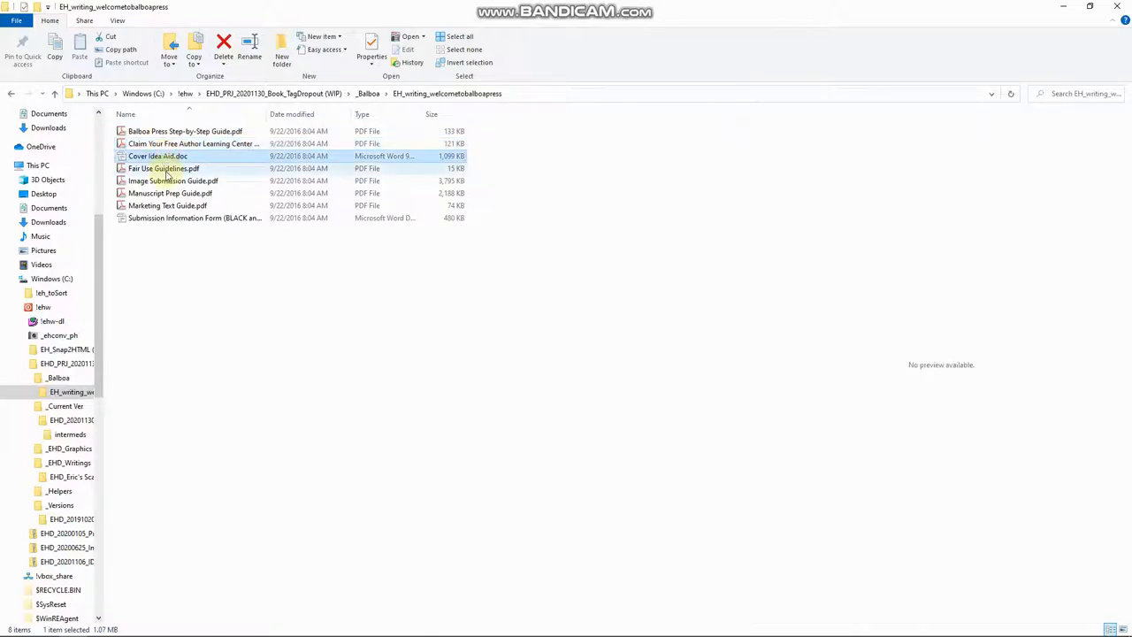
{"action": "left_click", "coordinate": [174, 181]}
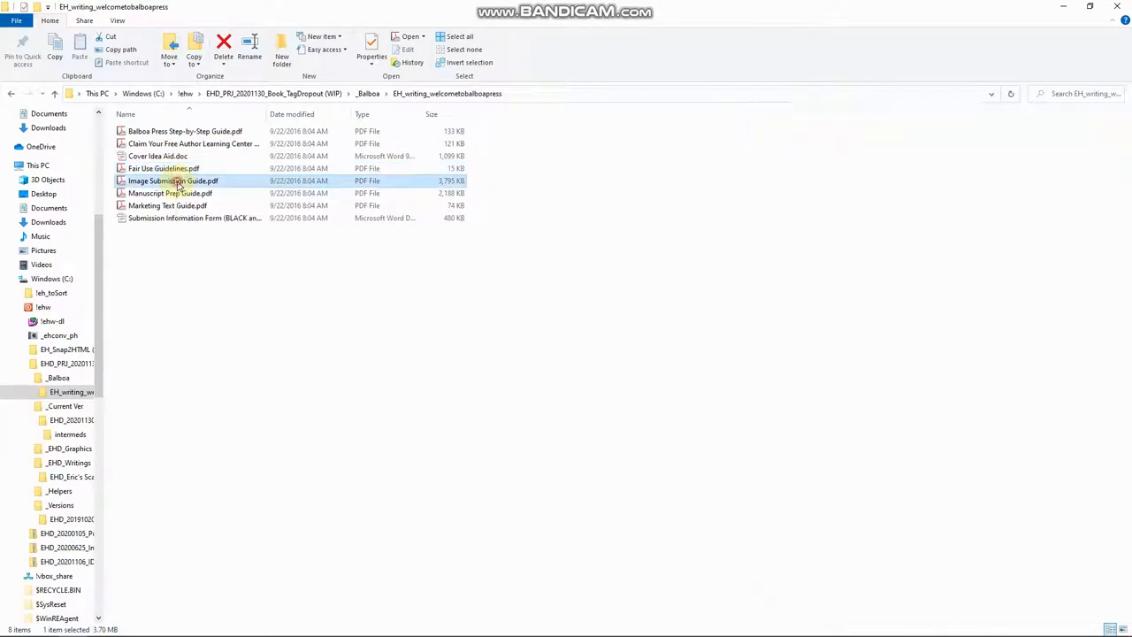
Read through the Manuscript Preparation Guide in the Preview pane
{"action": "left_click", "coordinate": [168, 193]}
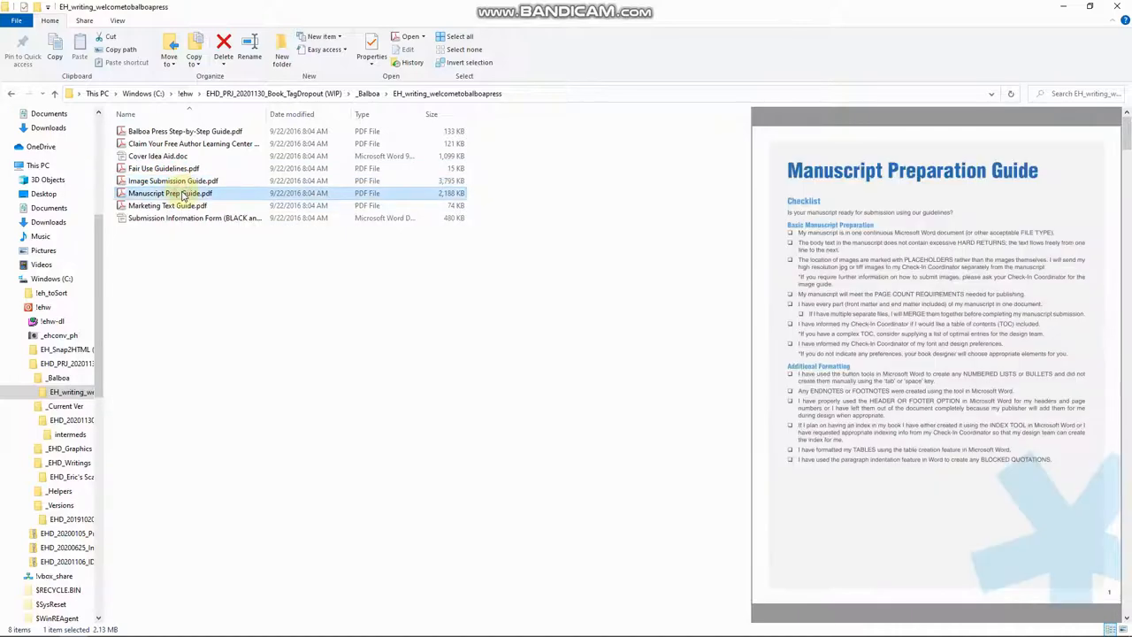
{"action": "scroll", "scroll_direction": "down", "scroll_amount": 3}
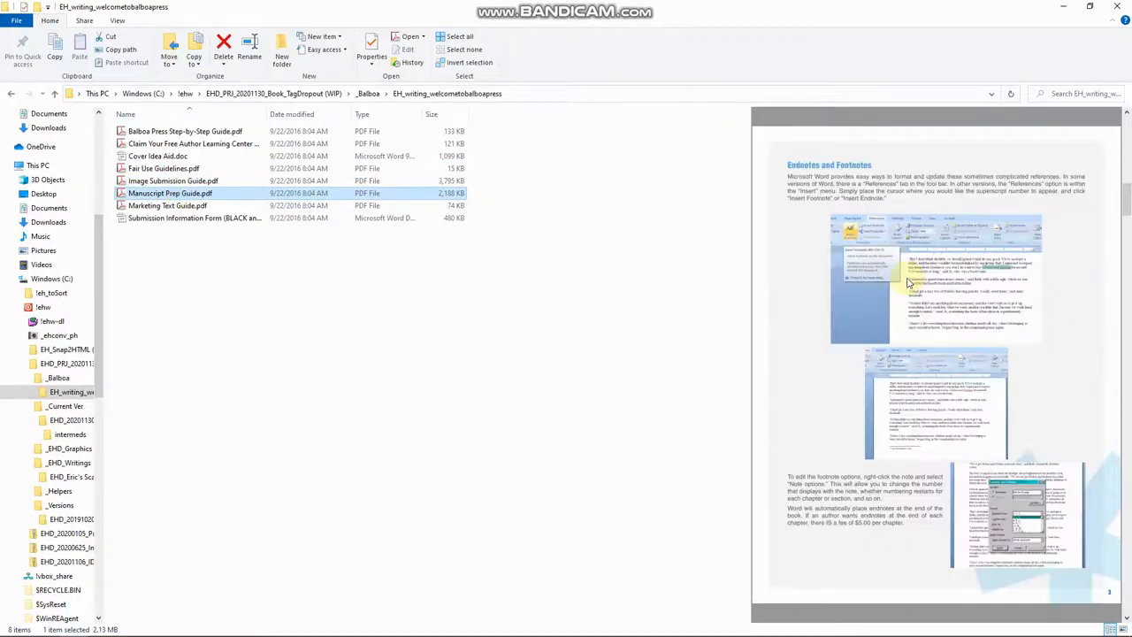
{"action": "scroll", "scroll_direction": "down", "scroll_amount": 3}
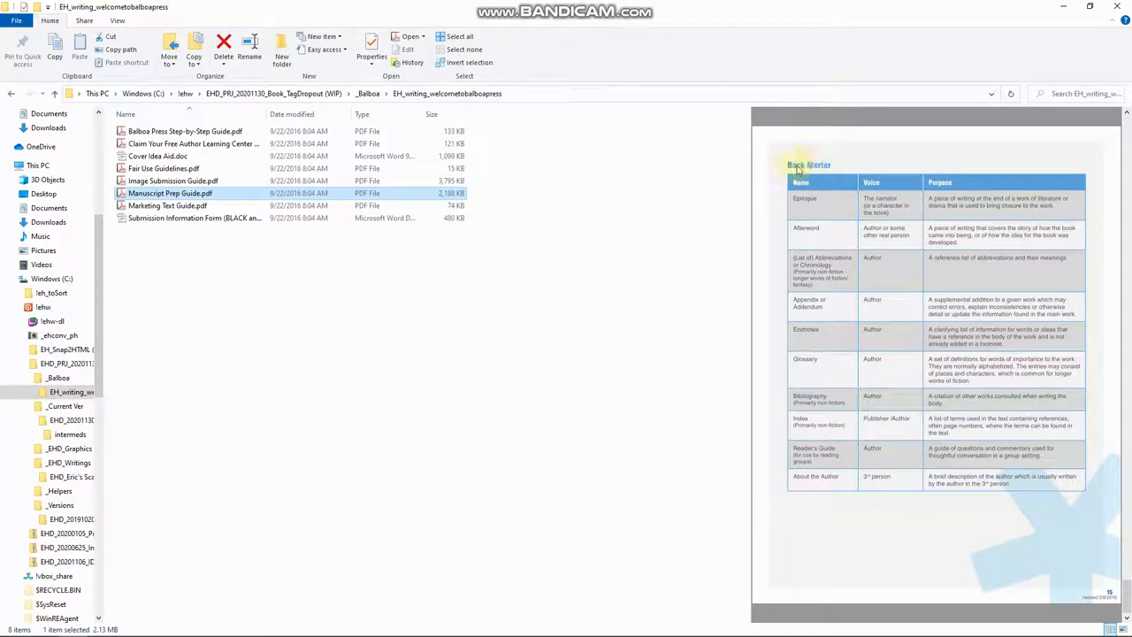
{"action": "scroll", "scroll_direction": "down", "scroll_amount": 3}
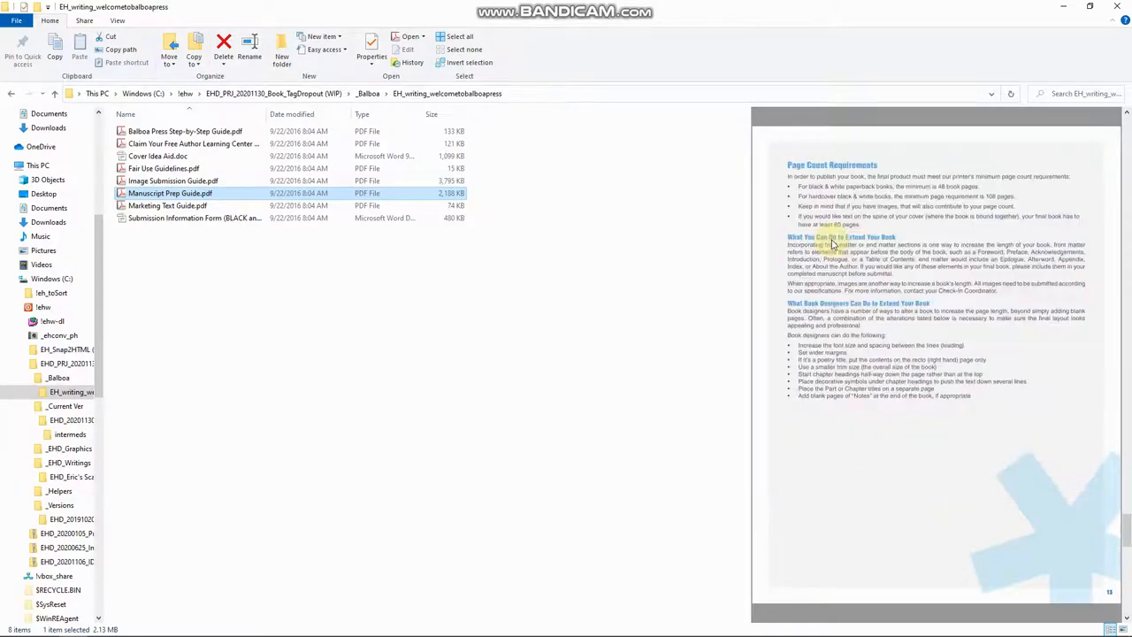
{"action": "scroll", "scroll_direction": "down", "scroll_amount": 3}
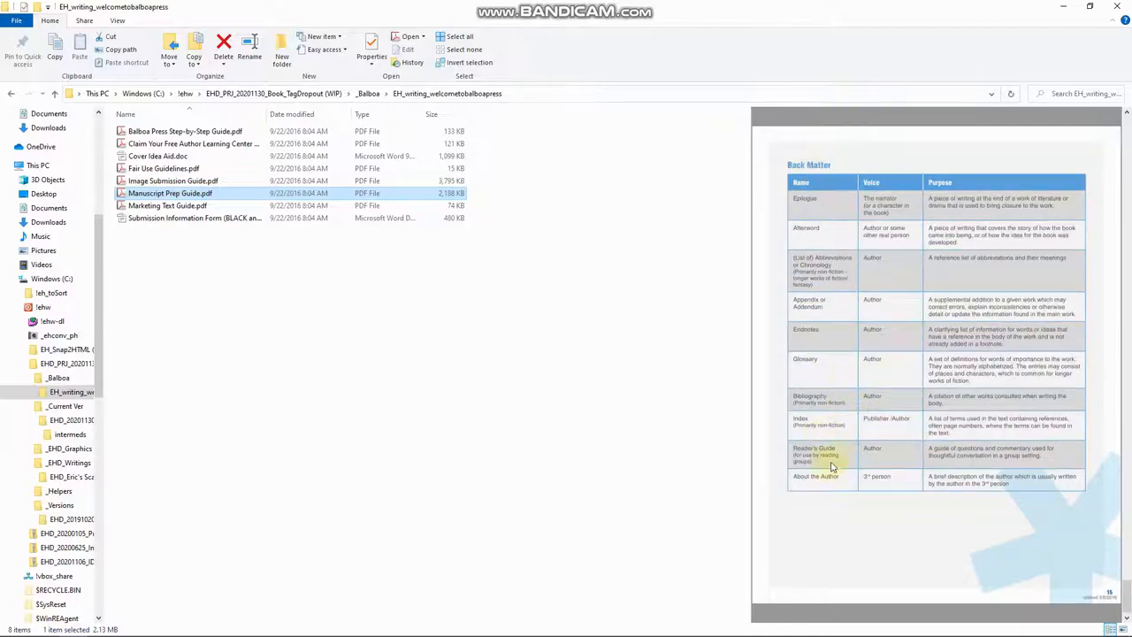
Preview the Marketing Text Guide, then select the Submission Information Form
{"action": "left_click", "coordinate": [166, 205]}
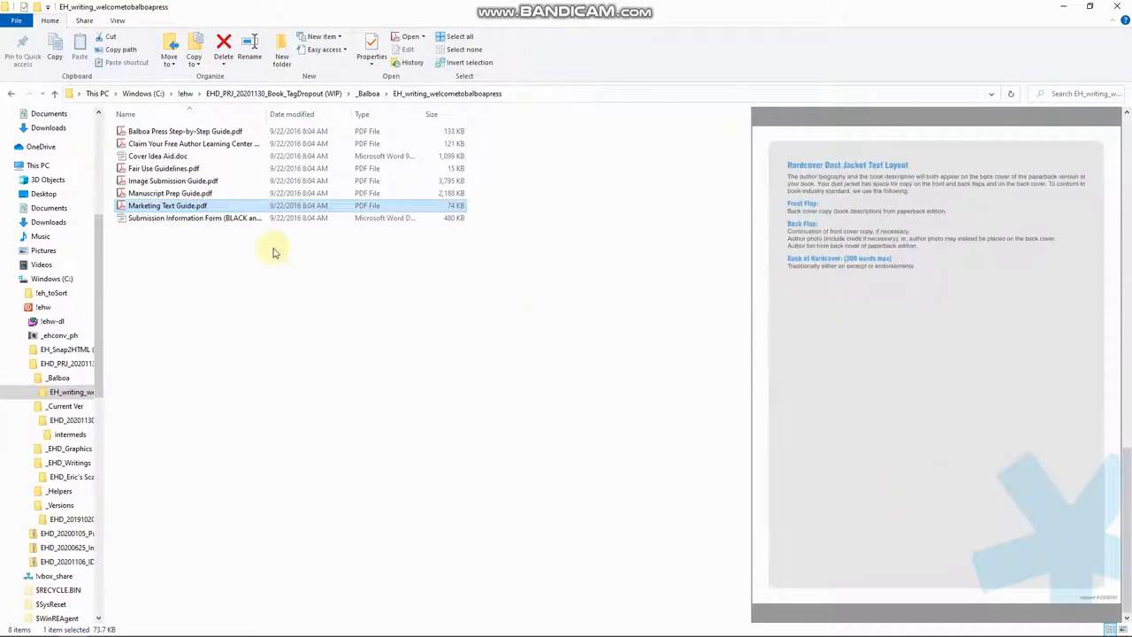
{"action": "left_click", "coordinate": [195, 217]}
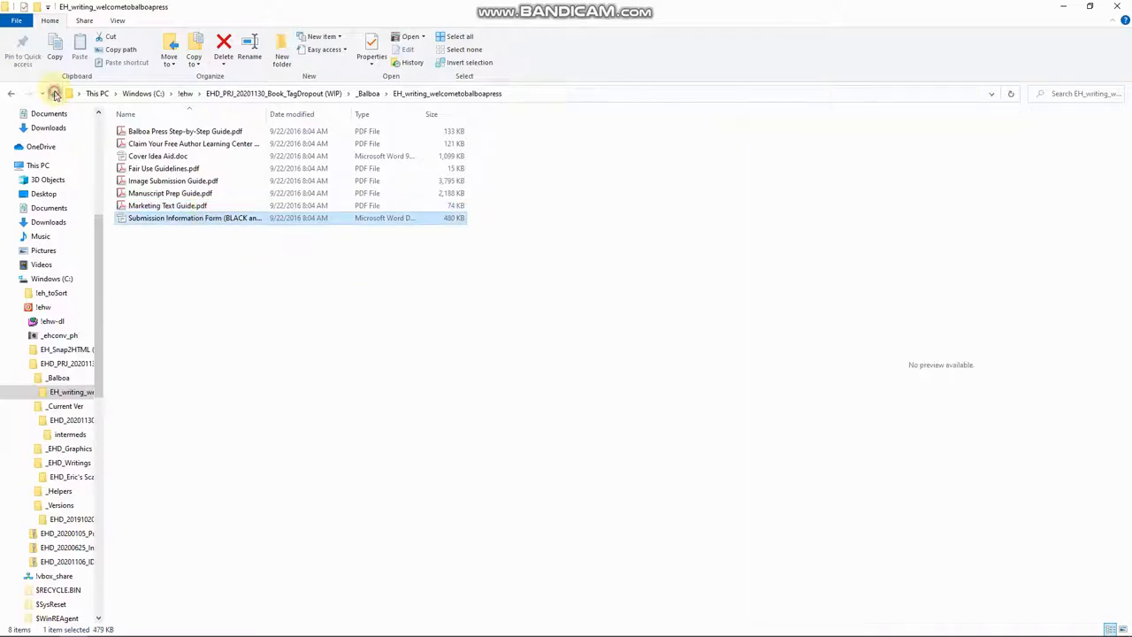
Go back to the EHD_PRJ_20201130_Book_TagDropout project root
{"action": "left_click", "coordinate": [56, 95]}
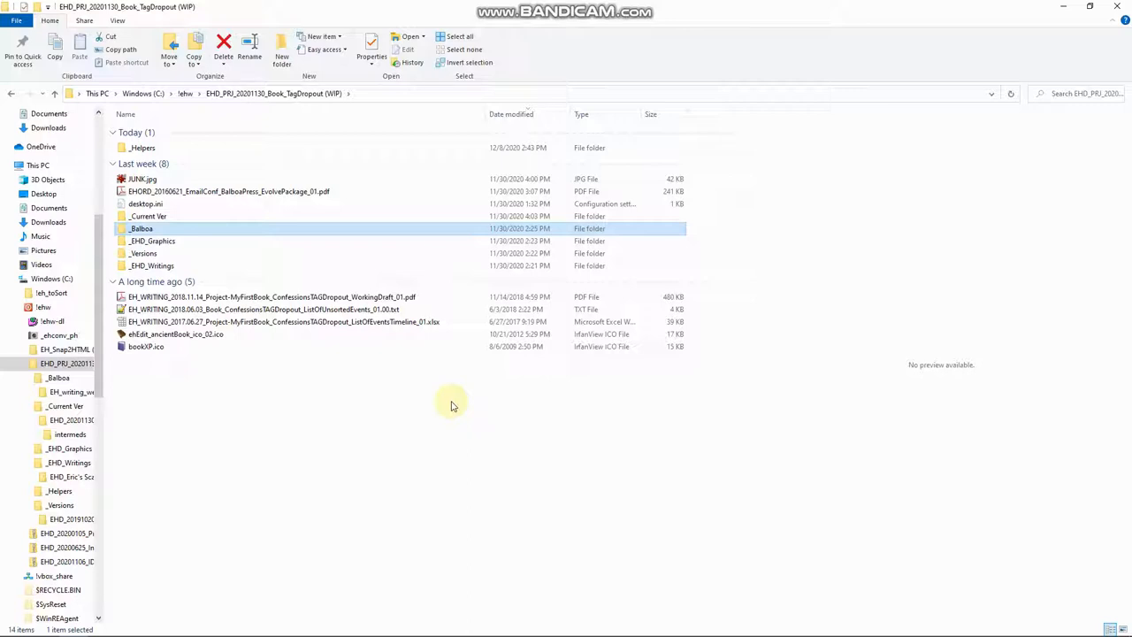
{"action": "mouse_move", "coordinate": [251, 191]}
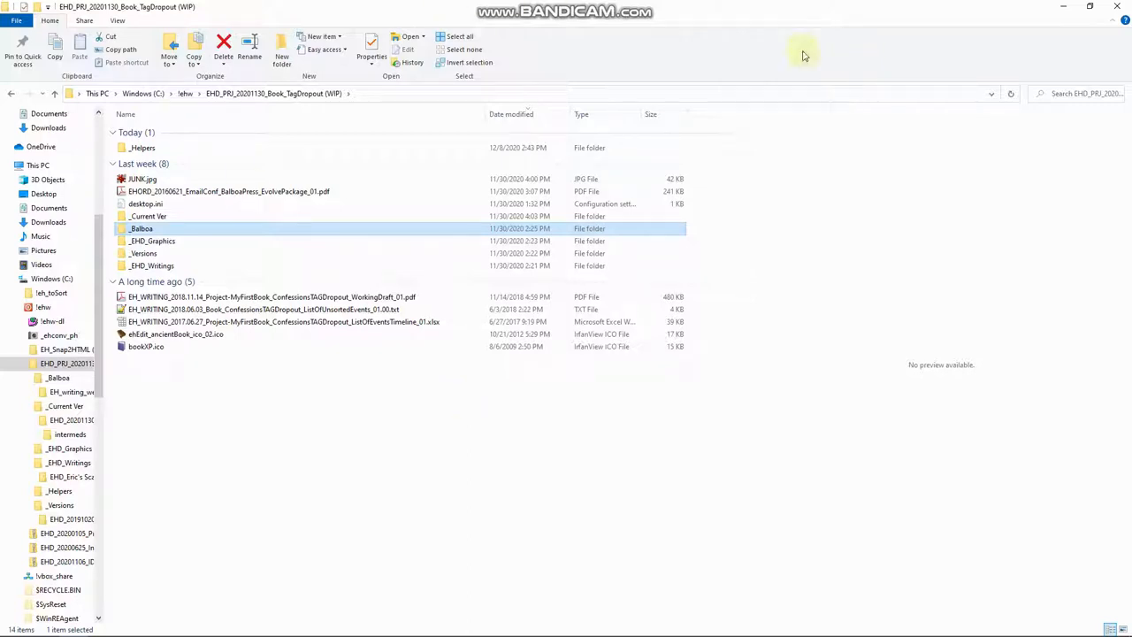
{"action": "mouse_move", "coordinate": [823, 181]}
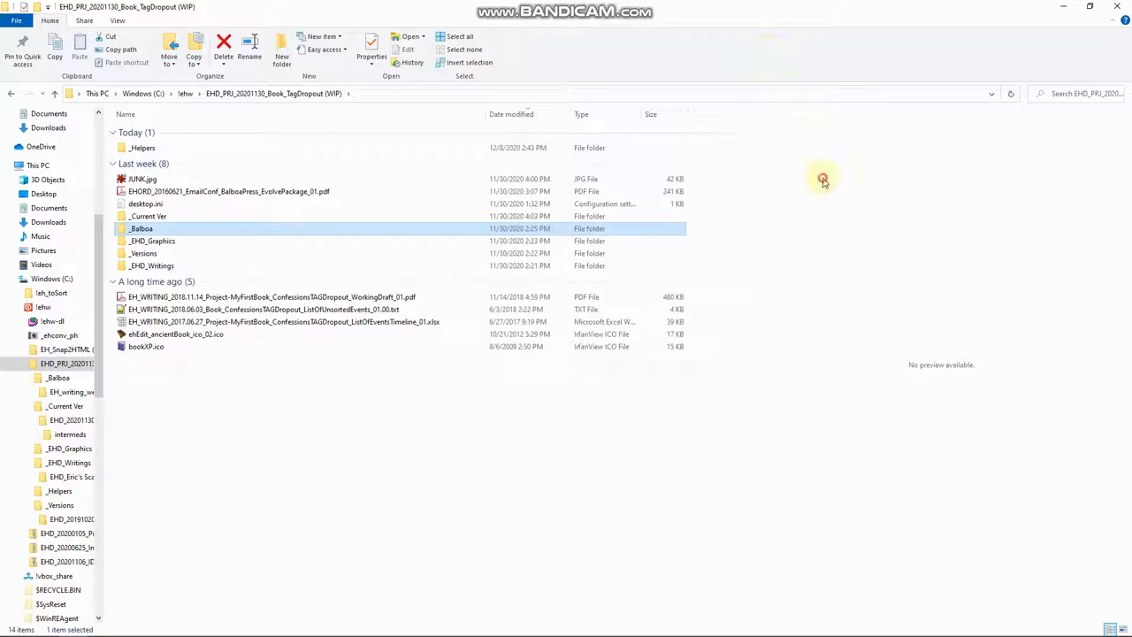
{"action": "mouse_move", "coordinate": [869, 32]}
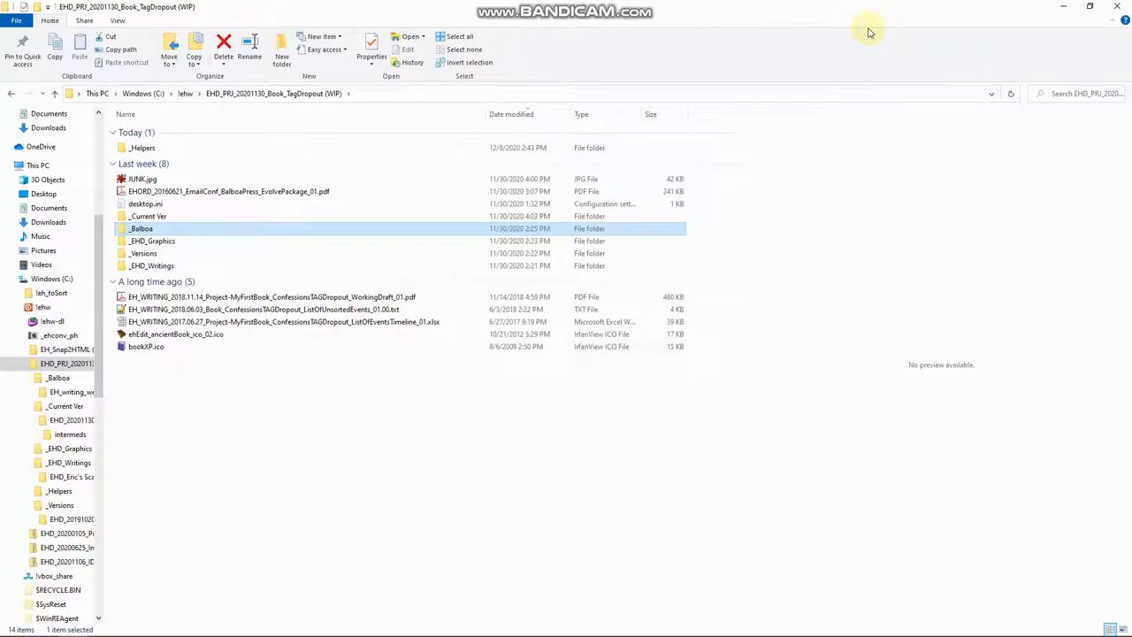
{"action": "mouse_move", "coordinate": [906, 120]}
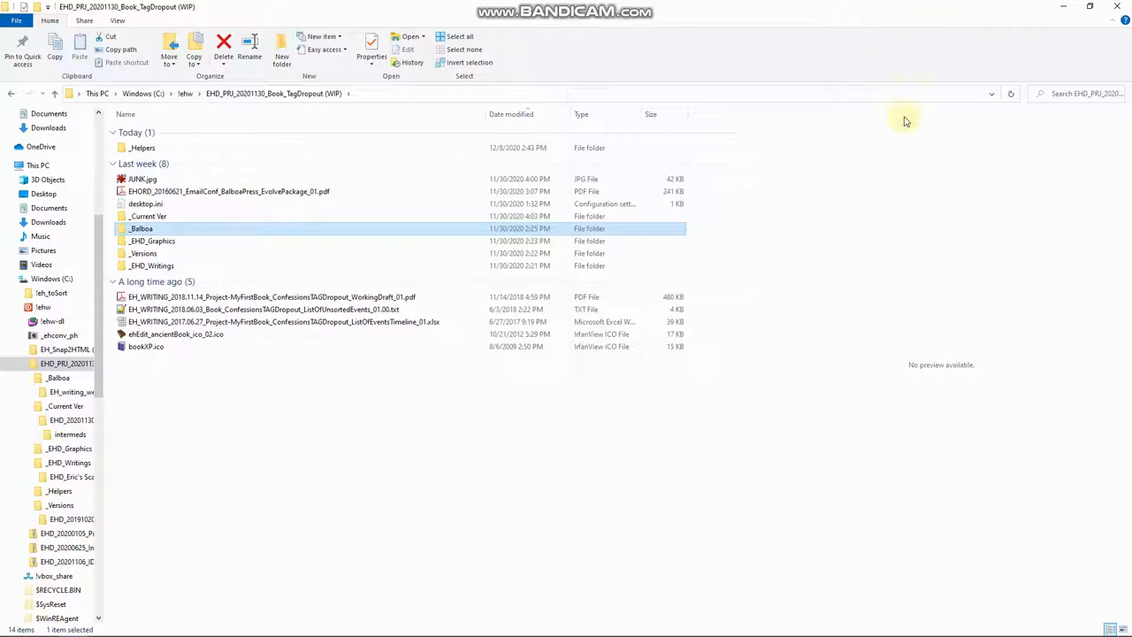
{"action": "mouse_move", "coordinate": [916, 78]}
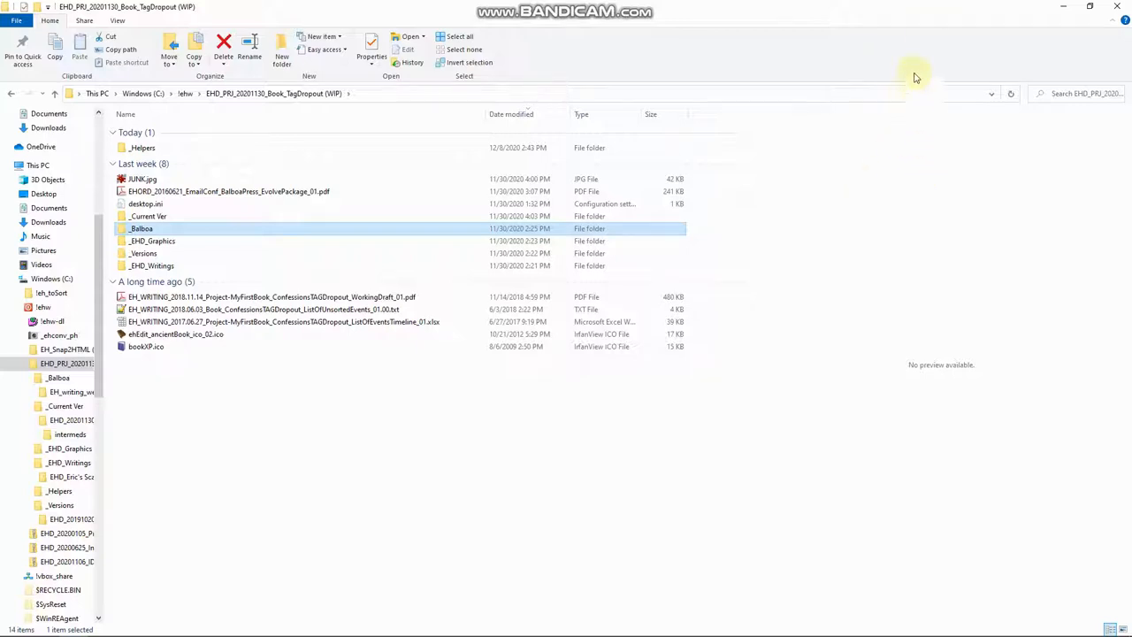
{"action": "mouse_move", "coordinate": [920, 56]}
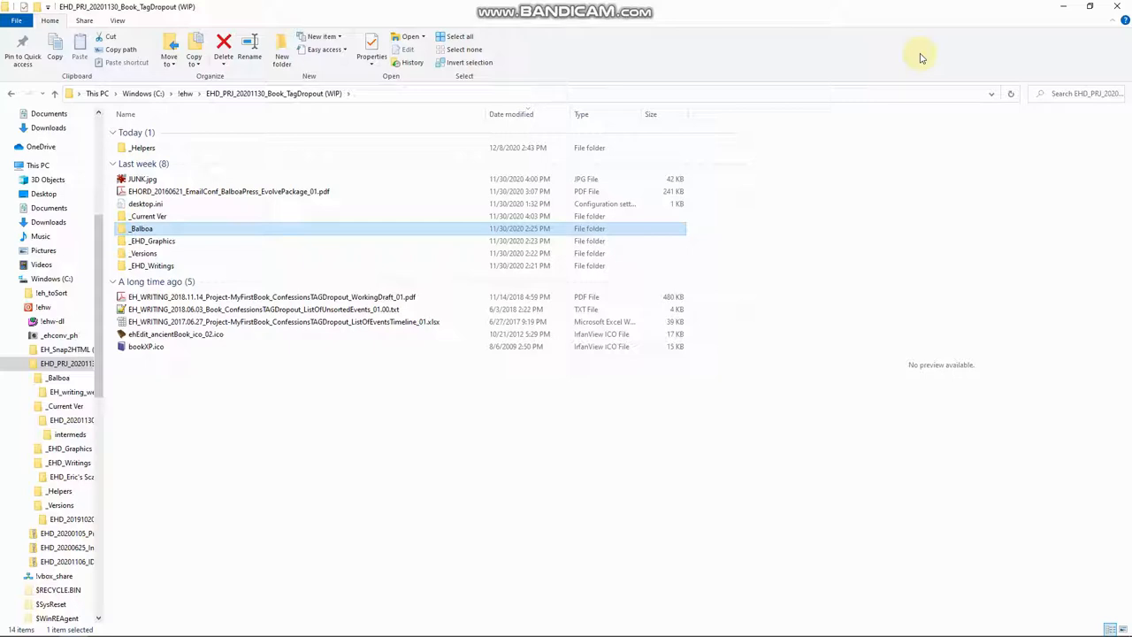
{"action": "mouse_move", "coordinate": [1109, 234]}
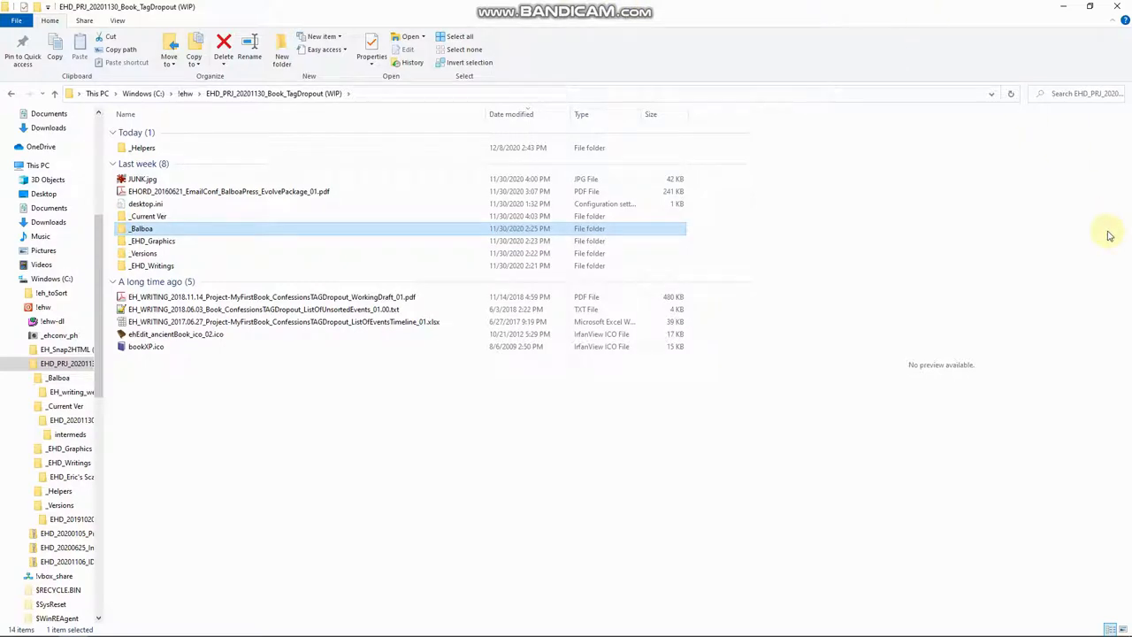
{"action": "mouse_move", "coordinate": [952, 251]}
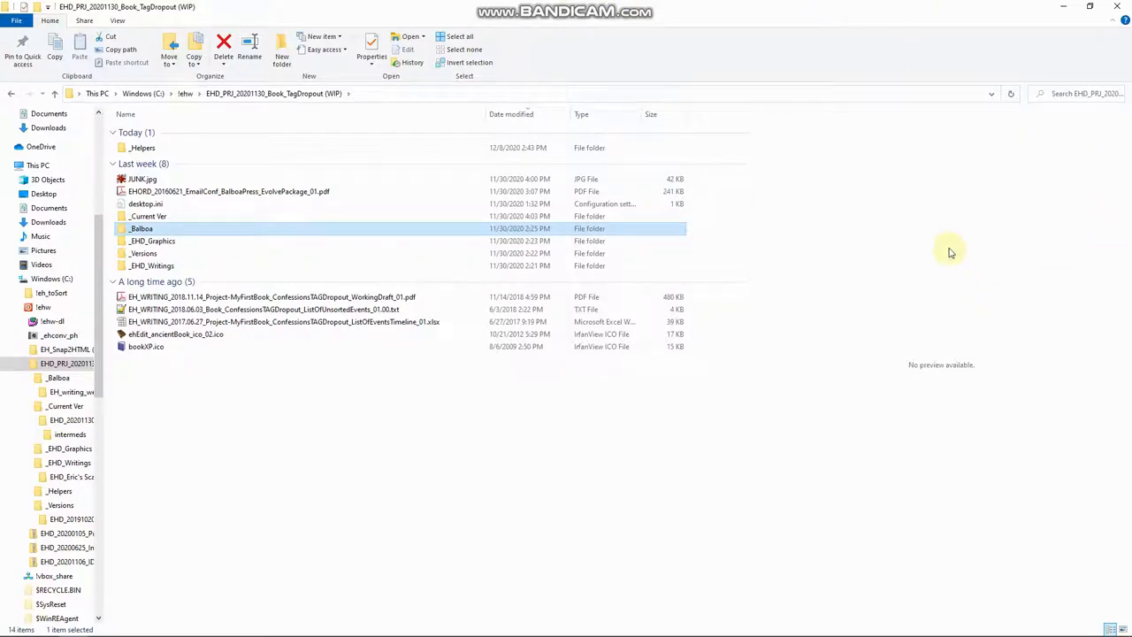